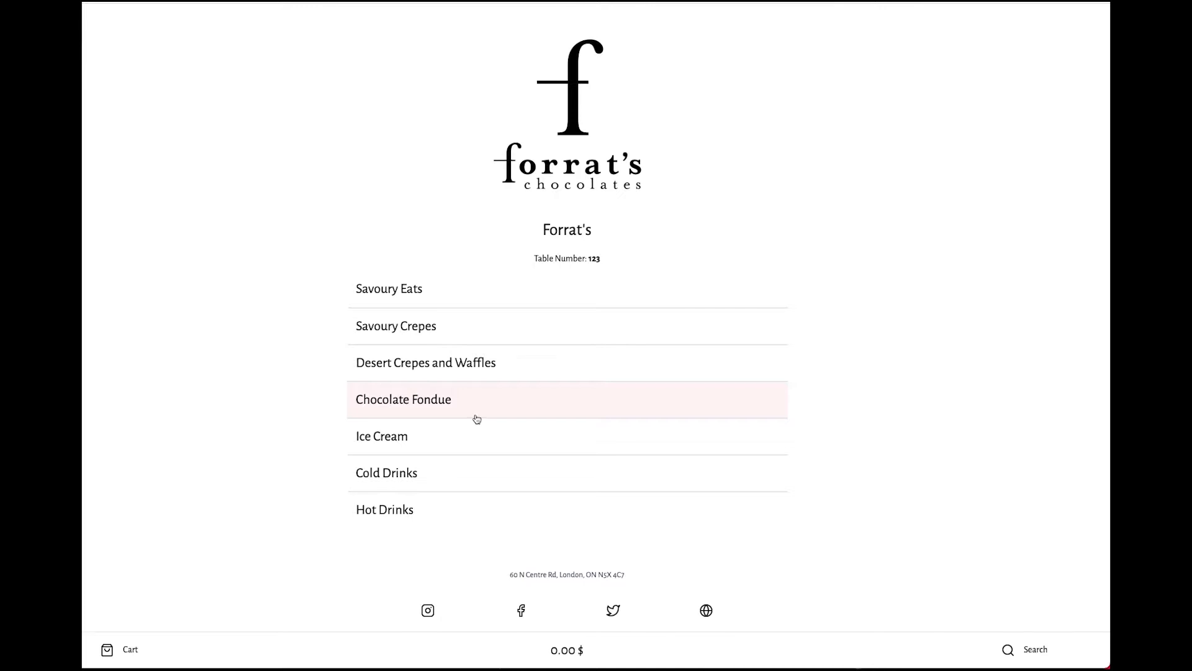
Step: Add a Fruitalicious fondue with extra bananas from Chocolate Fondue and submit the order for table 123
left_click(402, 398)
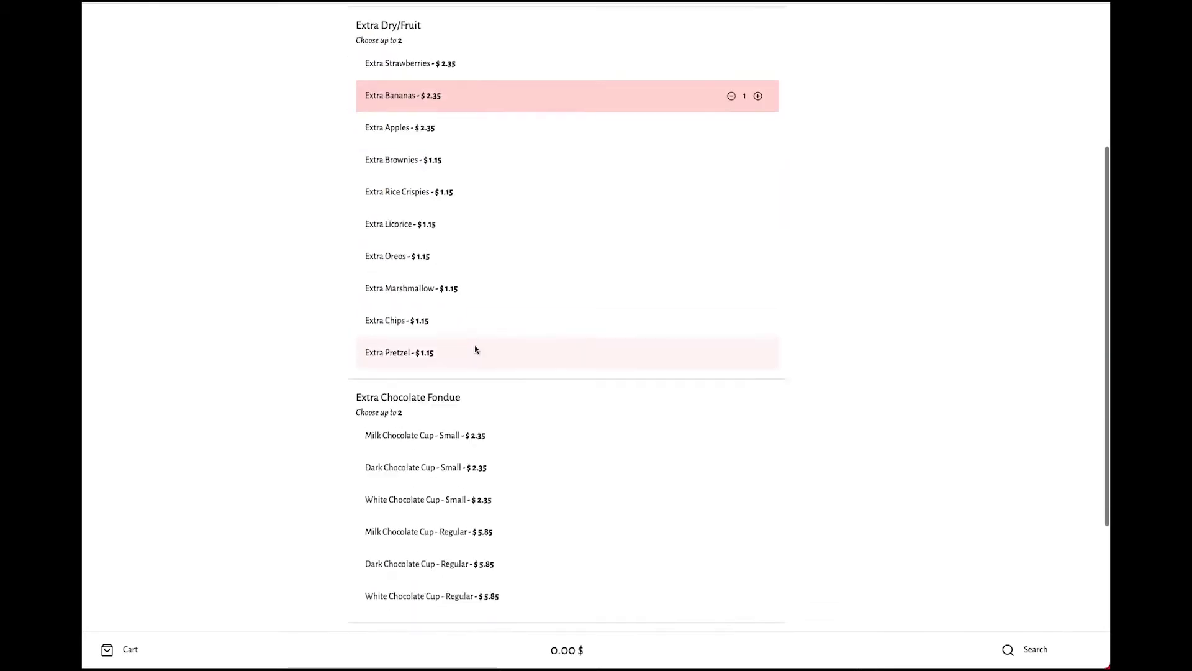
scroll("down", 3)
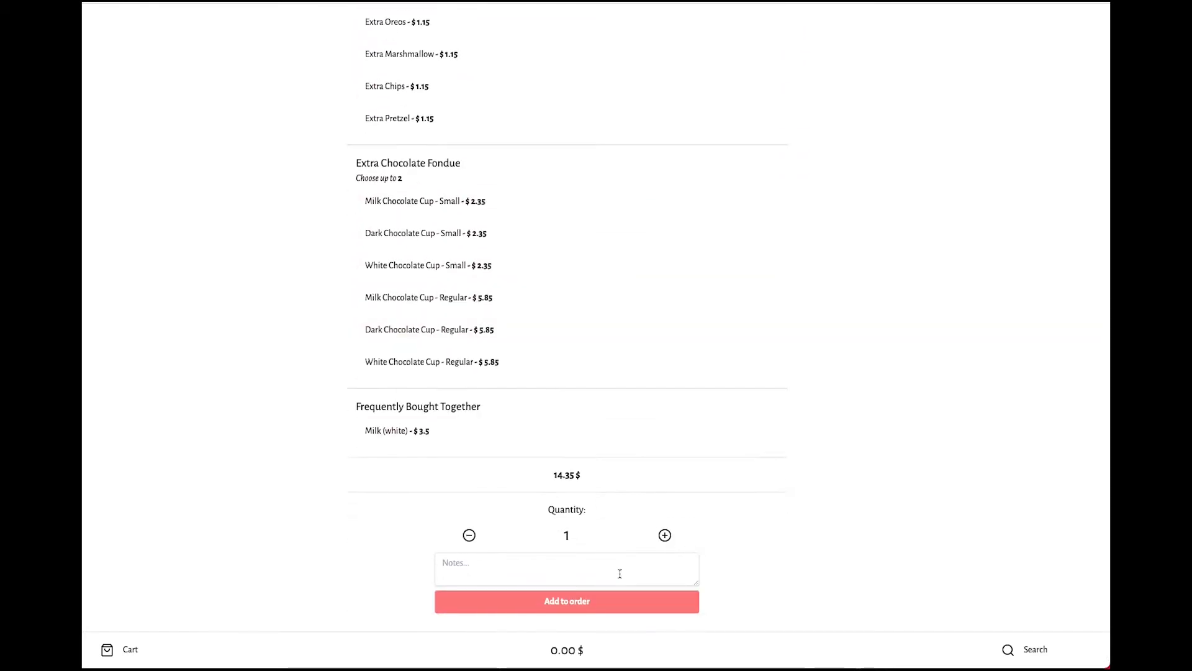
left_click(566, 601)
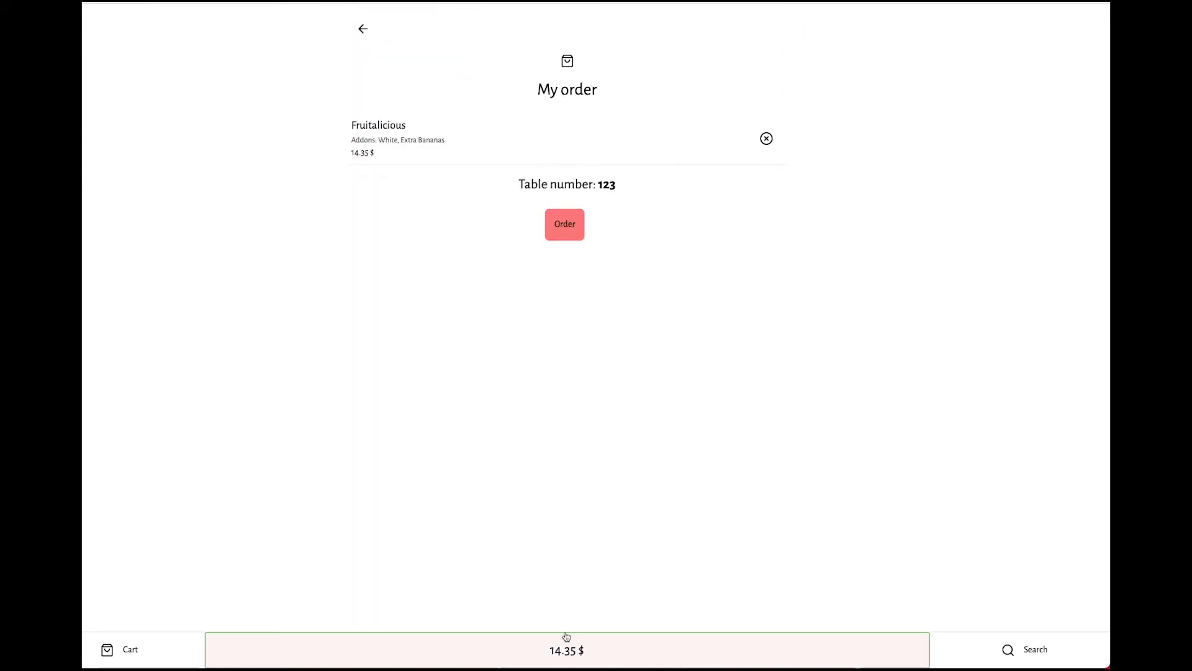
left_click(564, 224)
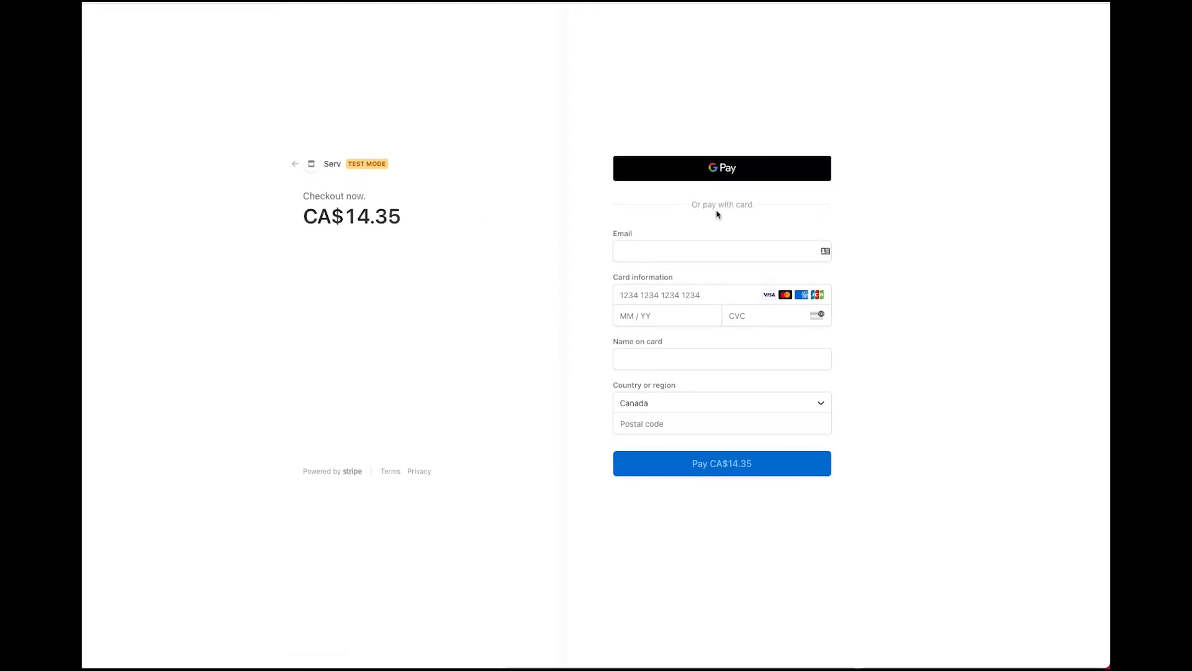
mouse_move(682, 208)
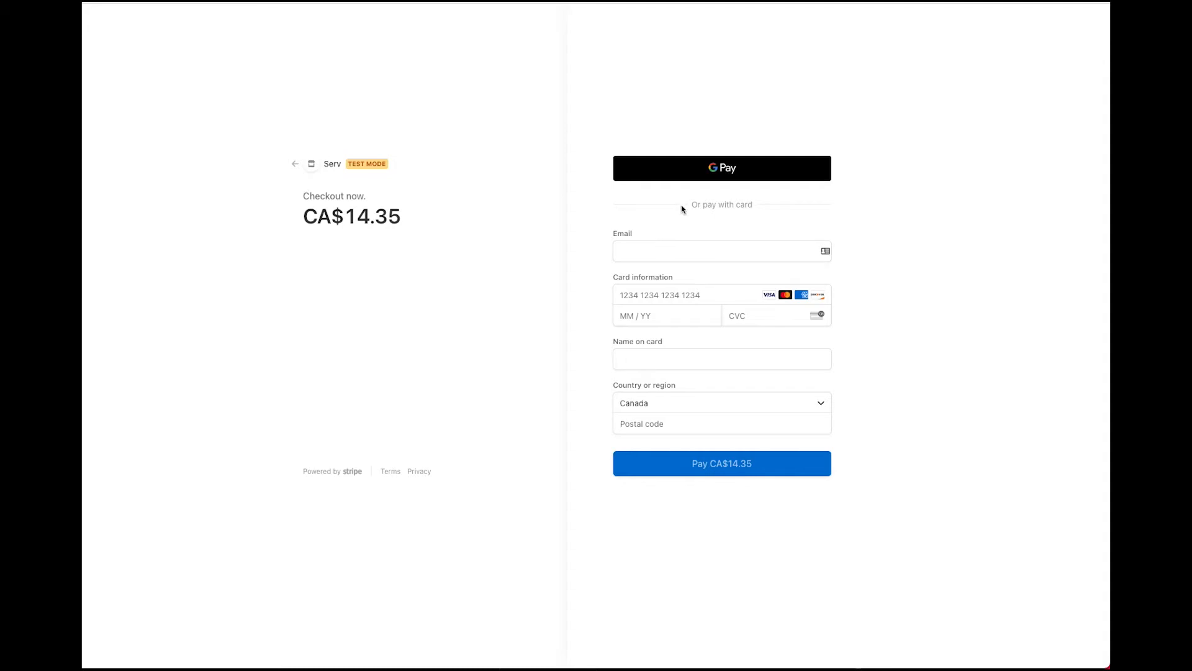
Step: Pay the CA$14.35 checkout with Google Pay and confirm the payment
left_click(720, 168)
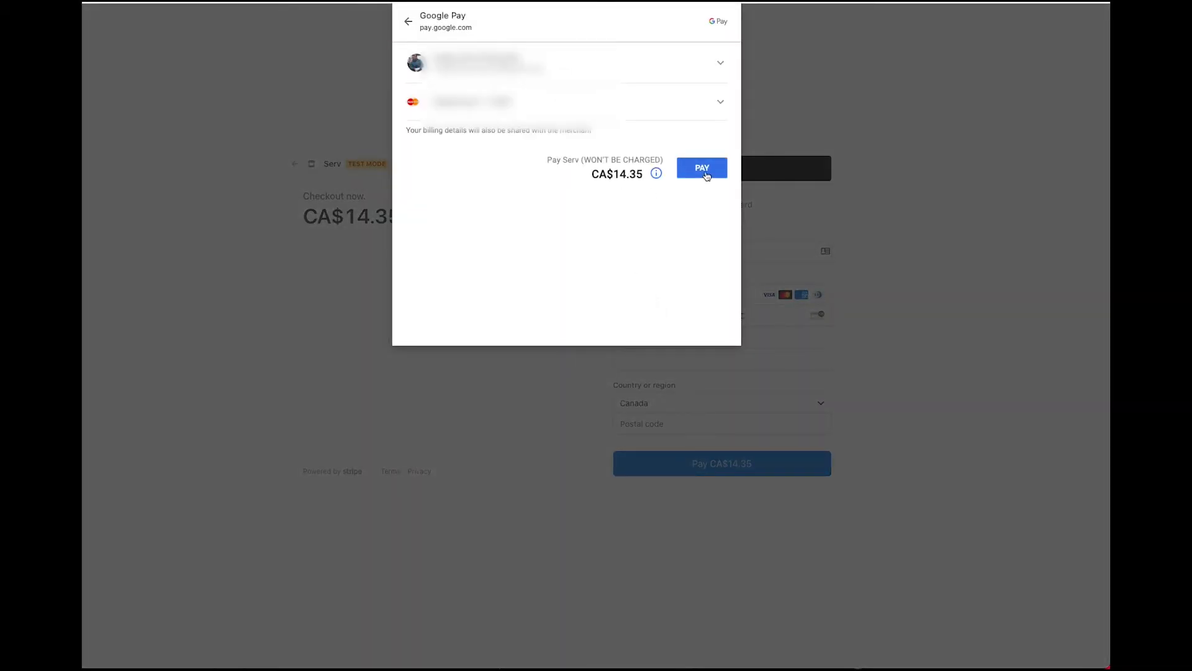
left_click(701, 167)
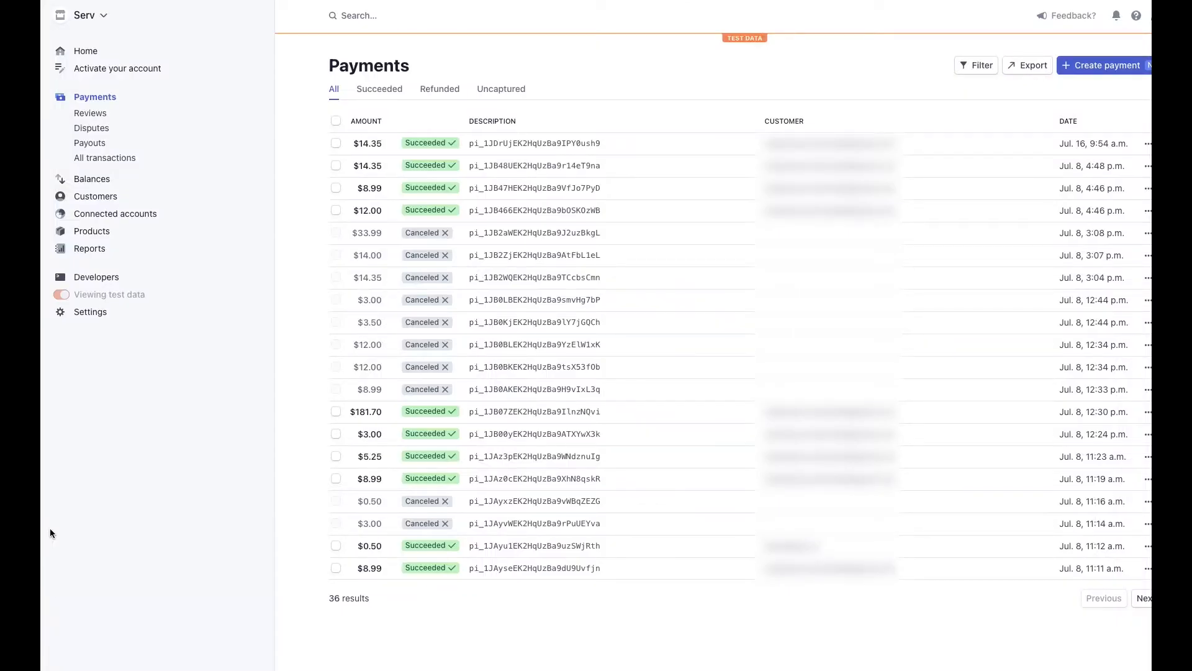
mouse_move(325, 175)
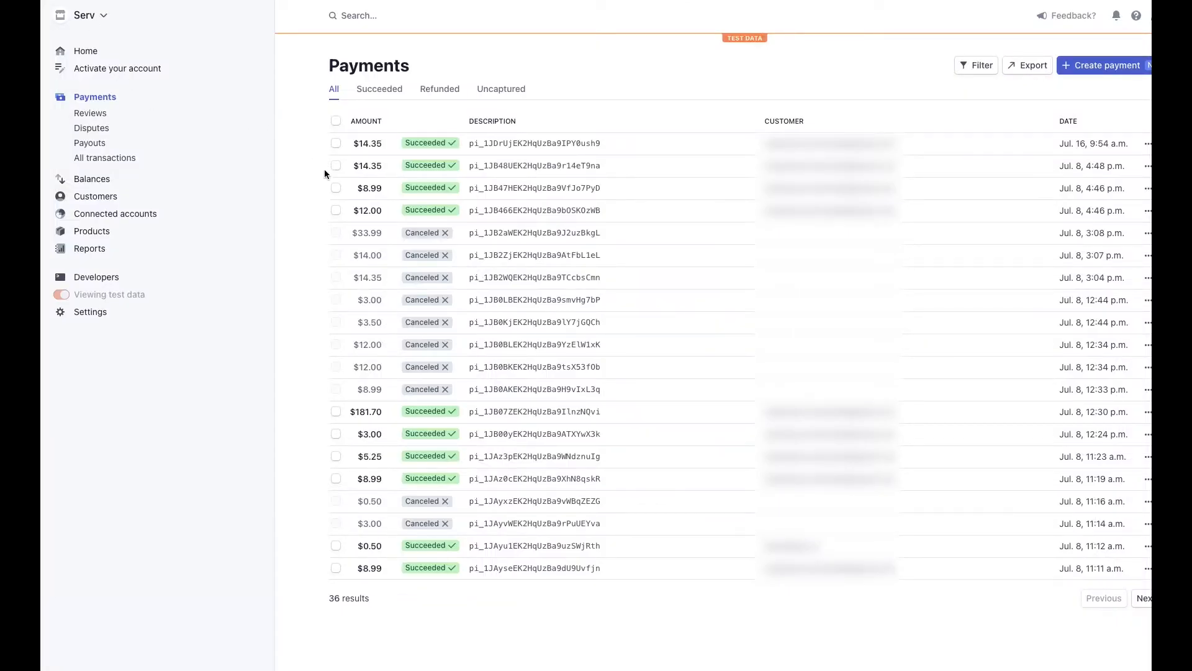
mouse_move(1048, 147)
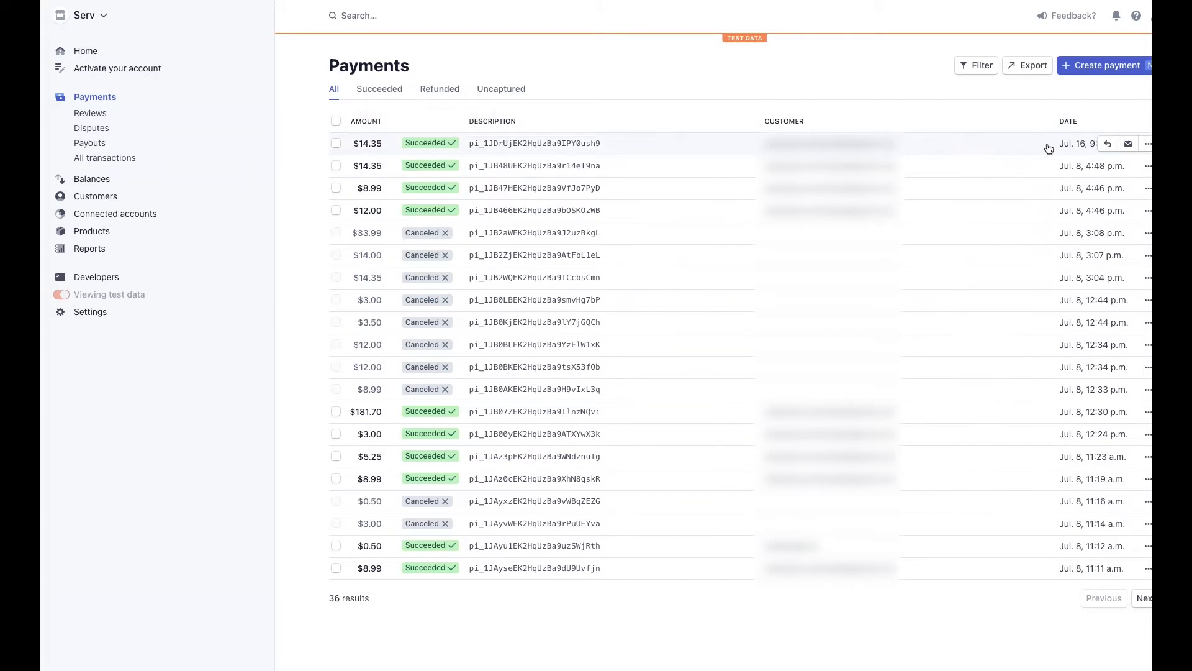
mouse_move(373, 150)
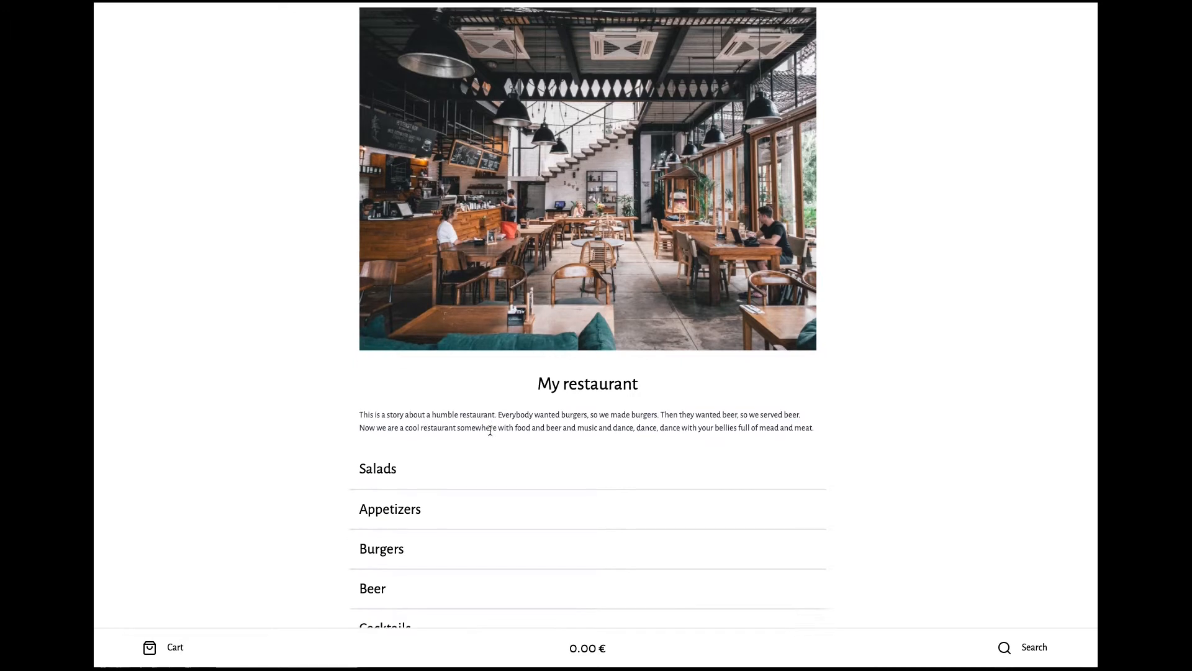
Step: Add one Hourglass (400ml) at 4.00 € and four Quinoa at 28.00 € to the order
scroll("down", 3)
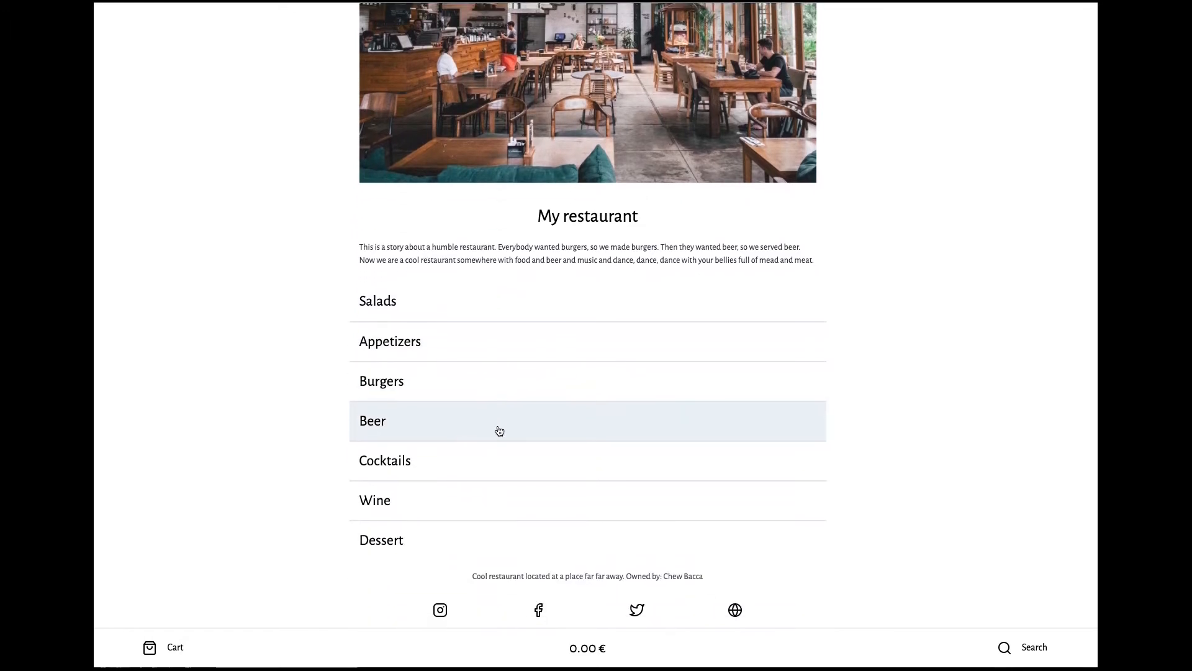
mouse_move(439, 385)
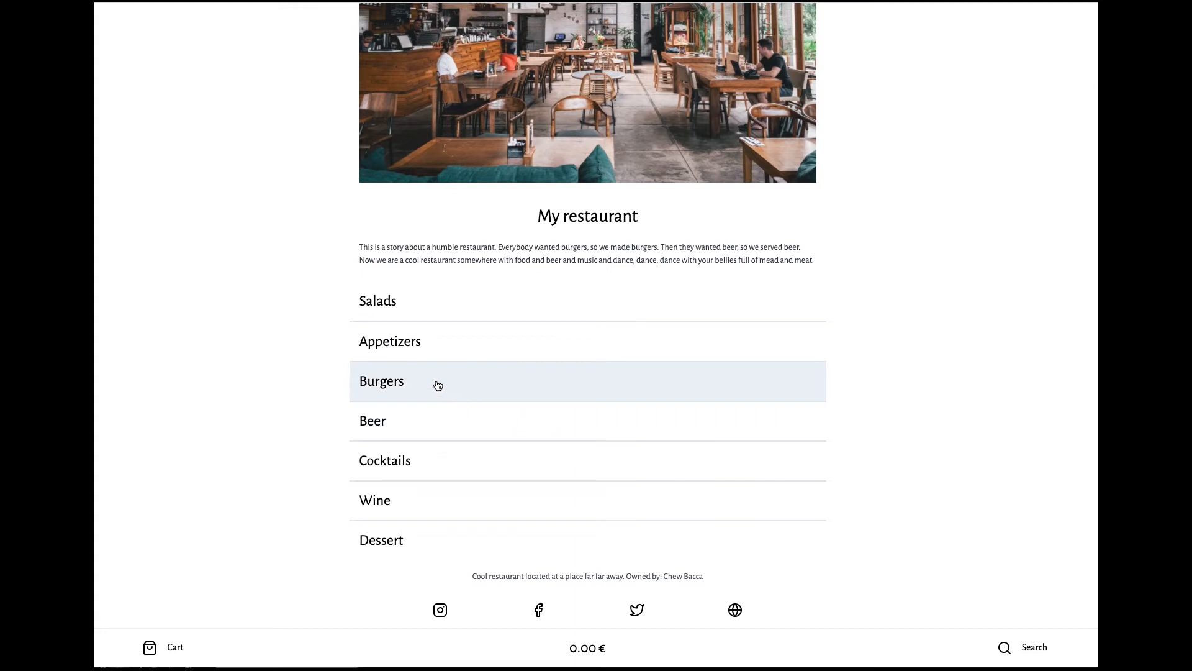
mouse_move(482, 421)
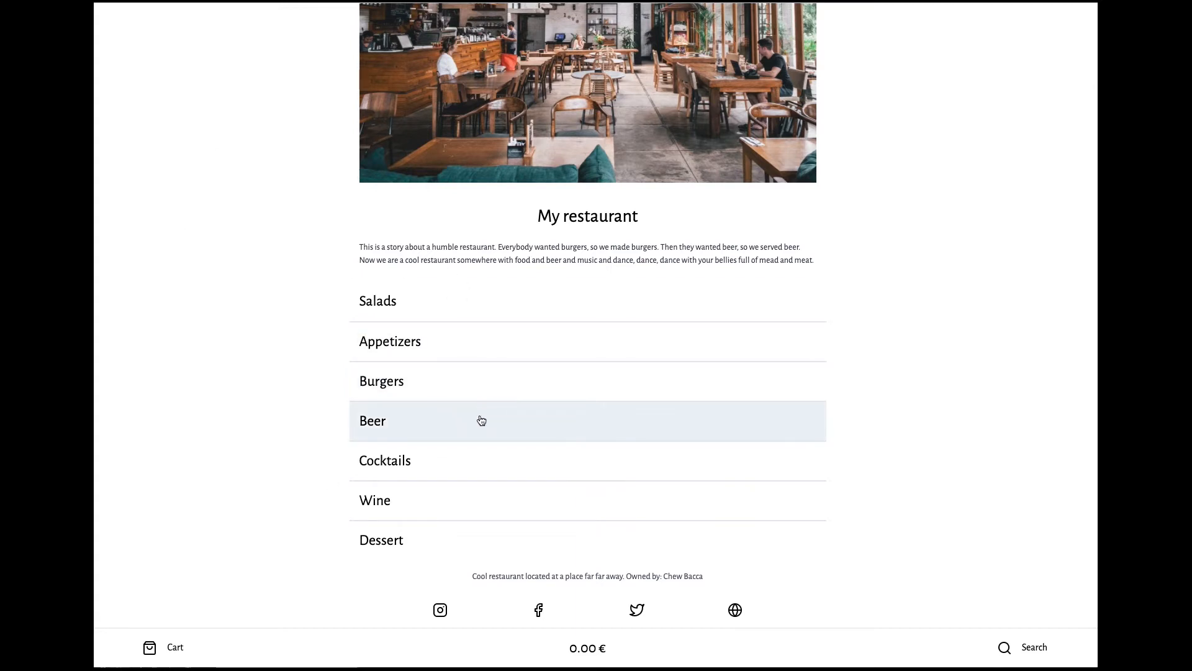
mouse_move(498, 384)
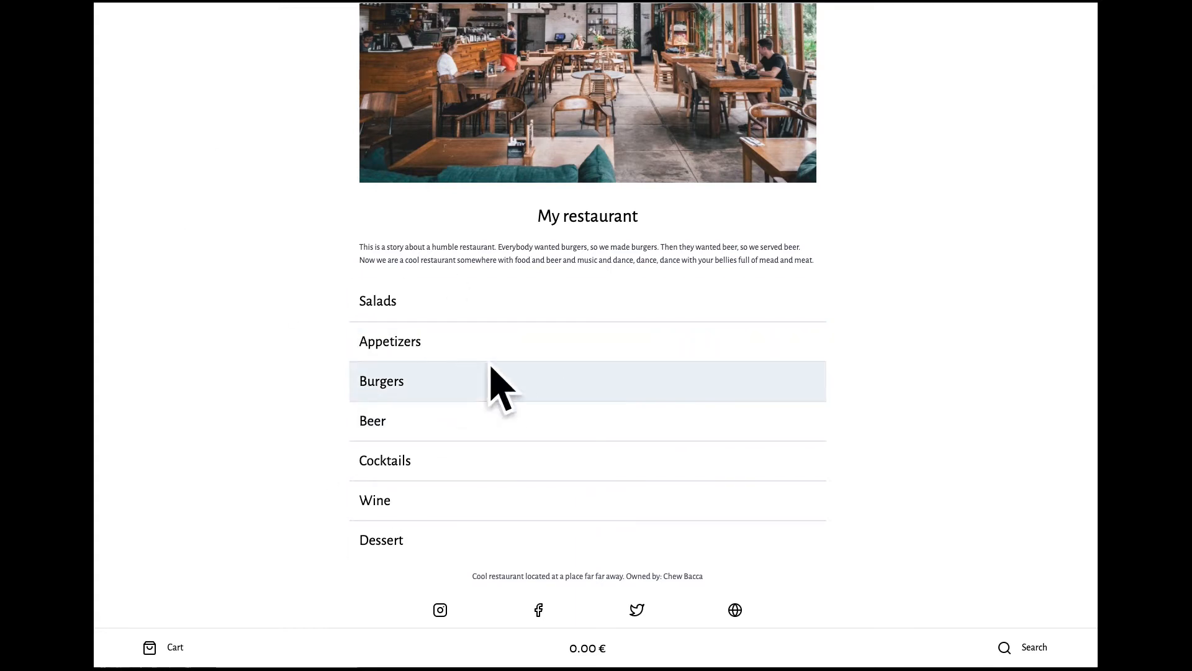
mouse_move(485, 362)
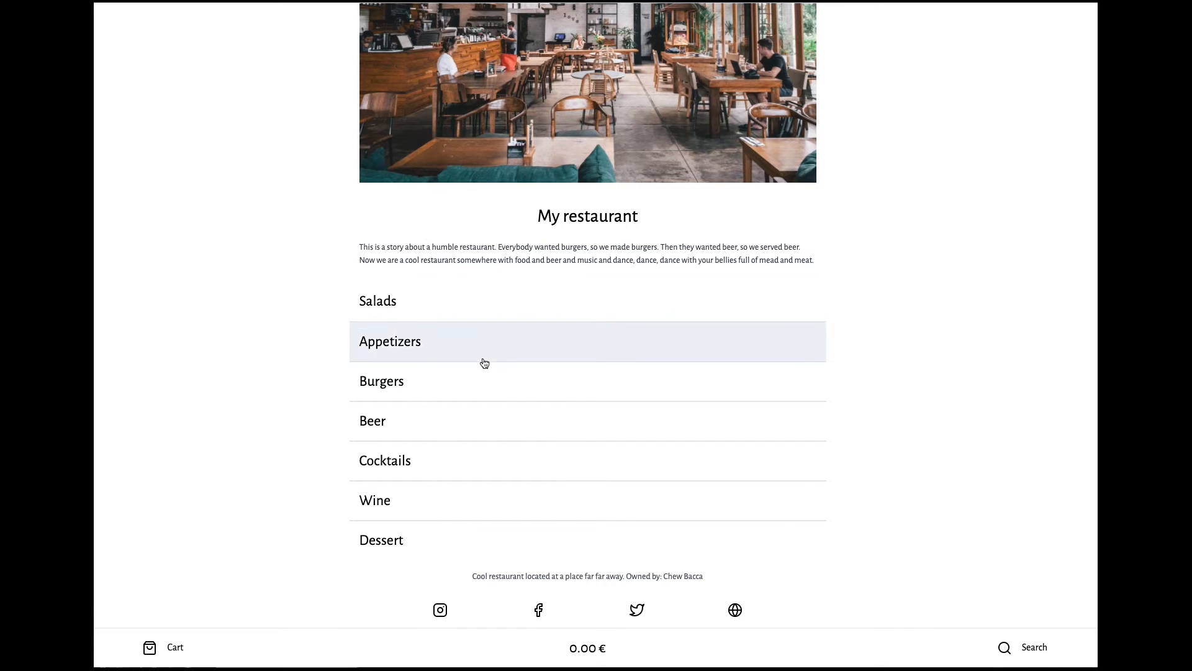
mouse_move(503, 435)
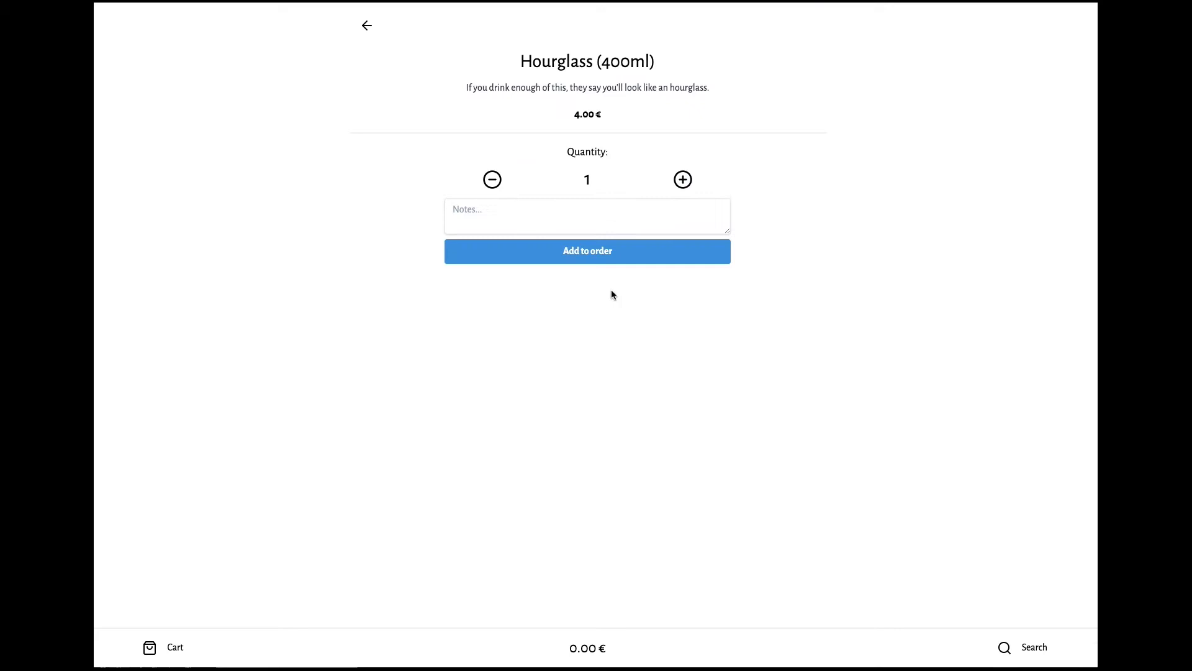
left_click(586, 251)
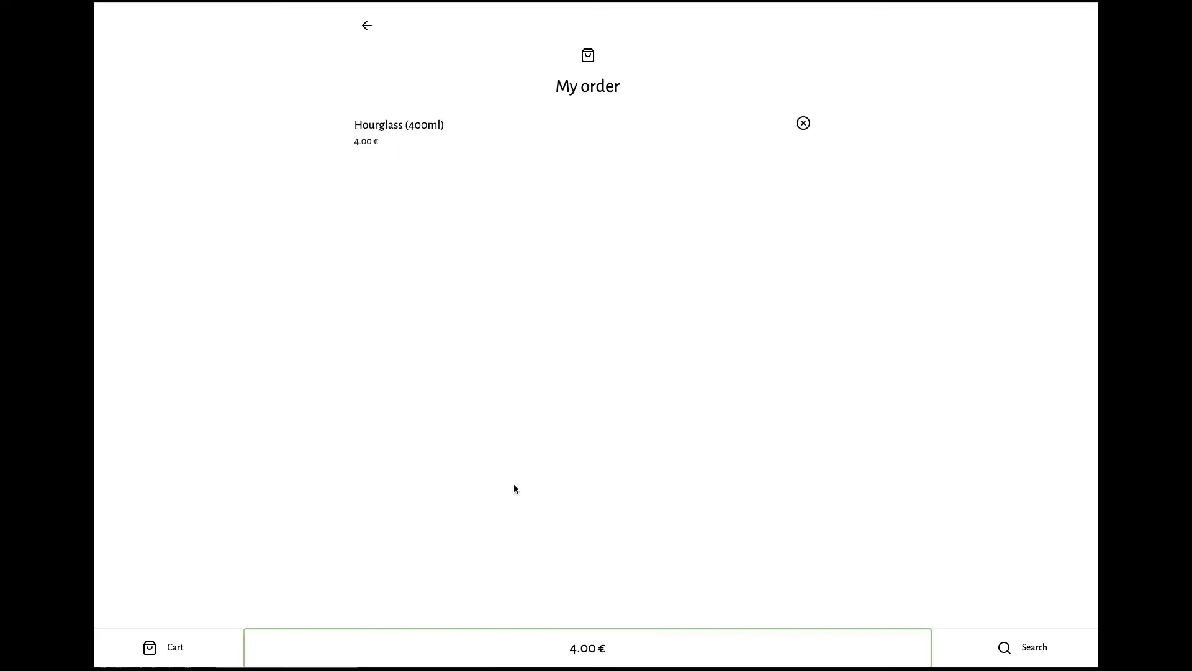
mouse_move(832, 158)
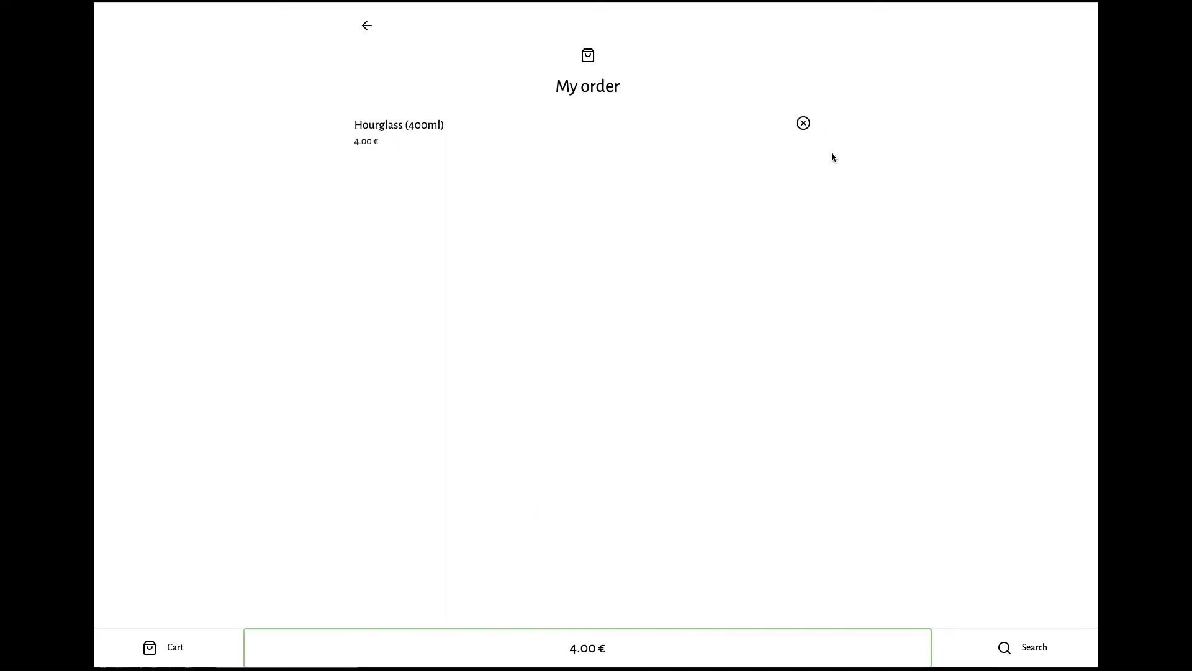
mouse_move(310, 133)
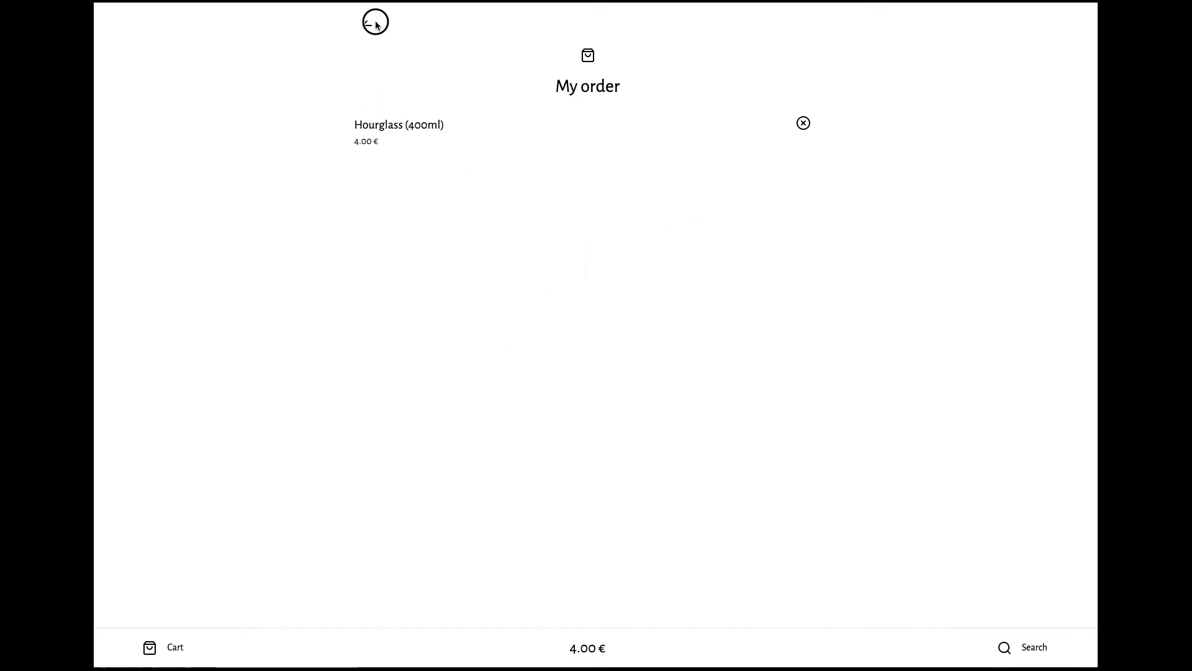
left_click(374, 21)
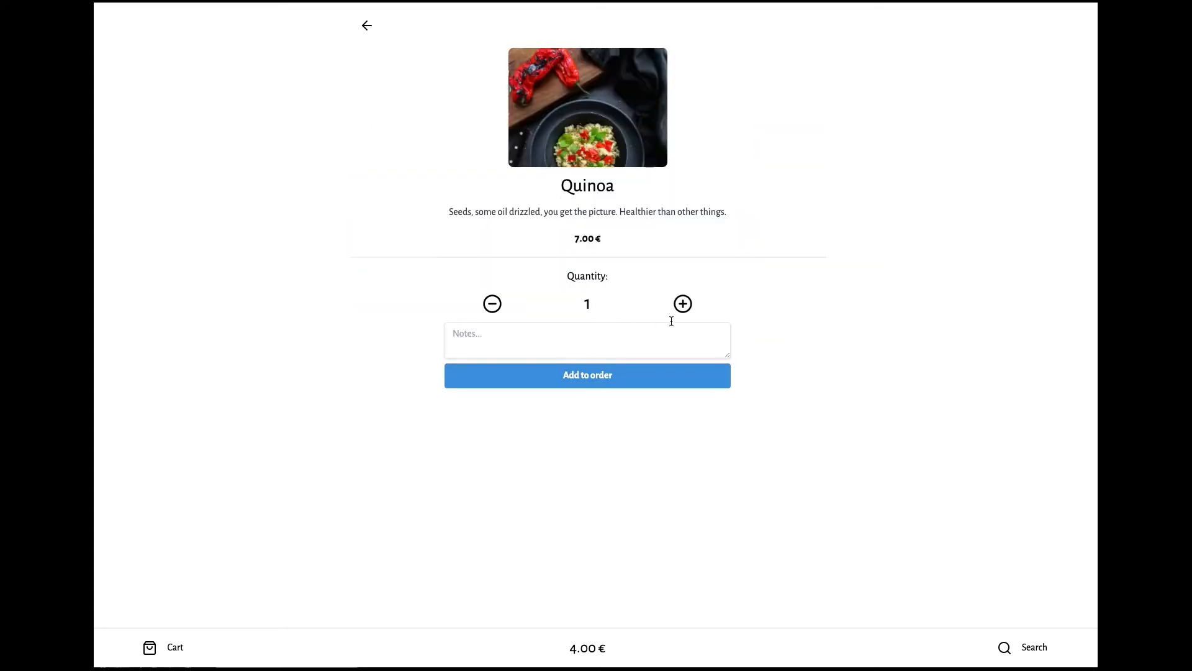
left_click(681, 303)
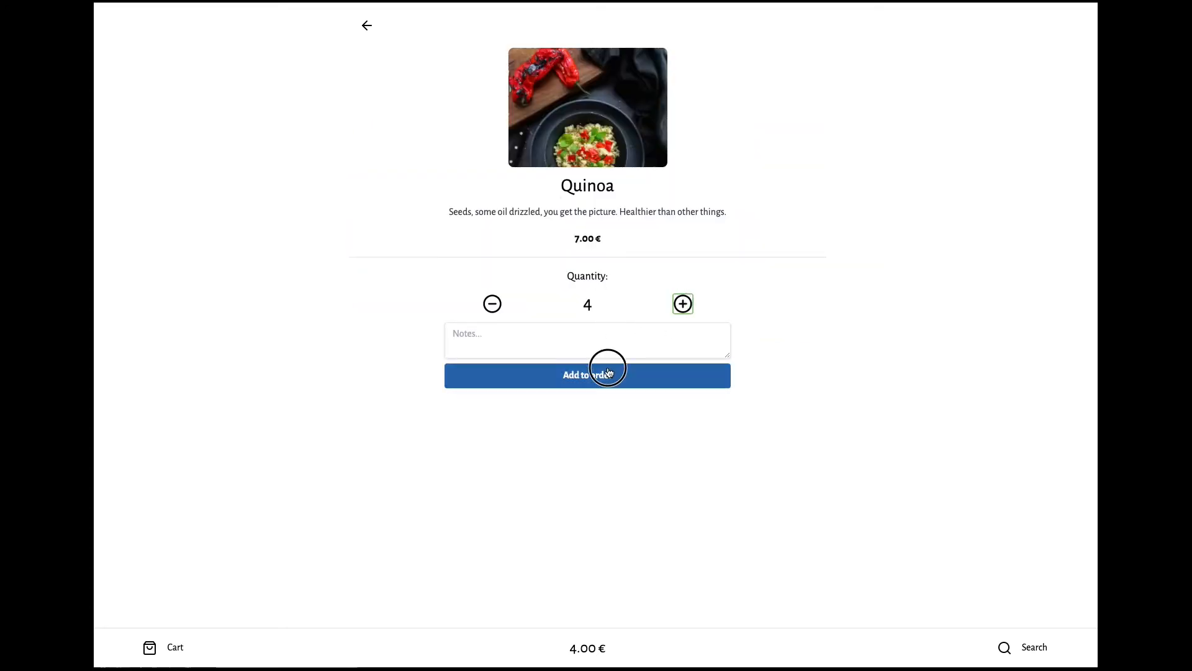
left_click(586, 375)
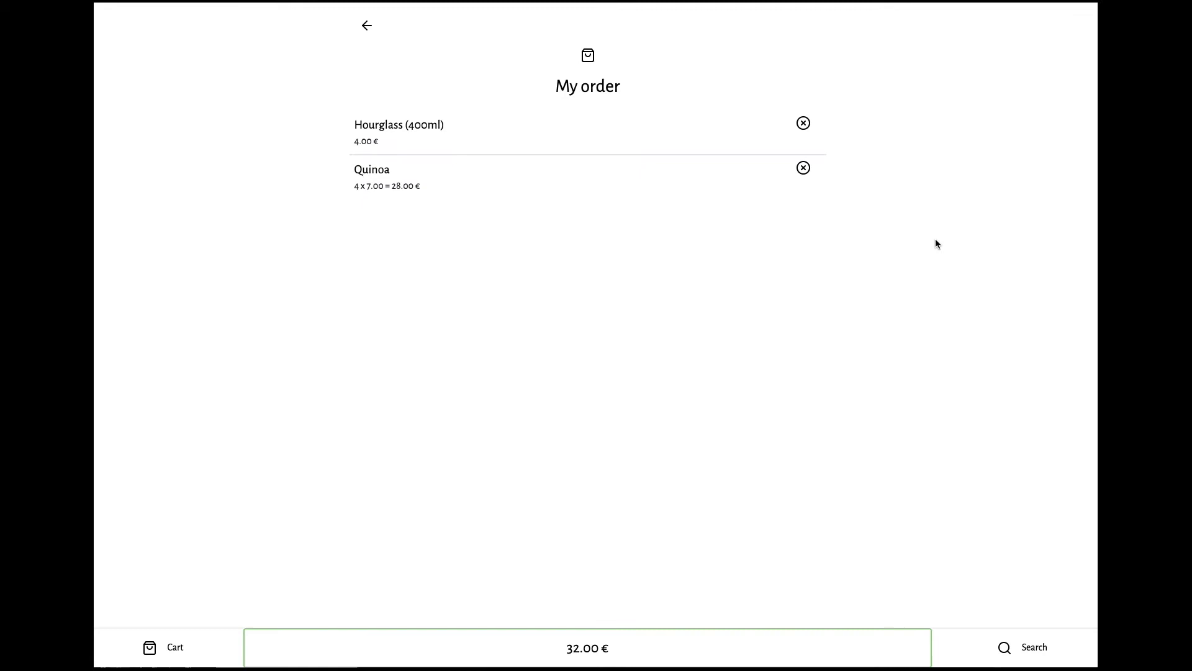
mouse_move(658, 277)
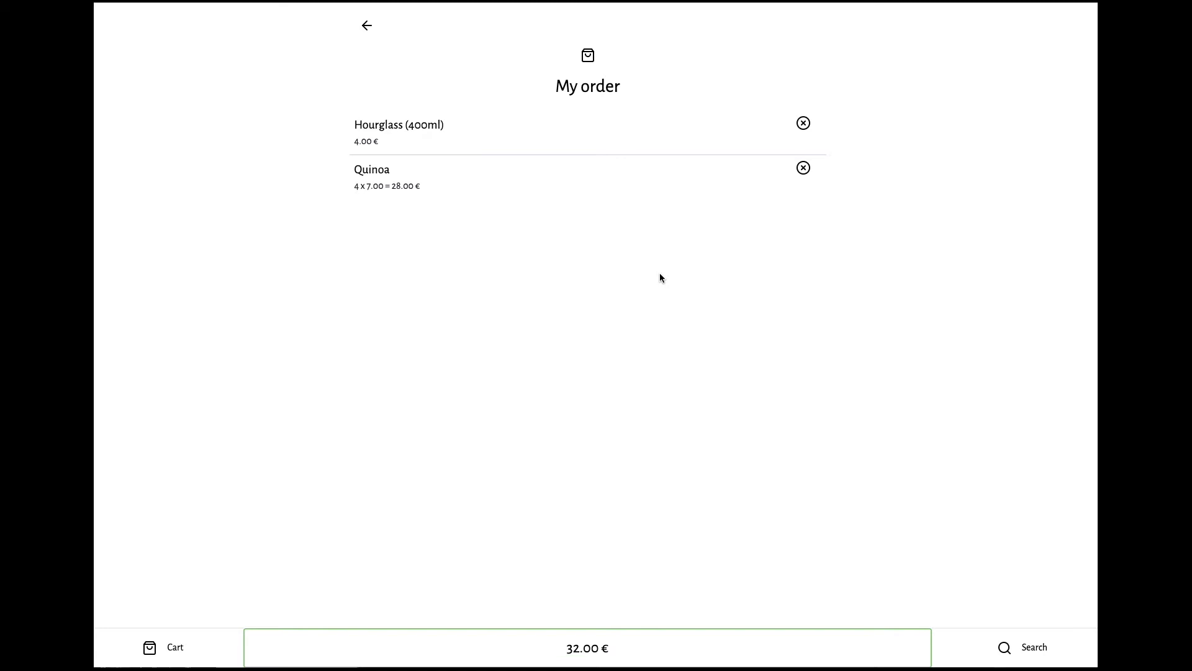
mouse_move(657, 281)
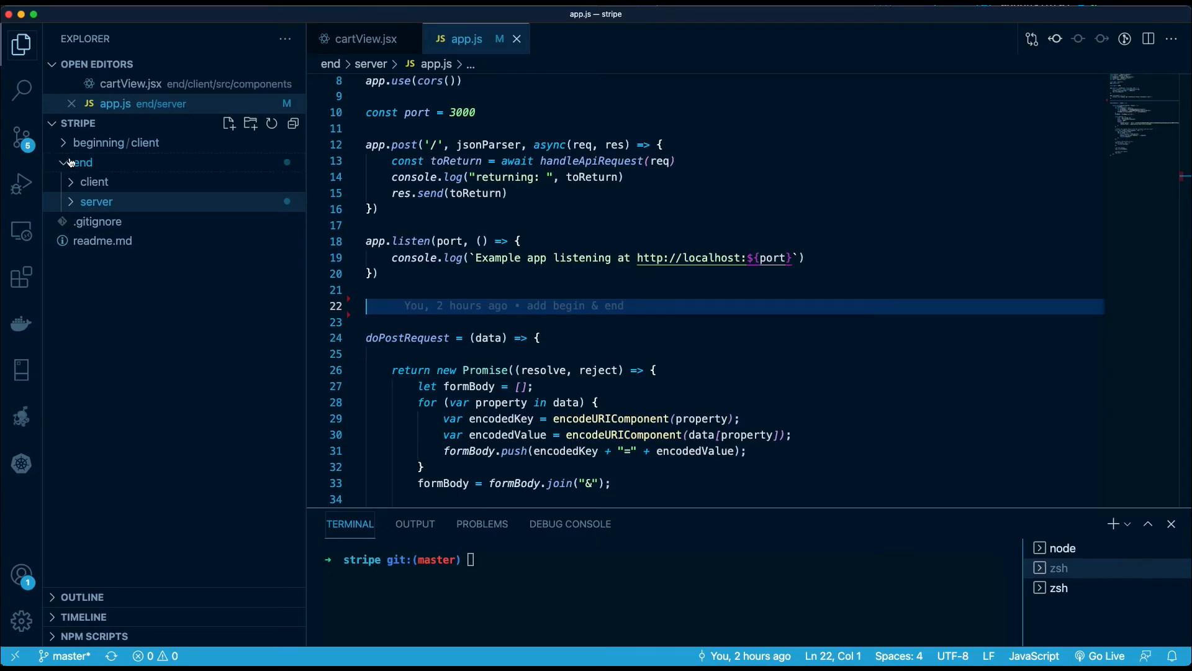
mouse_move(71, 156)
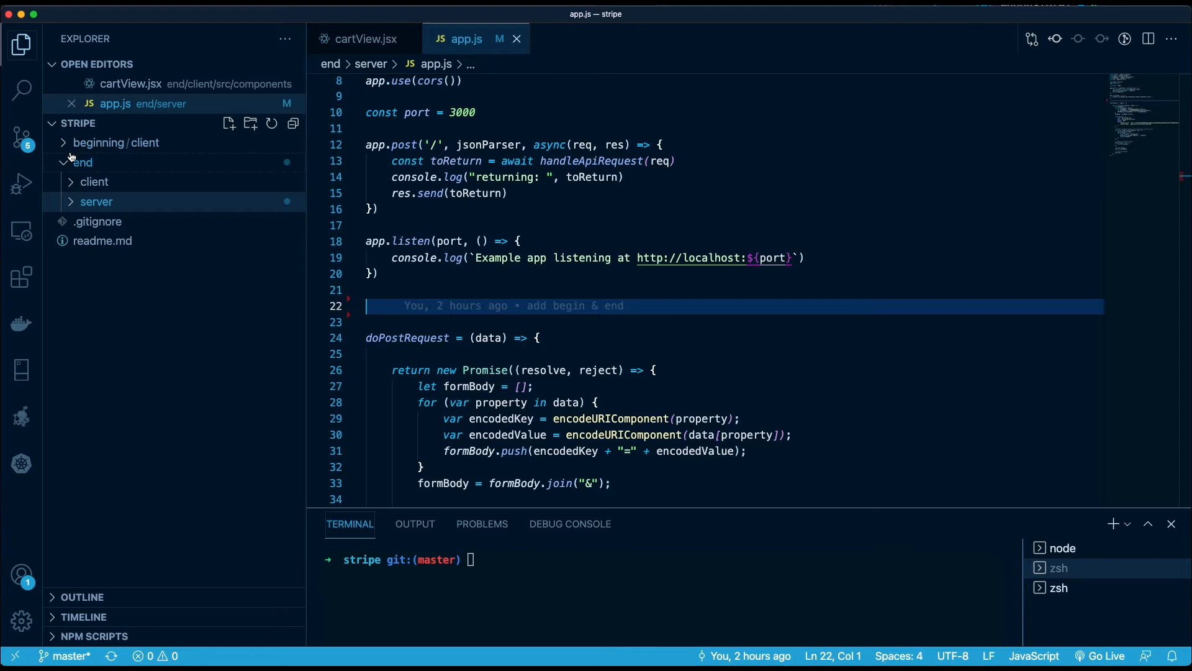
mouse_move(165, 148)
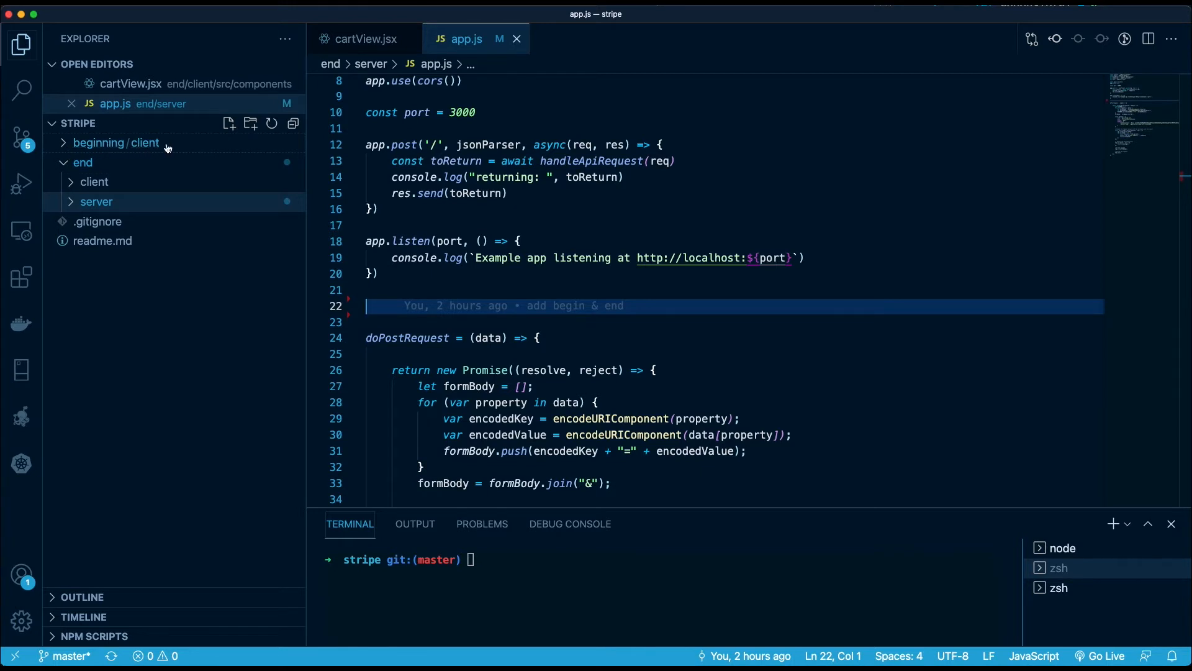
mouse_move(144, 142)
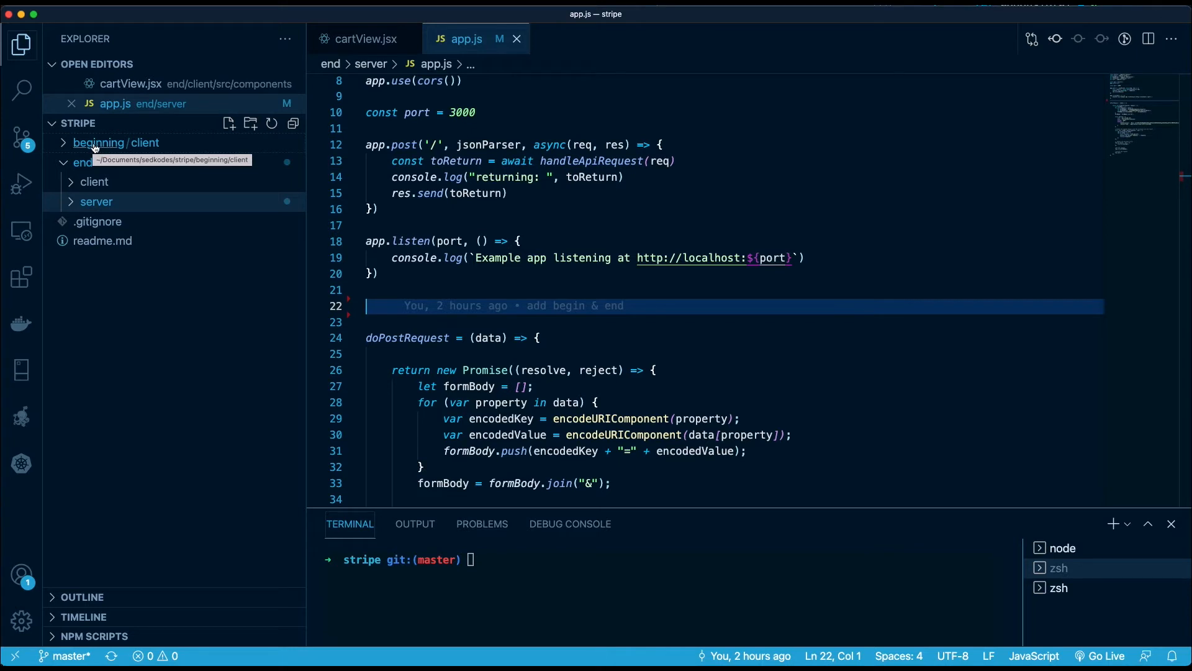
mouse_move(137, 146)
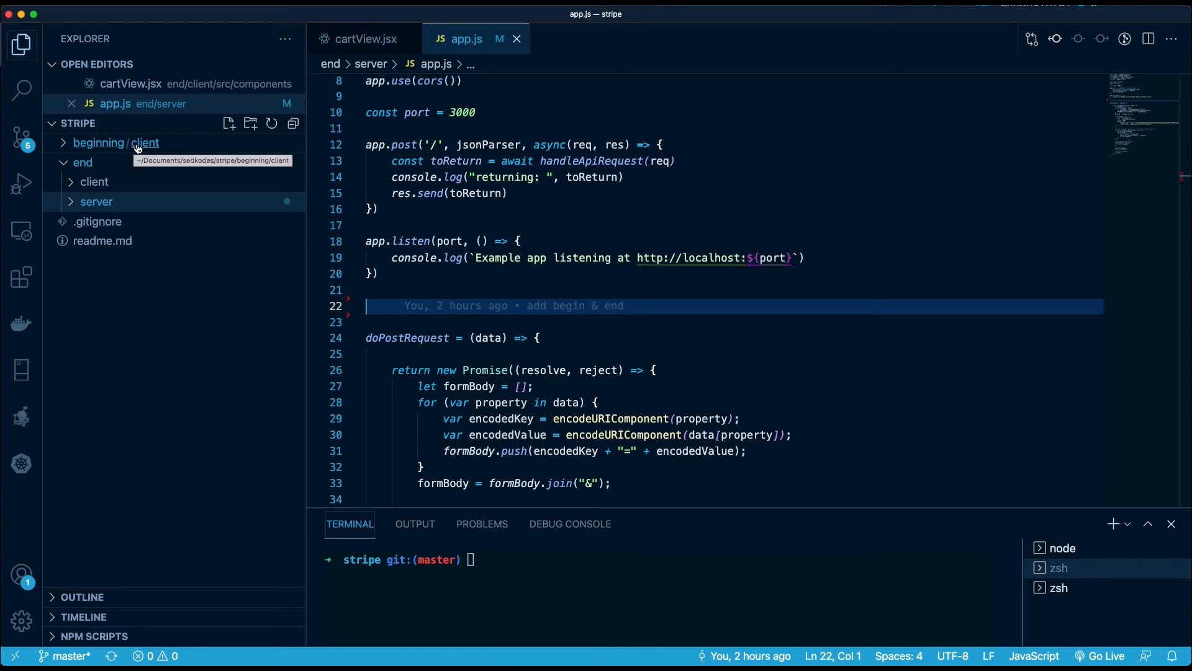
mouse_move(148, 150)
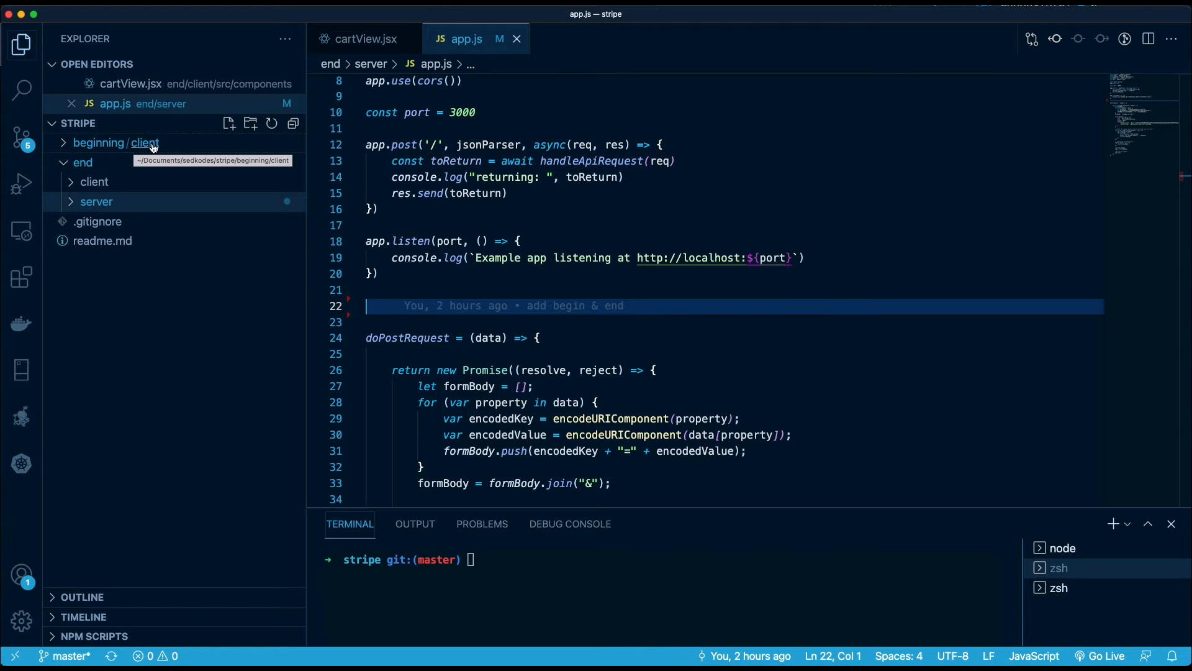
mouse_move(94, 181)
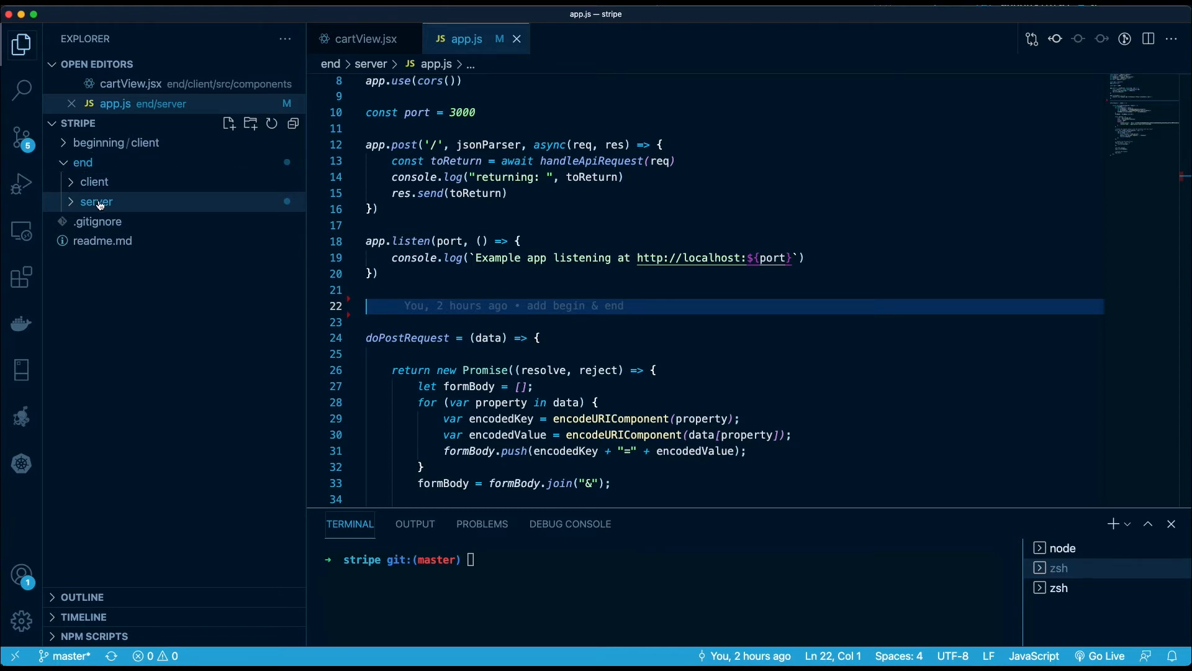
mouse_move(97, 202)
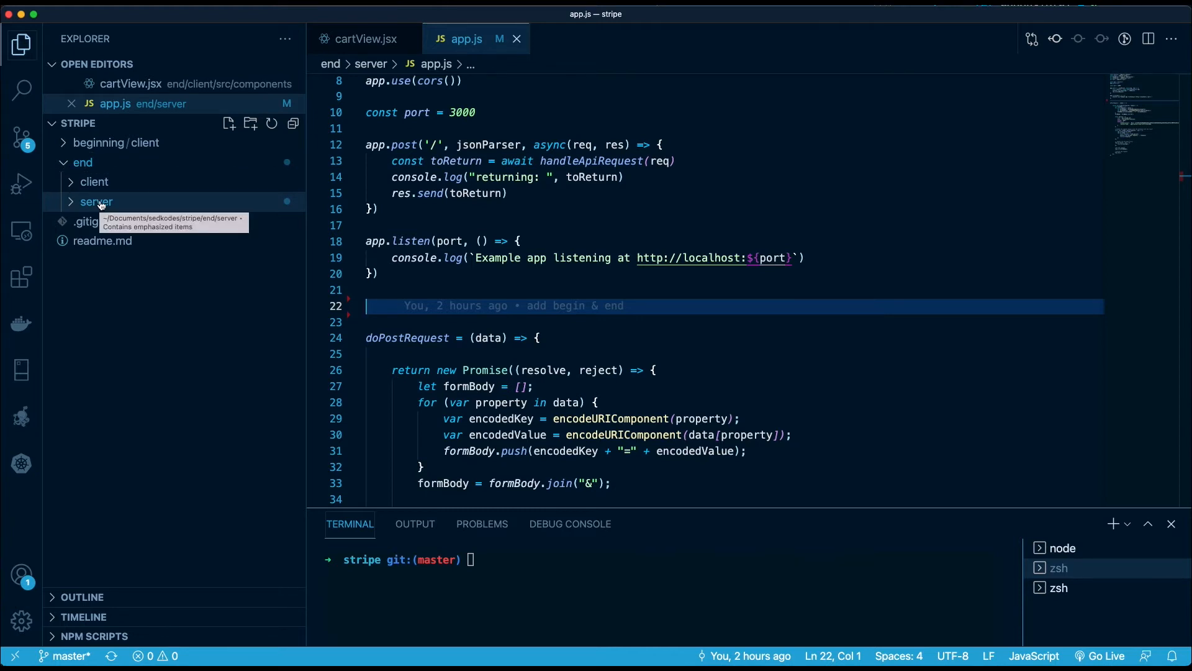
Step: Insert an empty async handleApiRequest stub in end/server/app.js with a commented-out request.body log
scroll("up", 3)
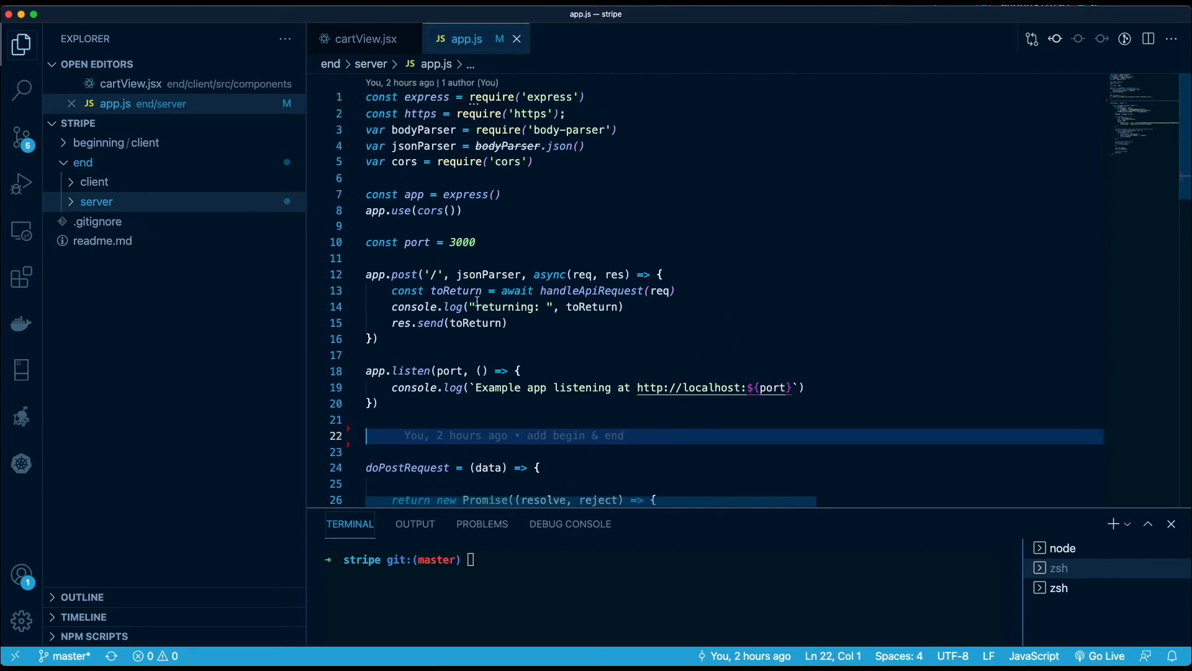
mouse_move(424, 129)
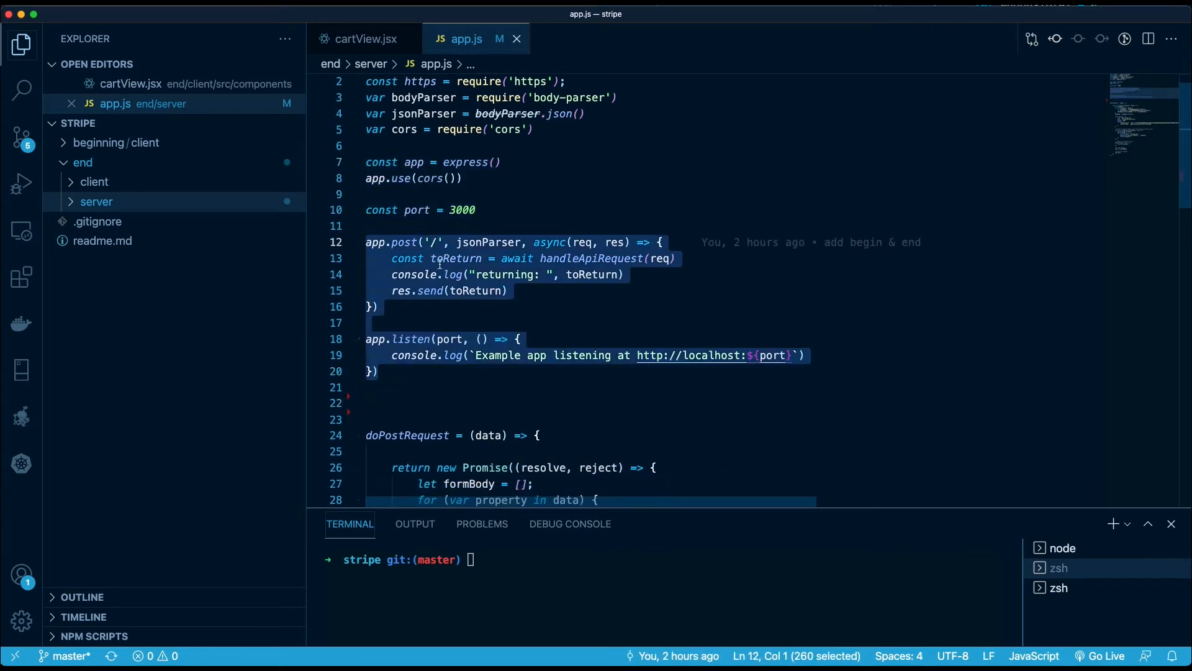
scroll("down", 3)
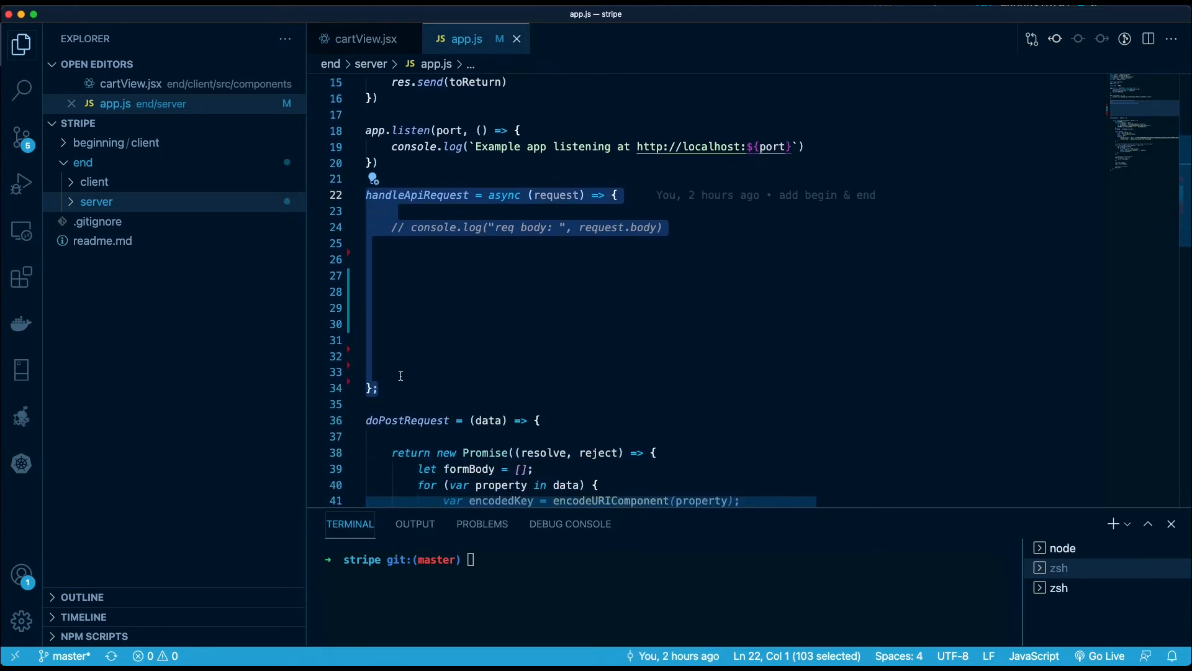
Step: Paste the orderTotal block summing parseFloat(element.price) over request.body inside handleApiRequest
double_click(556, 195)
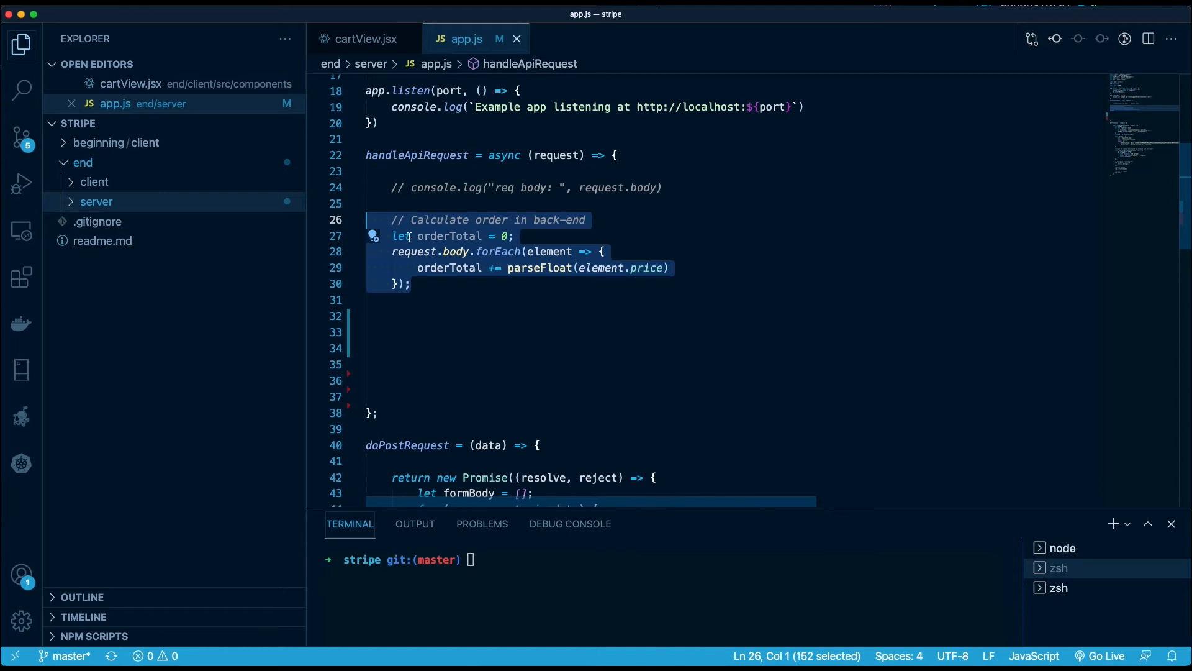
mouse_move(449, 279)
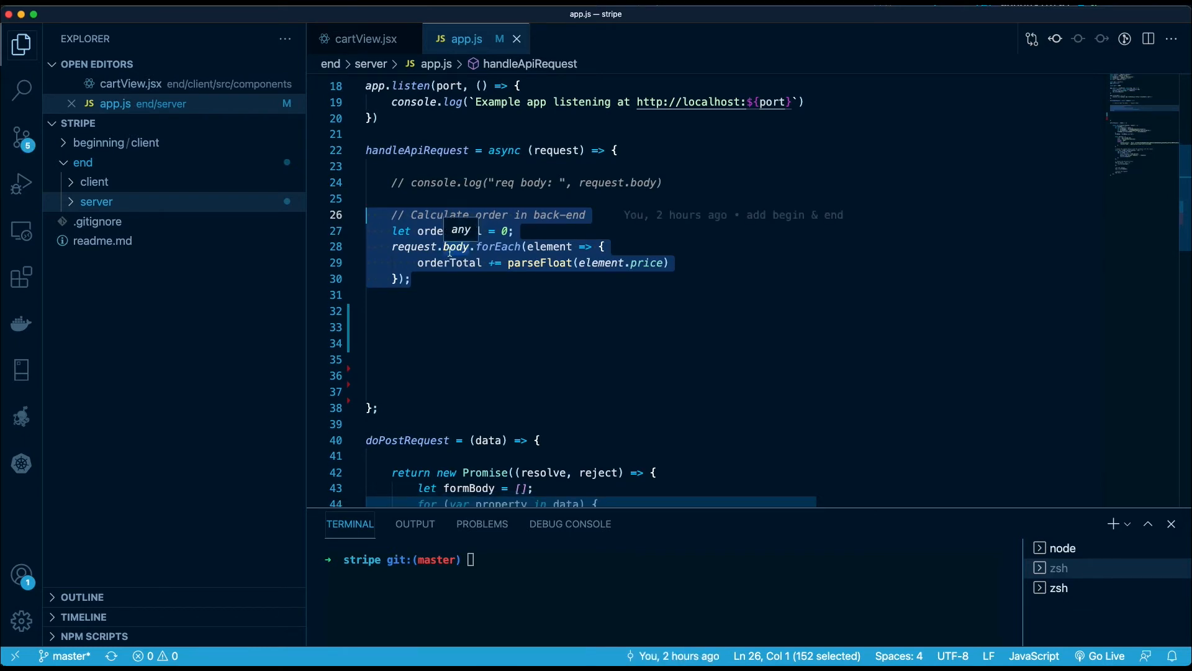
mouse_move(573, 247)
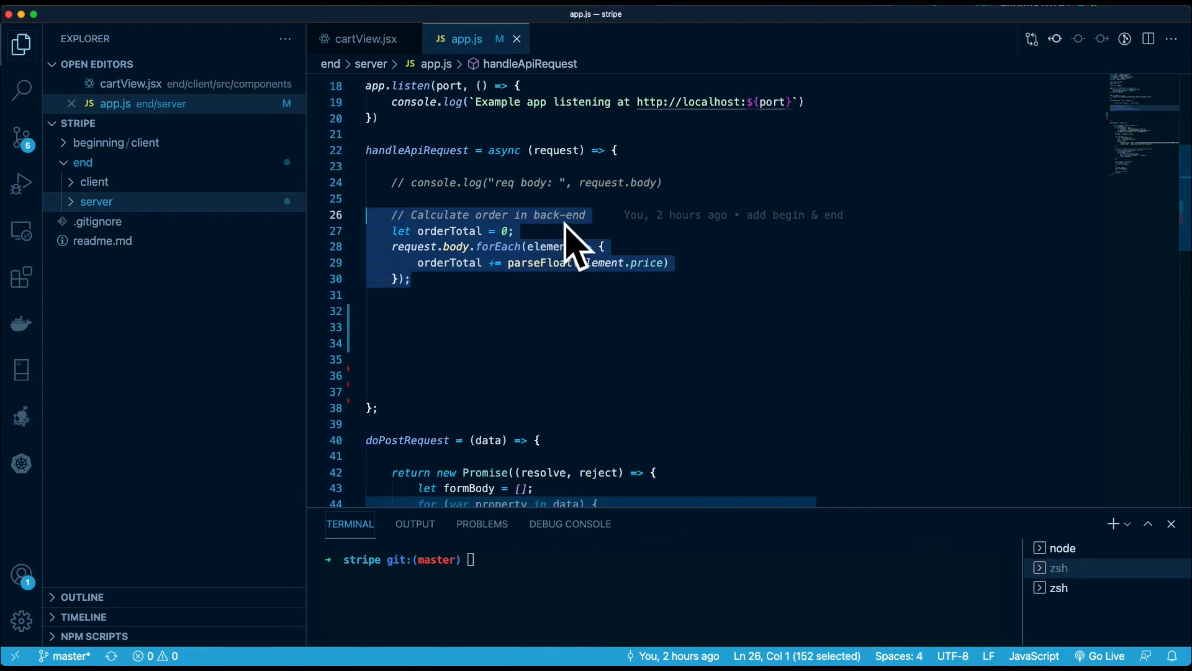
mouse_move(567, 228)
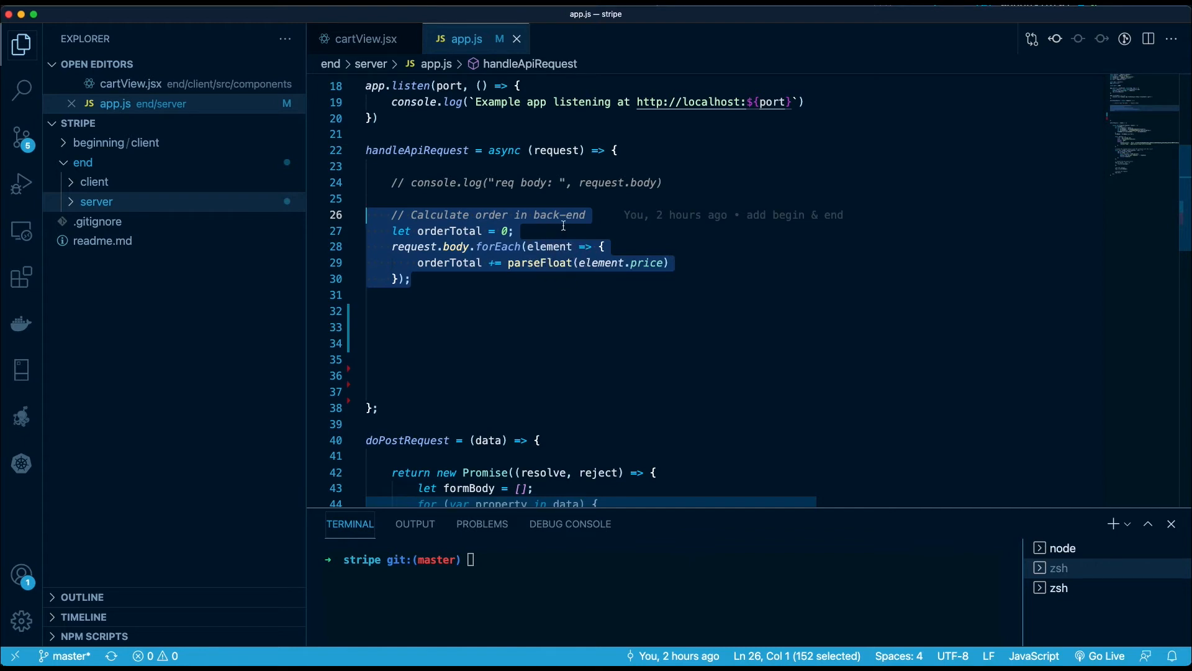
scroll("down", 3)
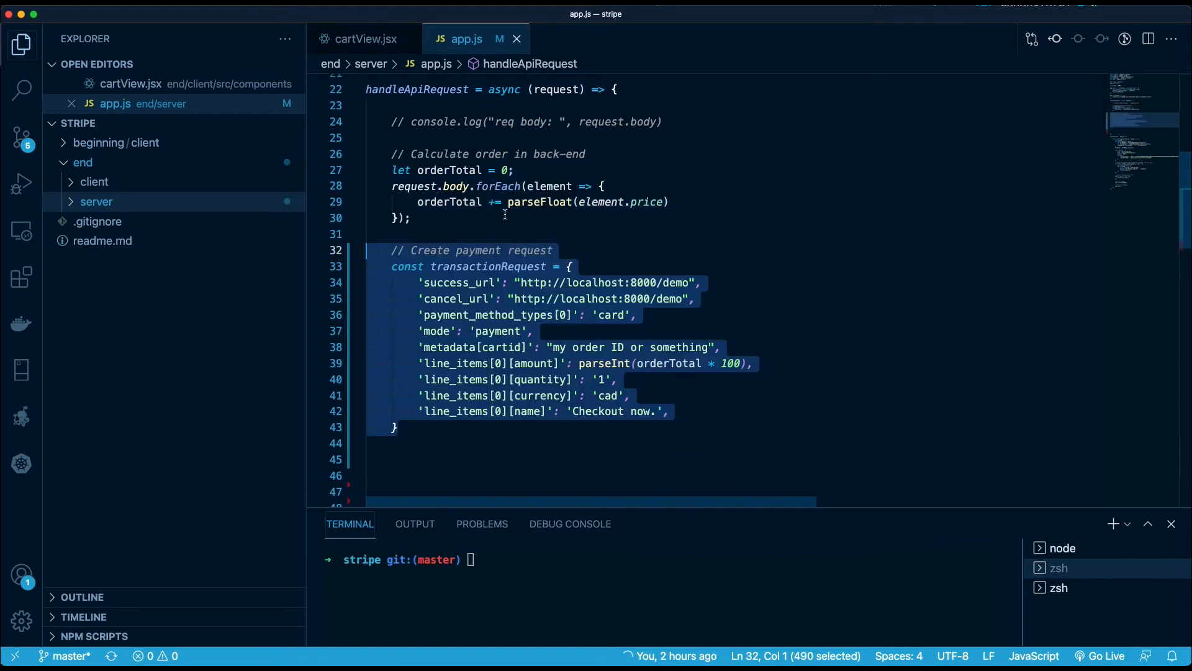
Step: Add the transactionRequest object with demo success/cancel URLs, card payment type, mode, metadata and CAD line item
scroll("down", 3)
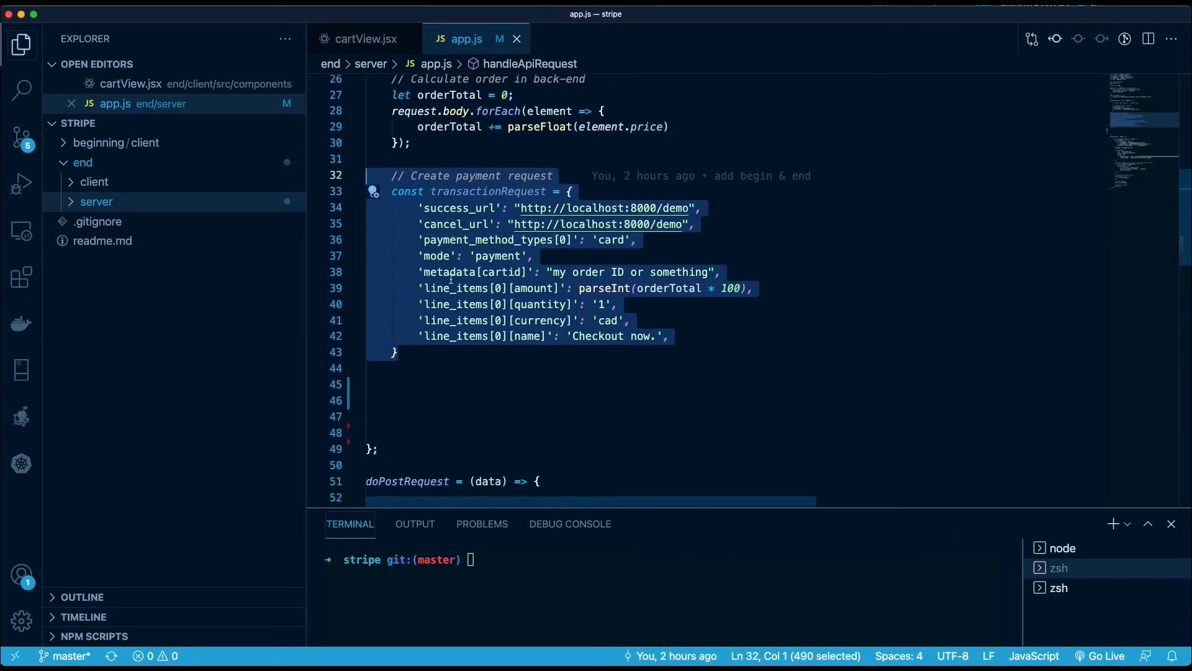
scroll("down", 3)
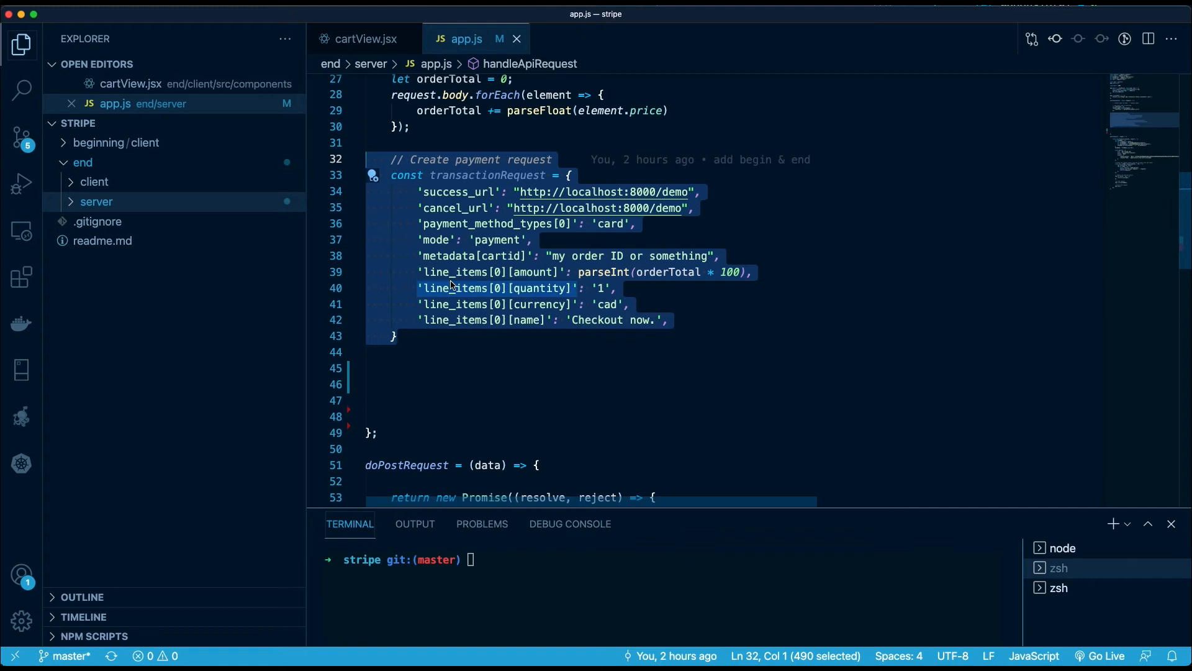
left_click(423, 175)
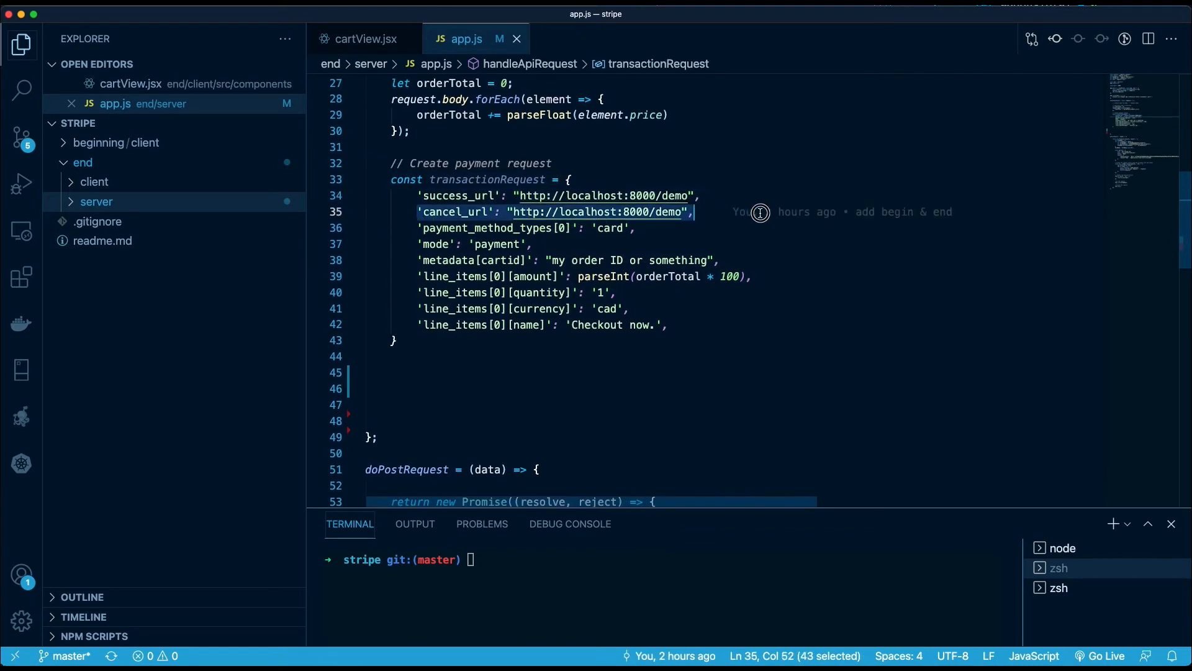
scroll("up", 3)
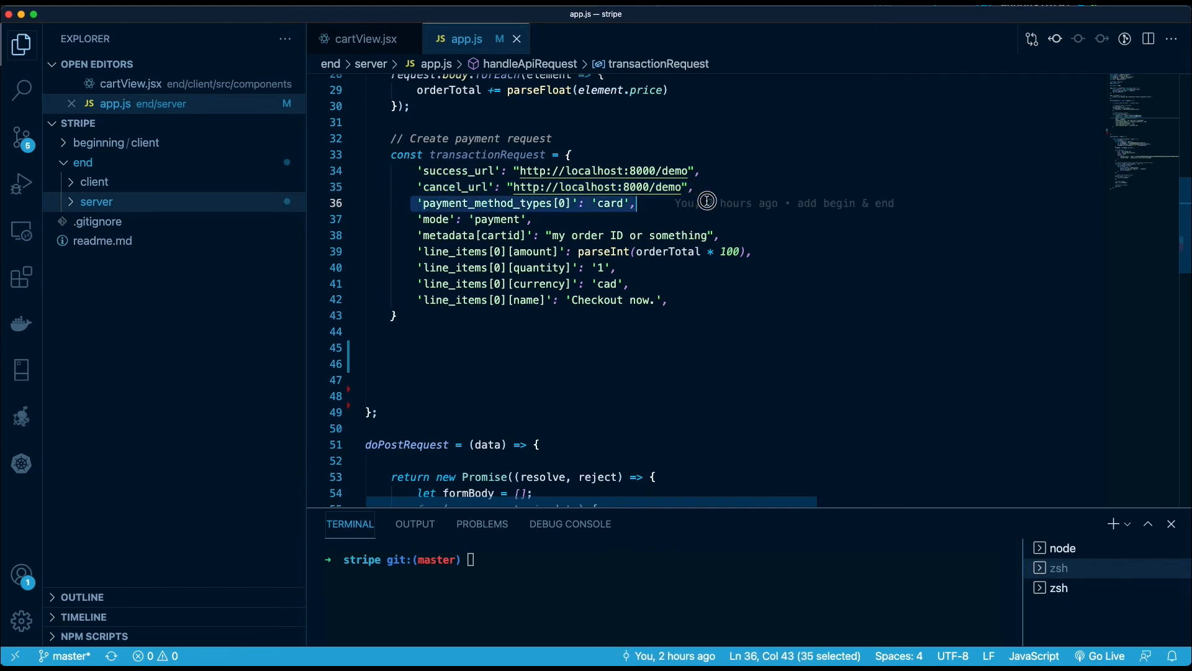
mouse_move(608, 205)
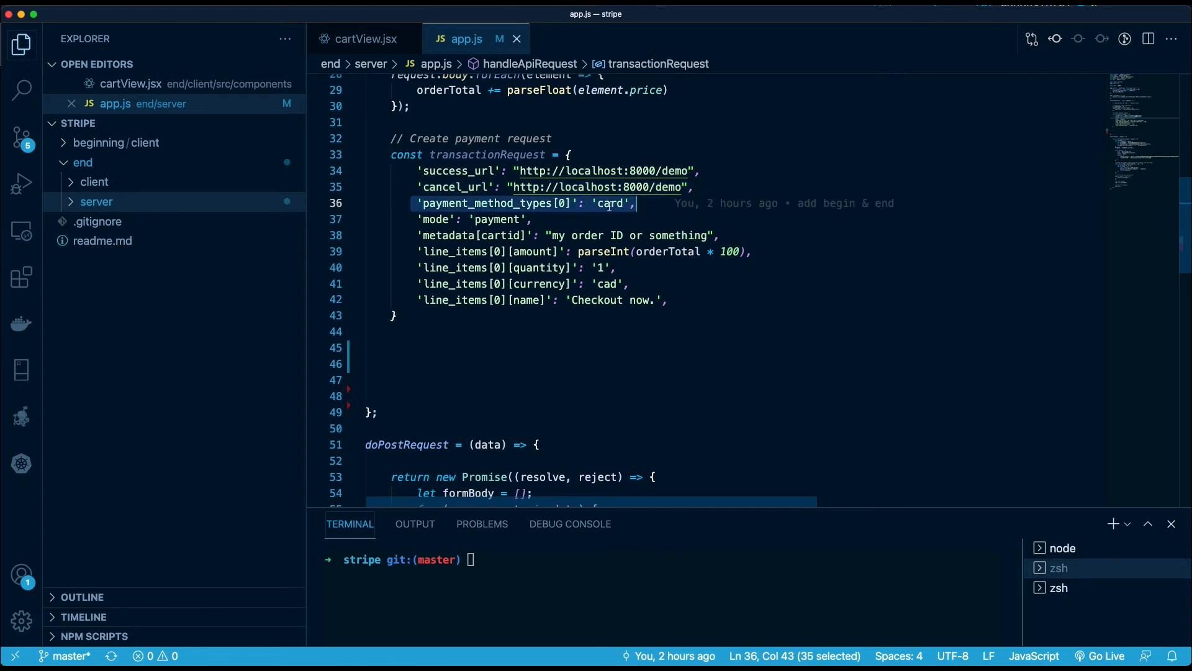
mouse_move(608, 203)
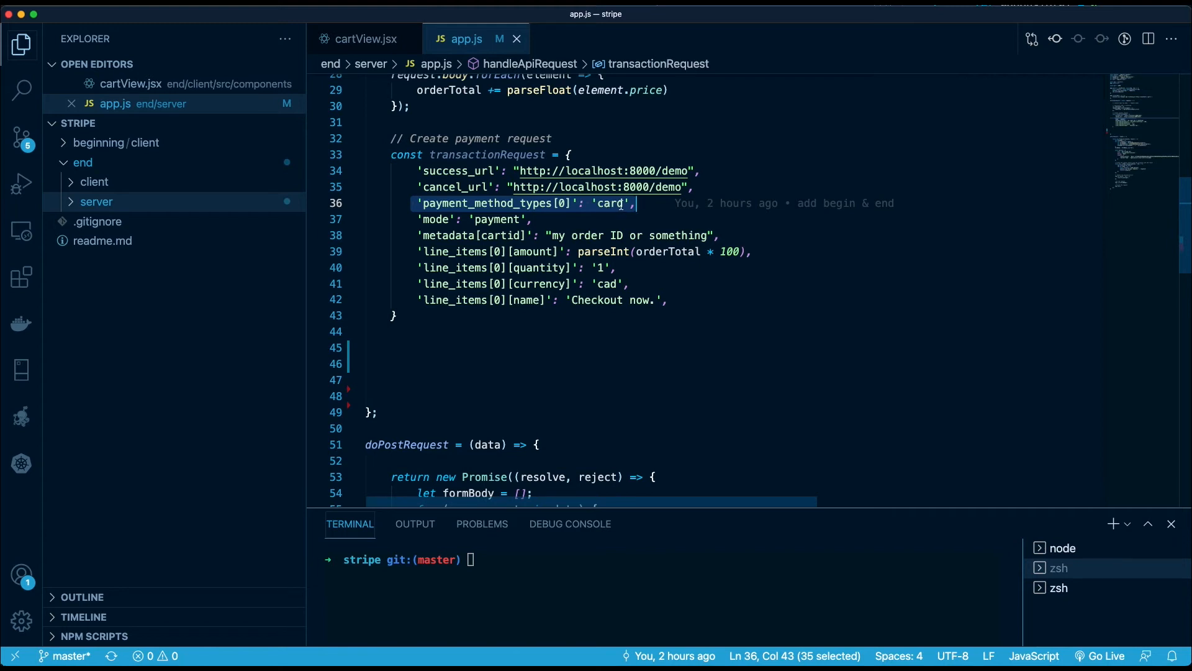
mouse_move(591, 202)
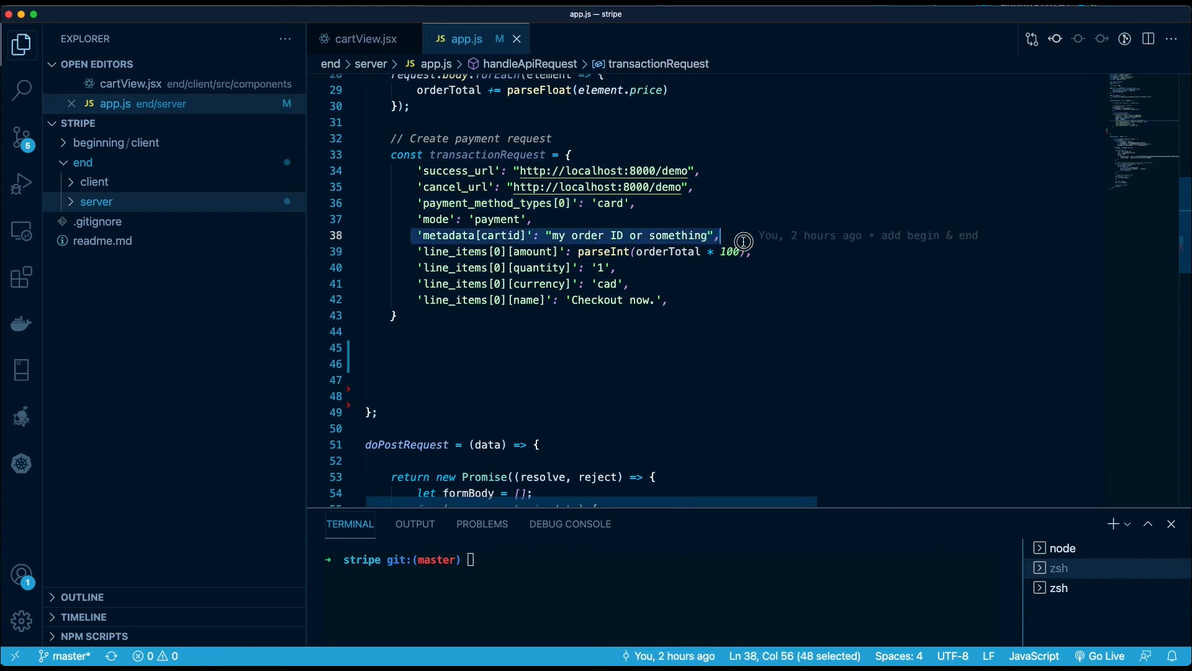
mouse_move(719, 243)
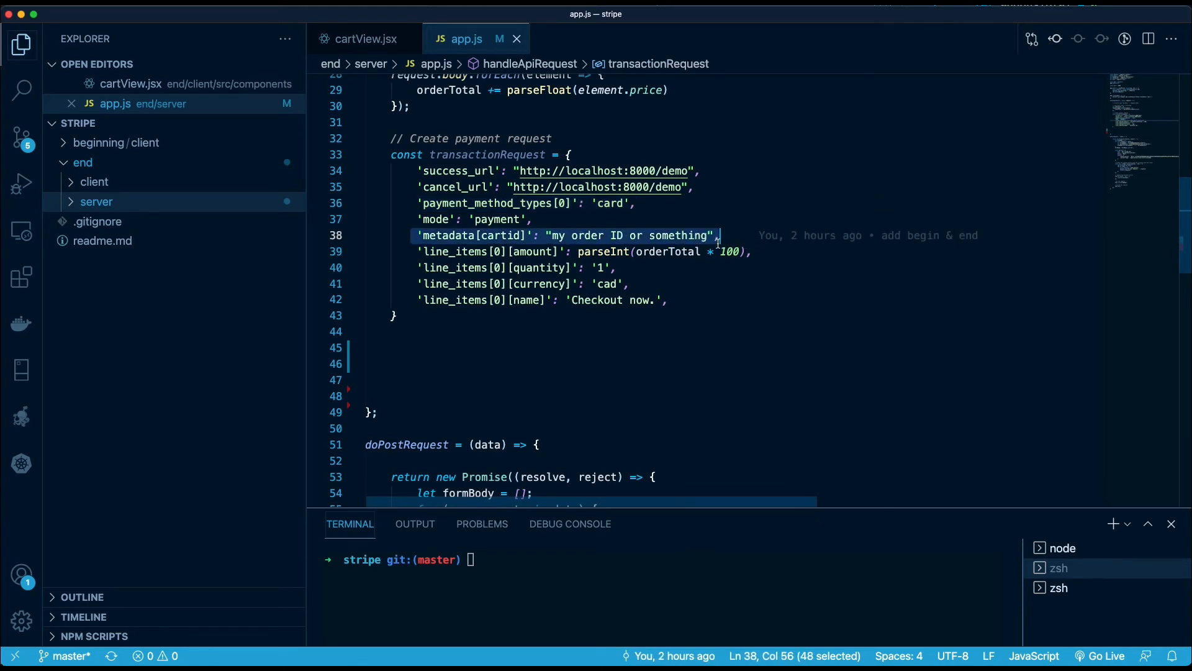
mouse_move(611, 235)
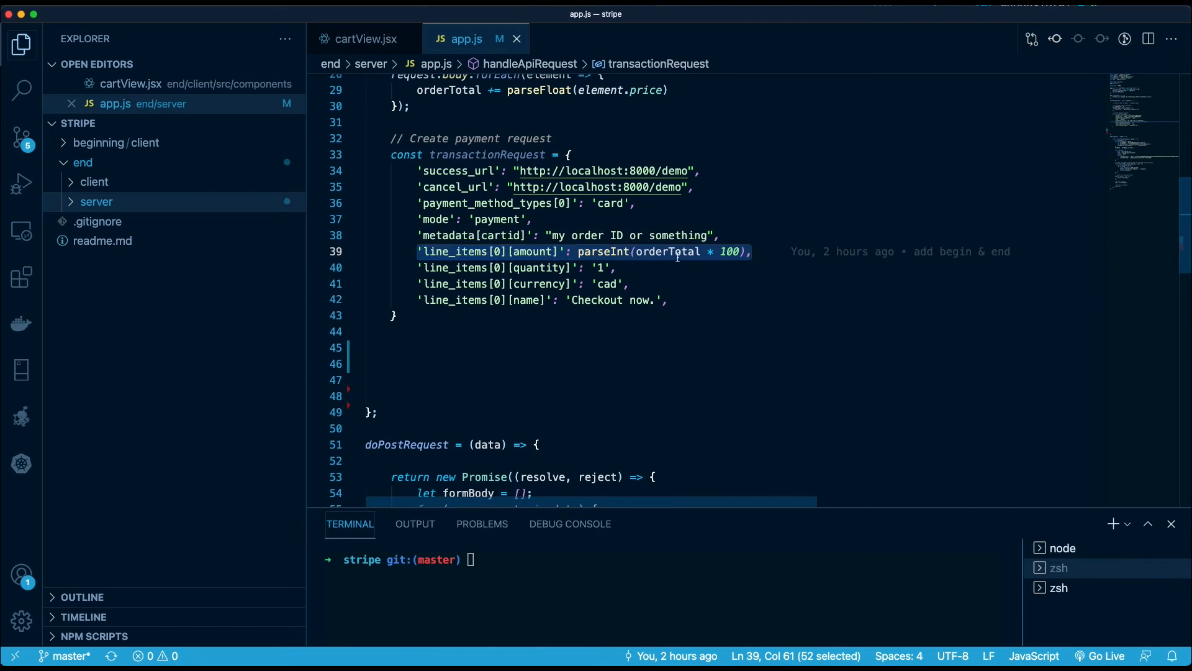
mouse_move(531, 278)
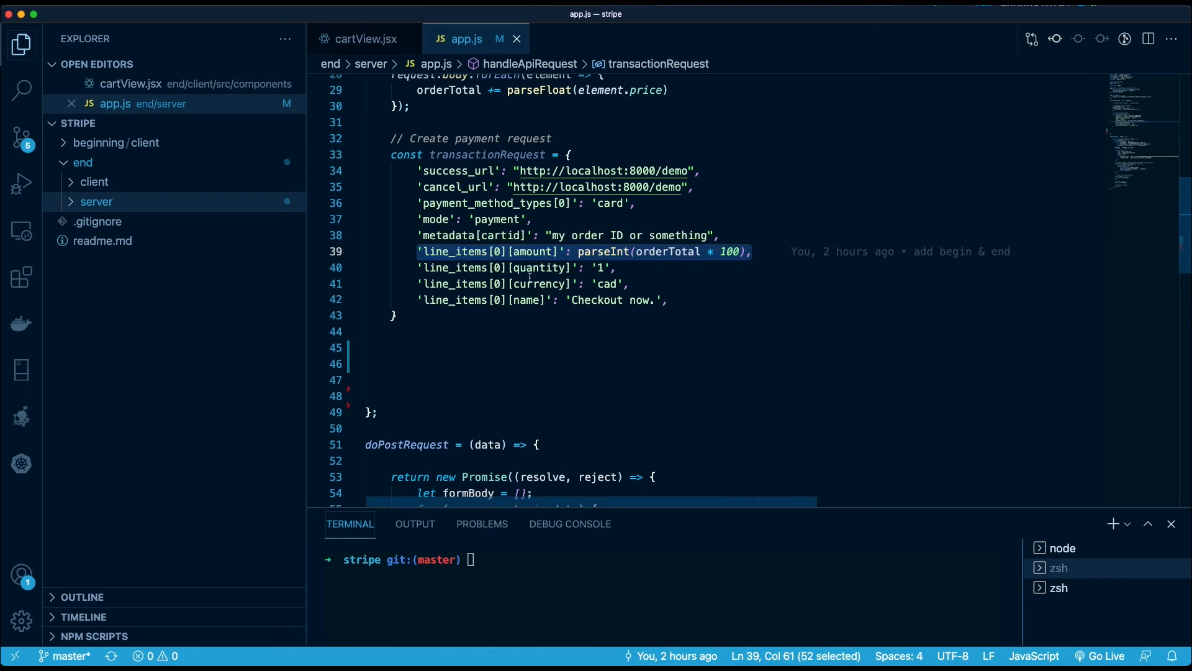
mouse_move(716, 279)
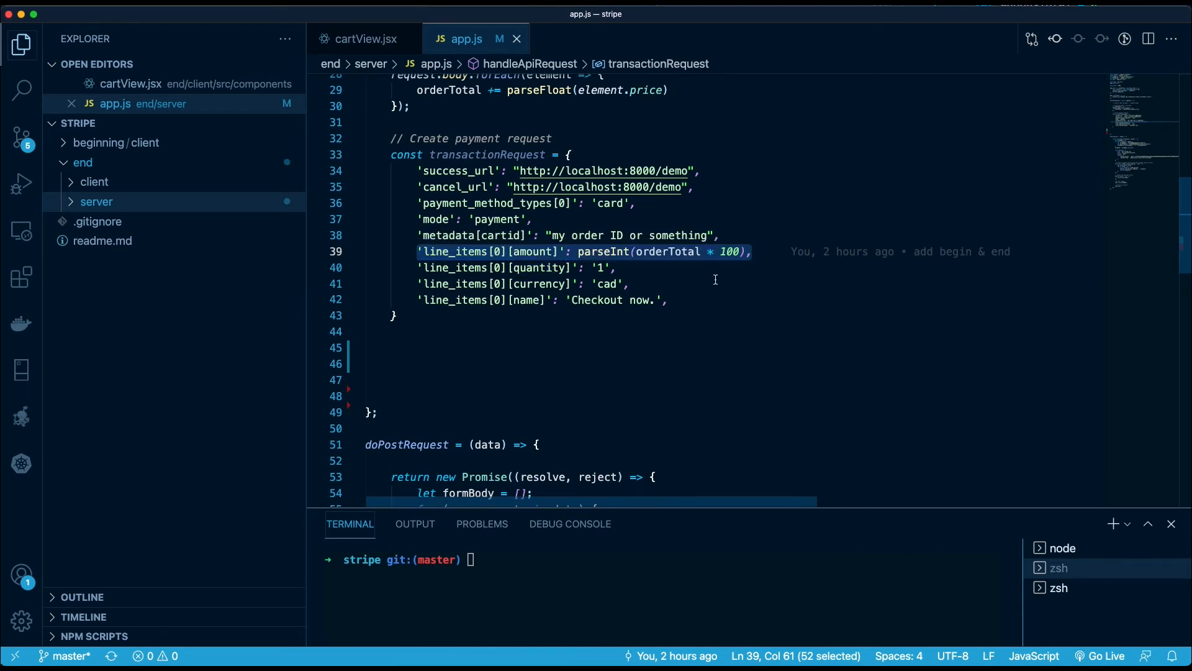
mouse_move(683, 264)
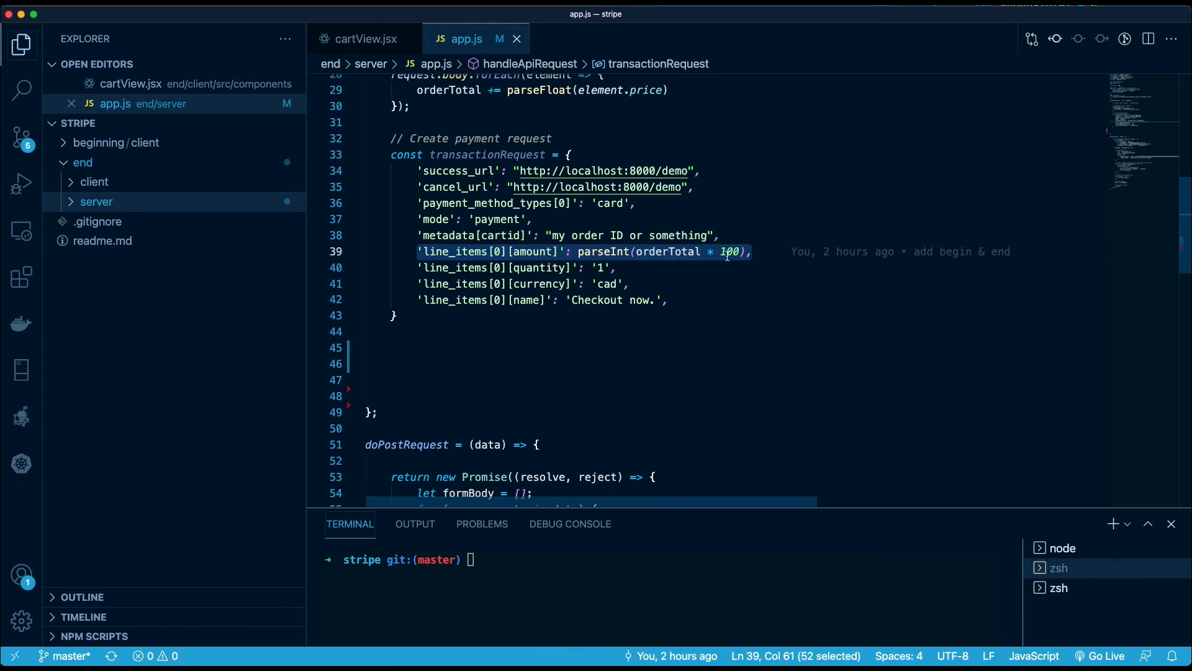
mouse_move(578, 213)
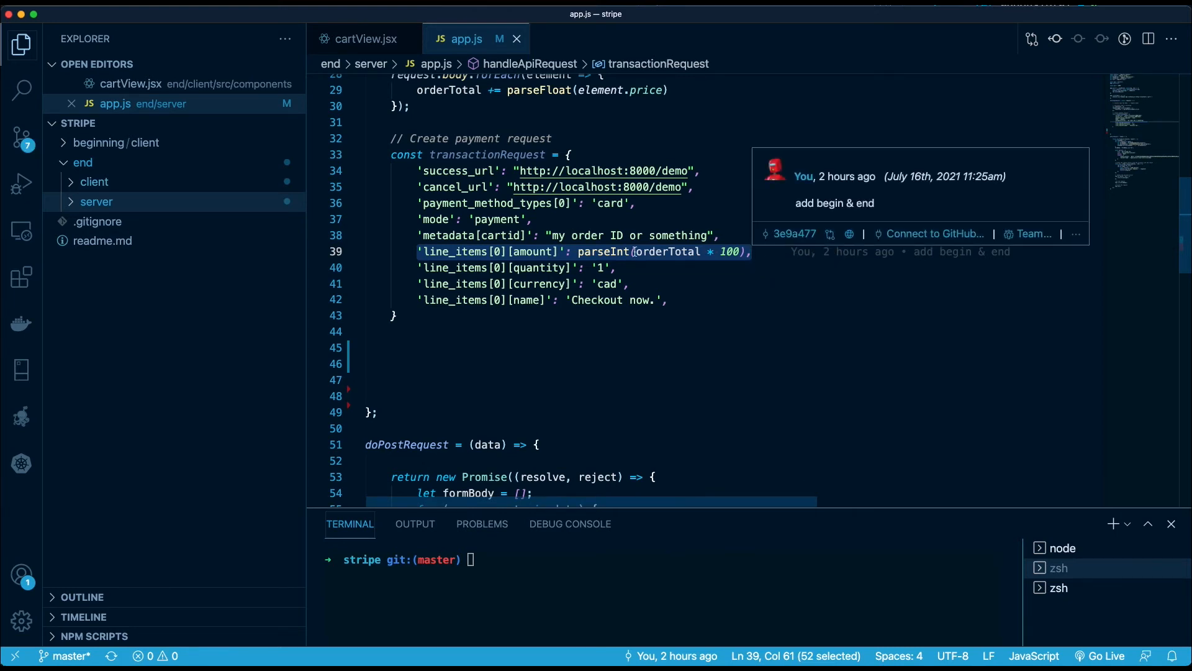
mouse_move(743, 275)
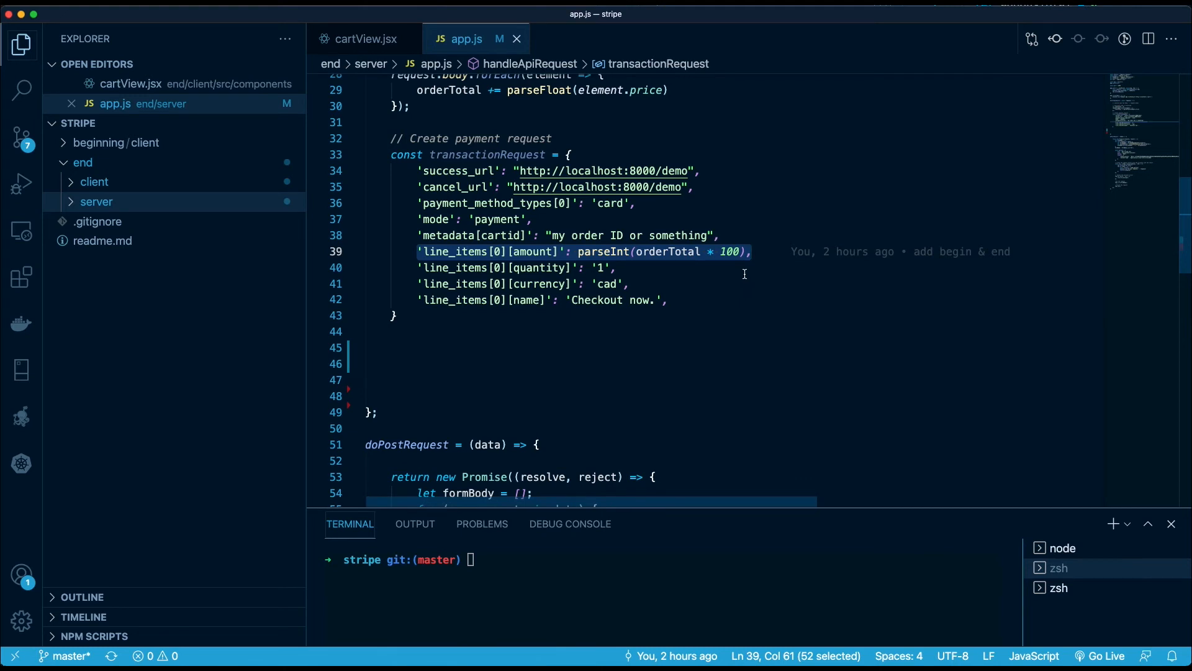
mouse_move(612, 266)
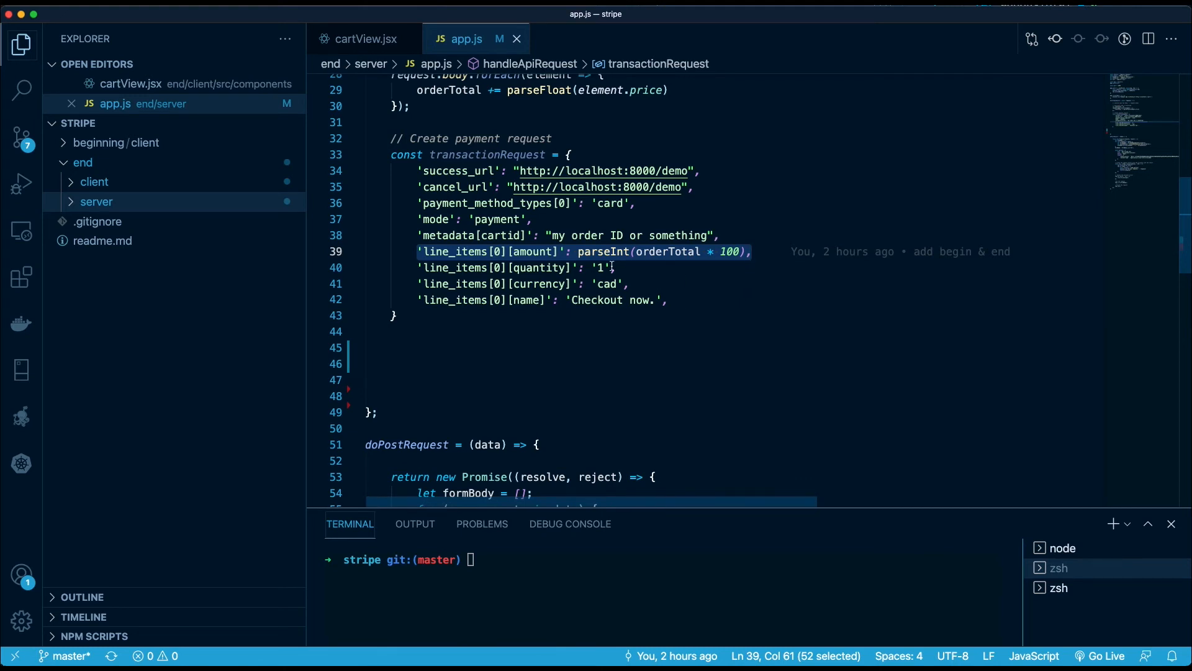
mouse_move(551, 252)
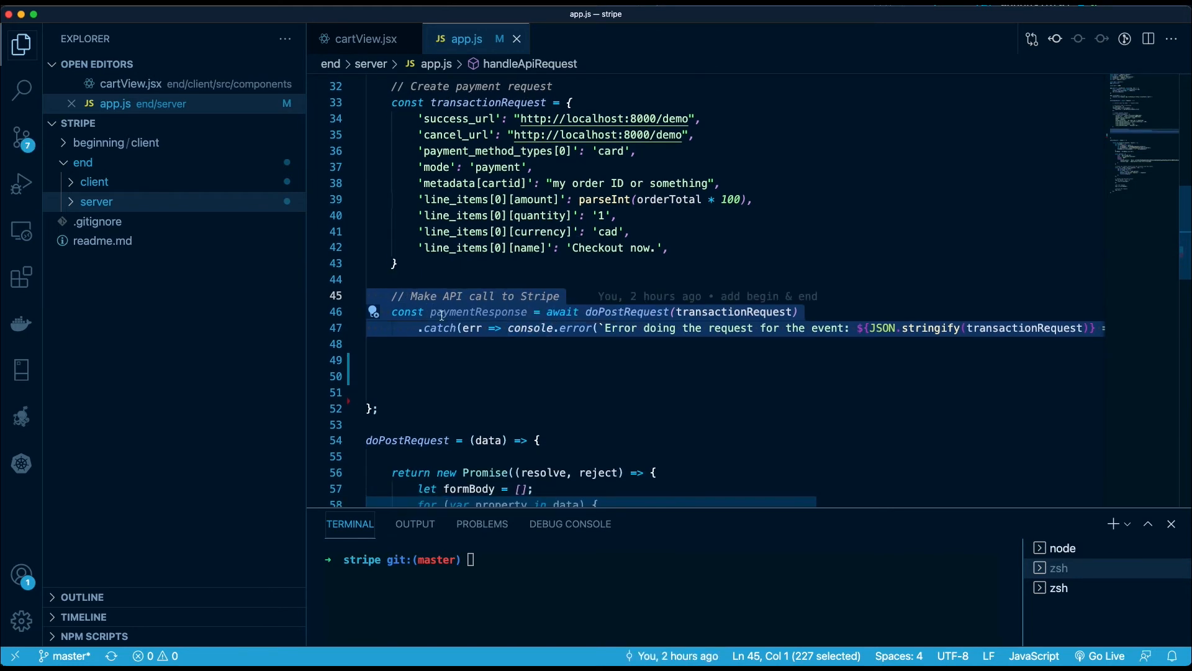
mouse_move(710, 312)
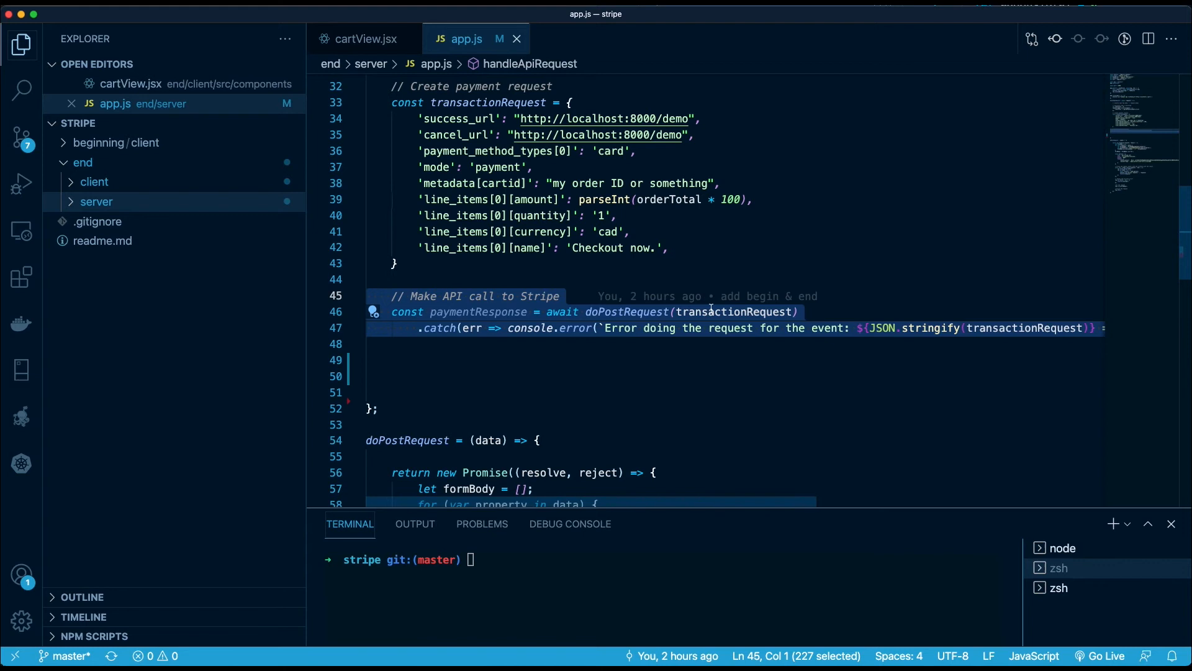
Step: Add the paymentResponse await doPostRequest(transactionRequest) call with a catch that logs errors
scroll("down", 3)
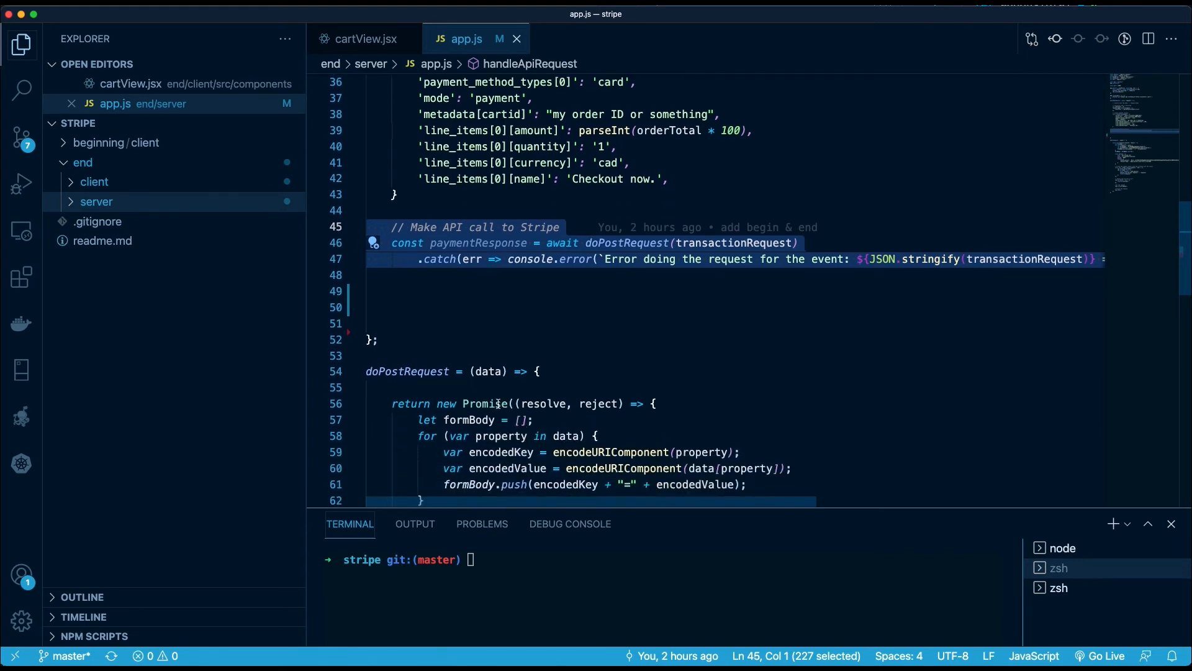
scroll("up", 3)
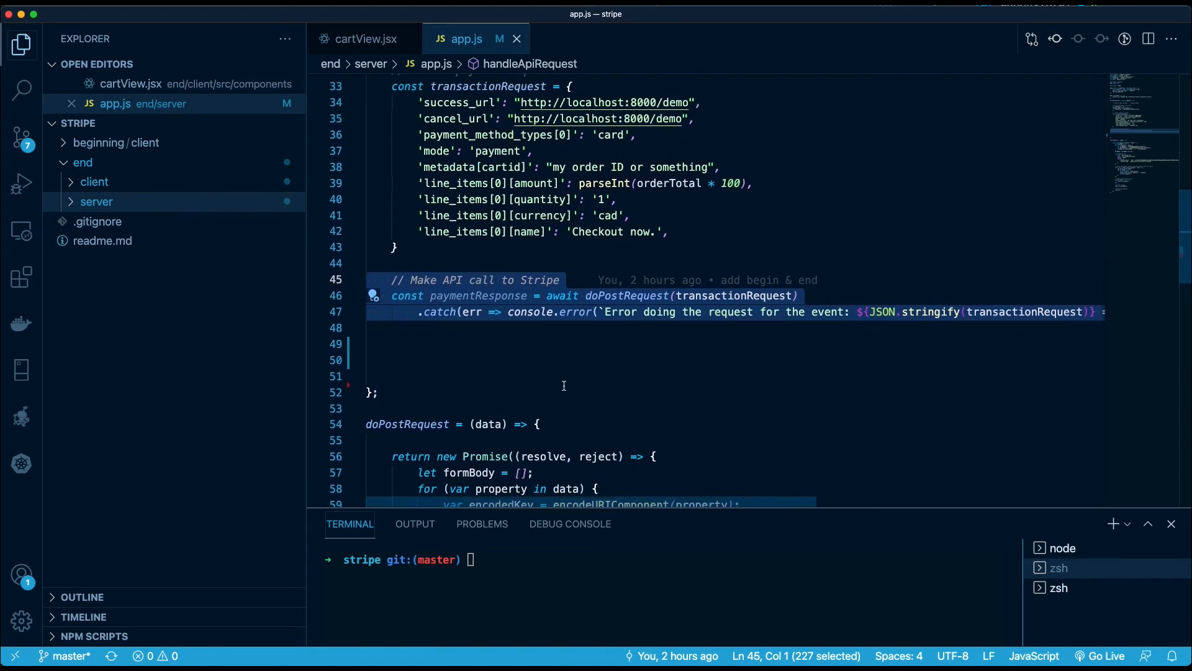
mouse_move(639, 391)
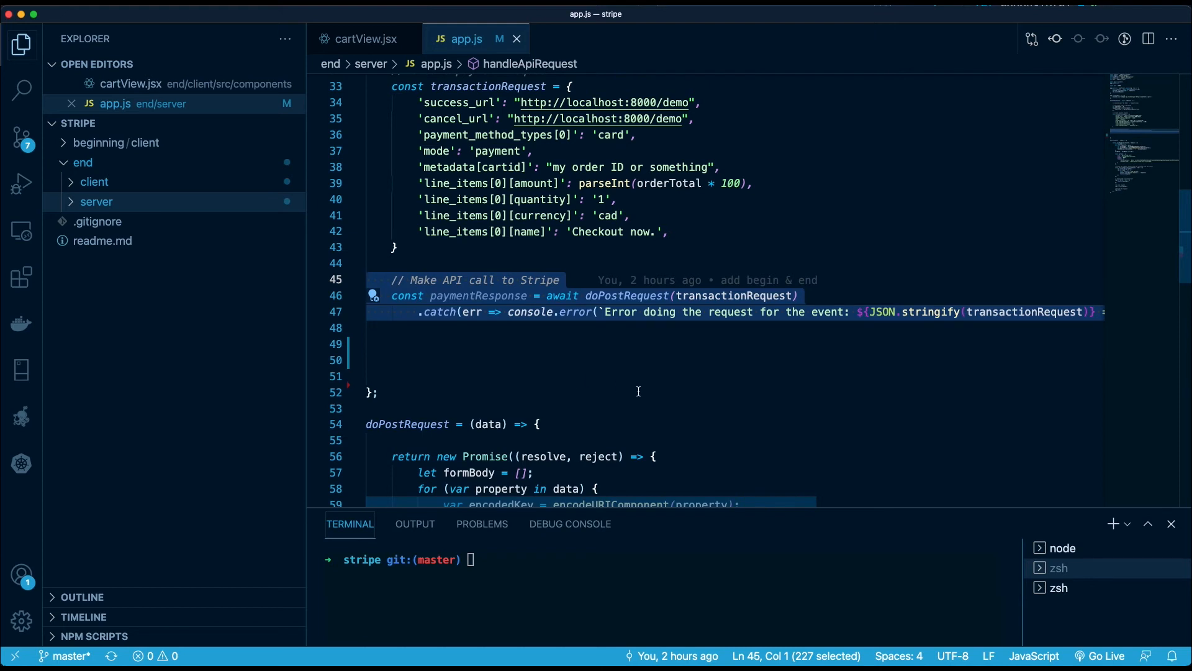
mouse_move(603, 371)
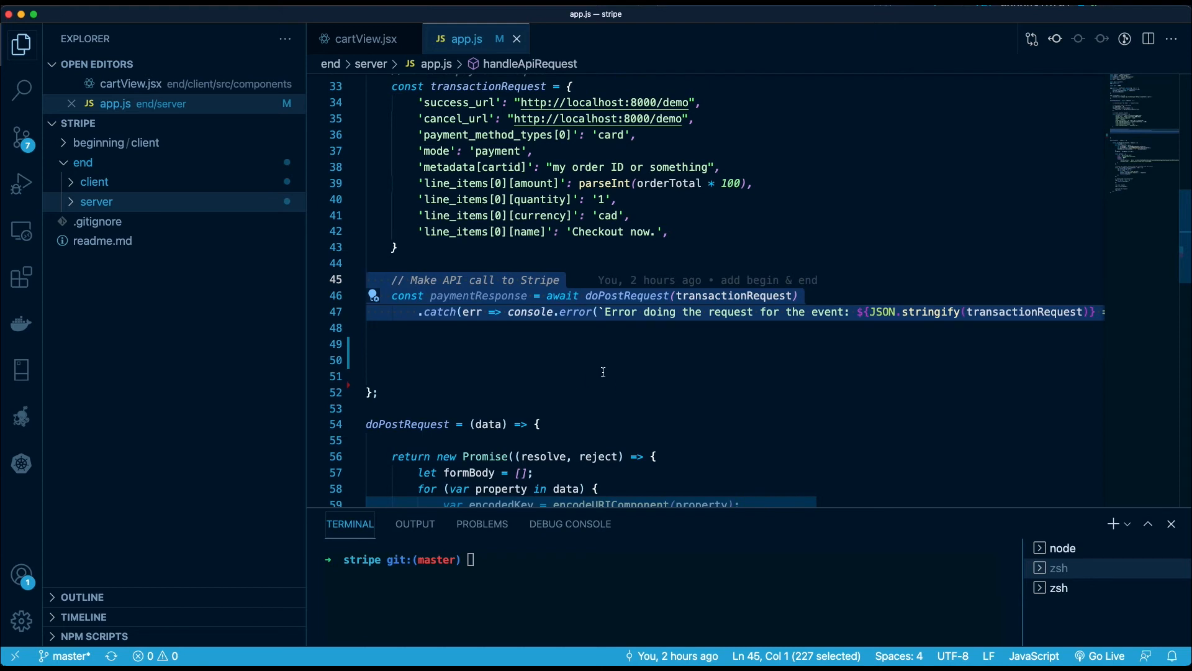
scroll("down", 3)
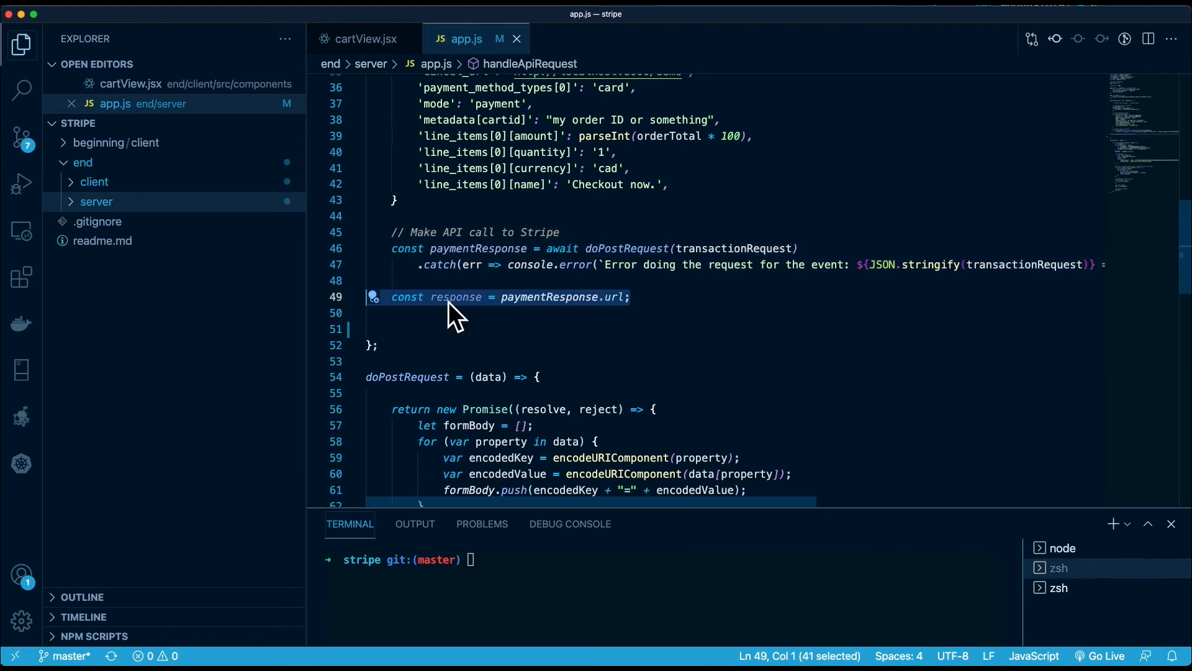
mouse_move(559, 296)
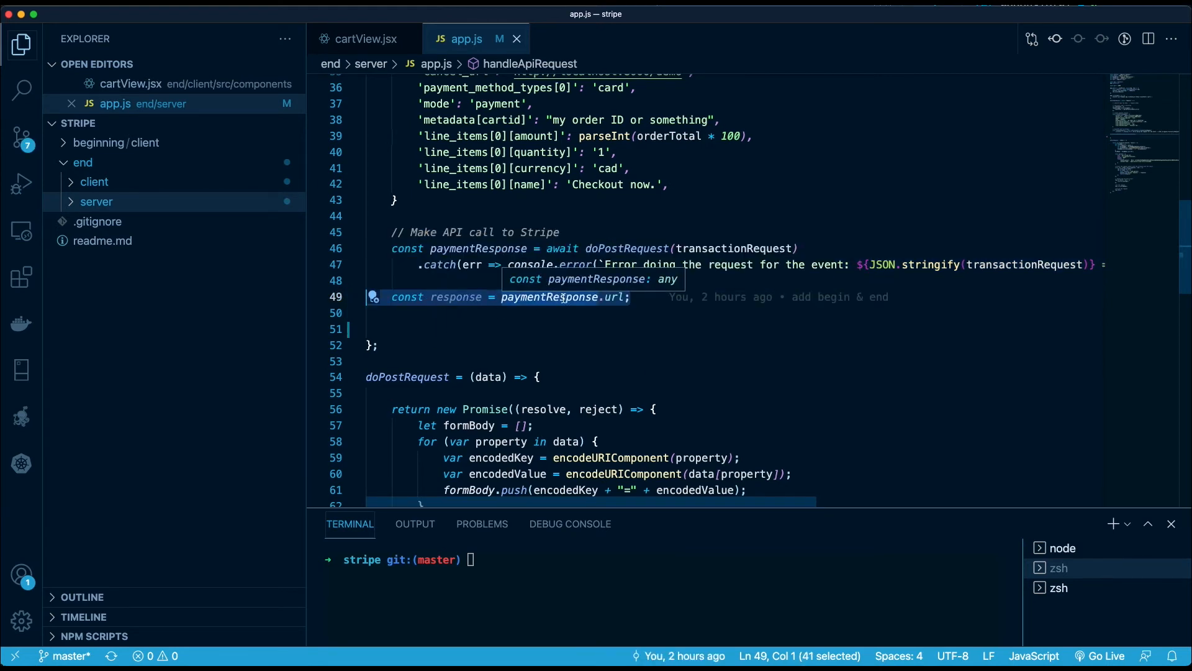
mouse_move(609, 297)
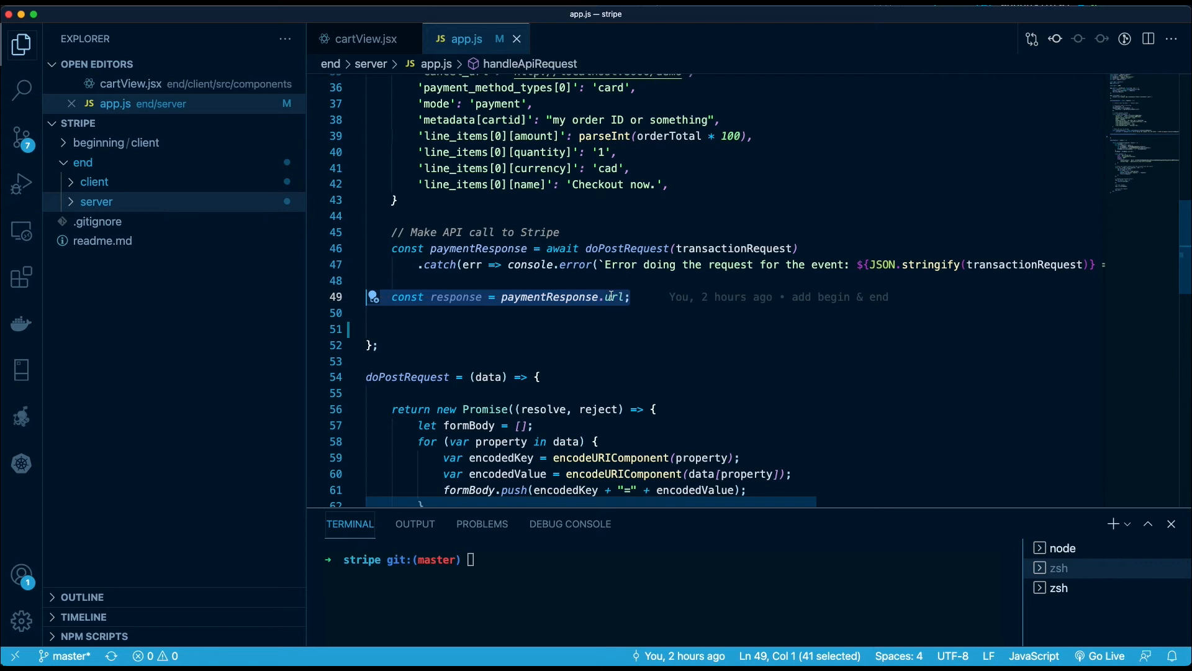
mouse_move(455, 297)
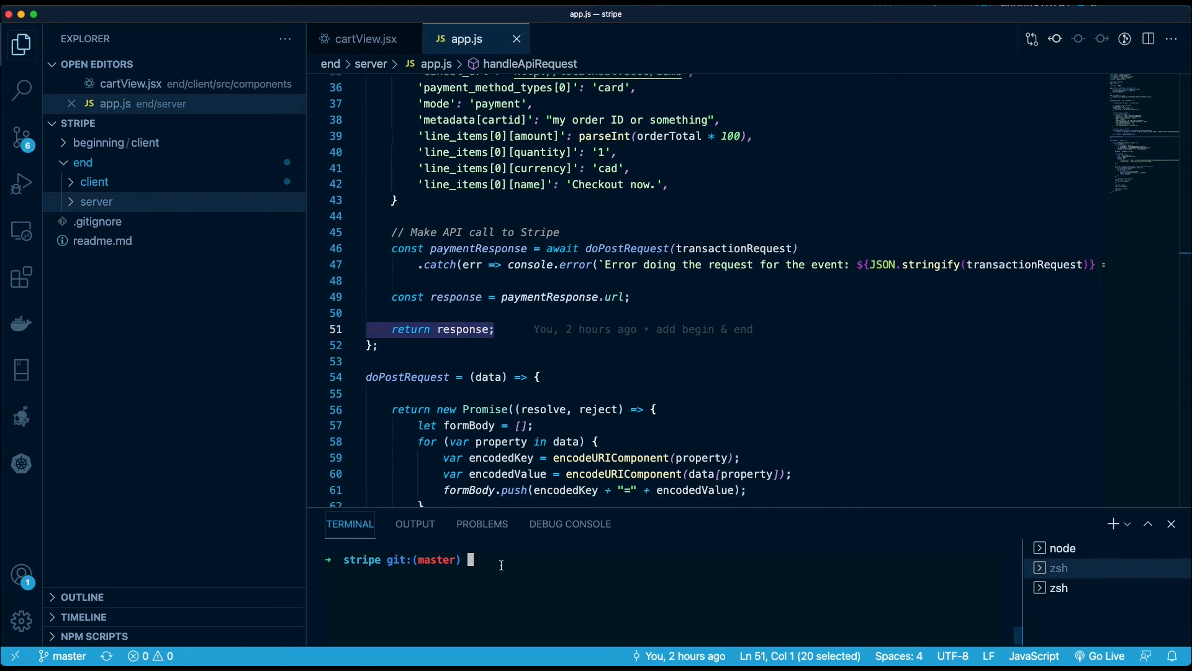
Step: Run cd end/server, npm i and npm start so the server listens at localhost:3000
type("cd end/server")
type("np")
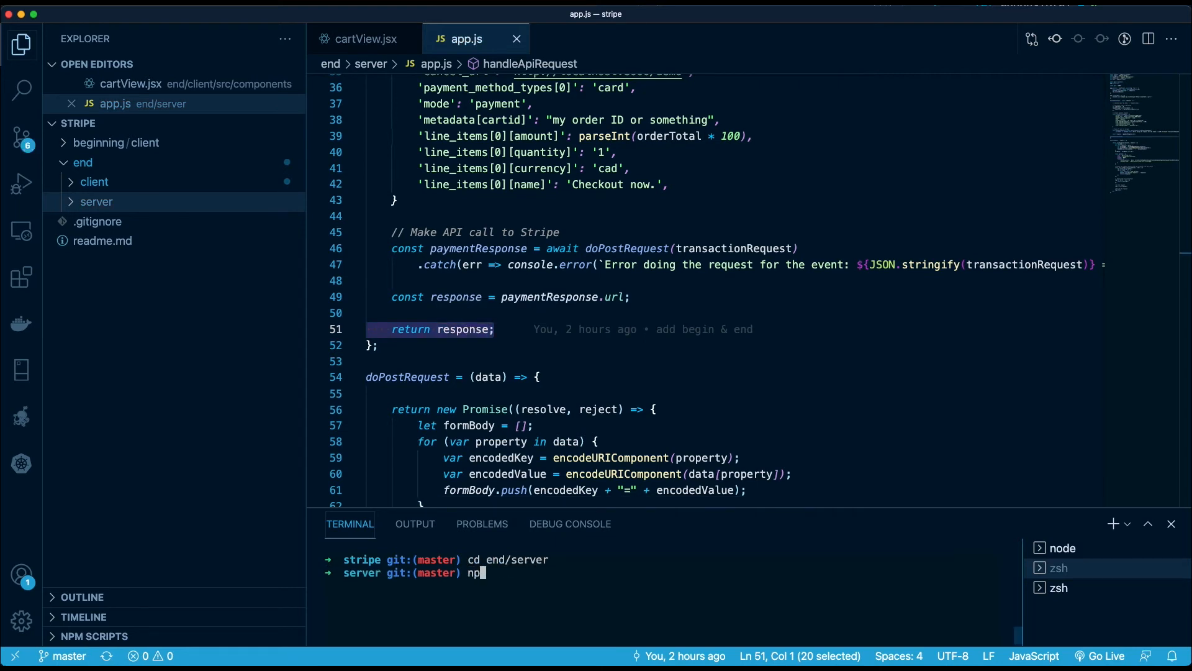
key("Return")
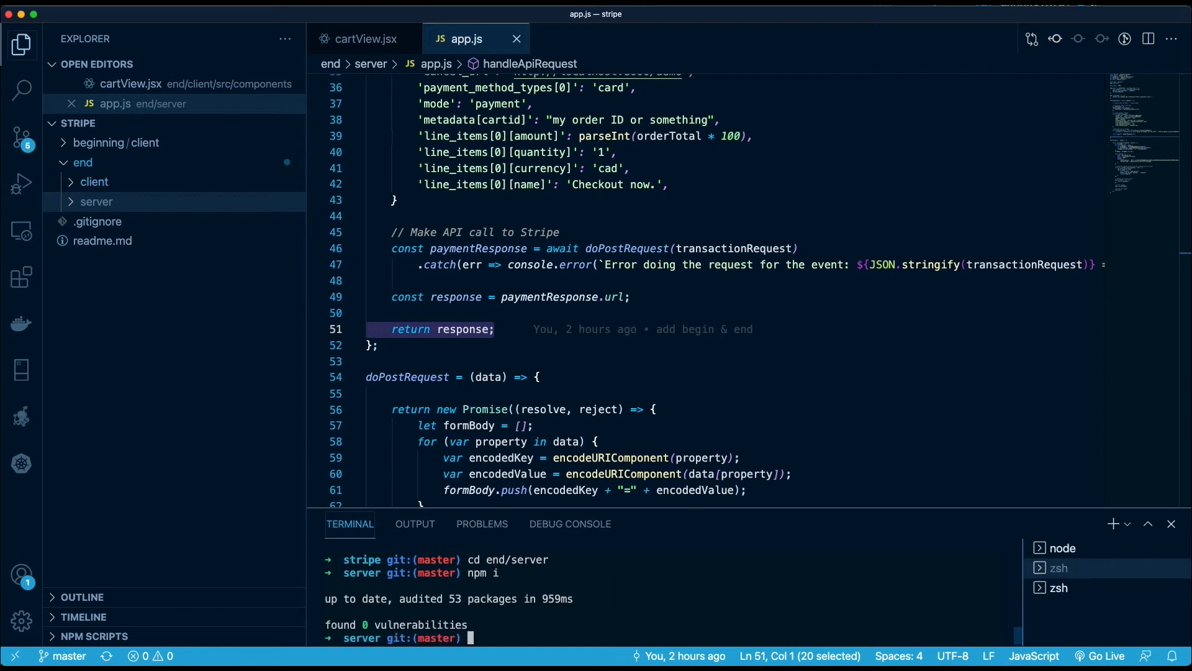
type("npm start")
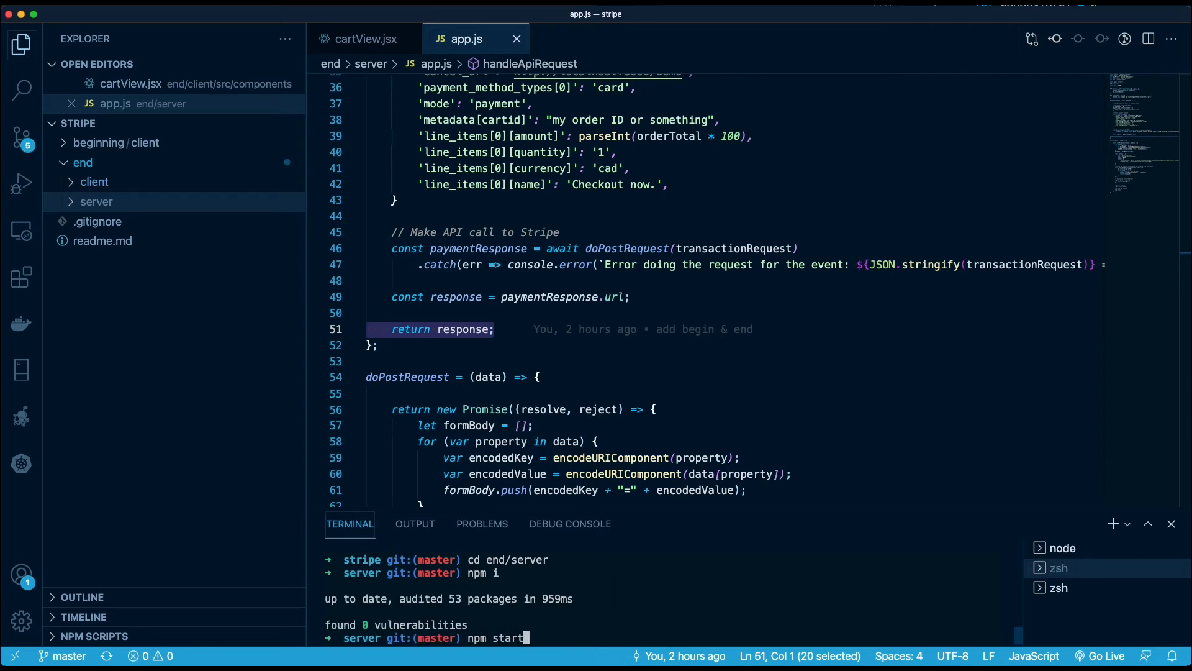
key("Return")
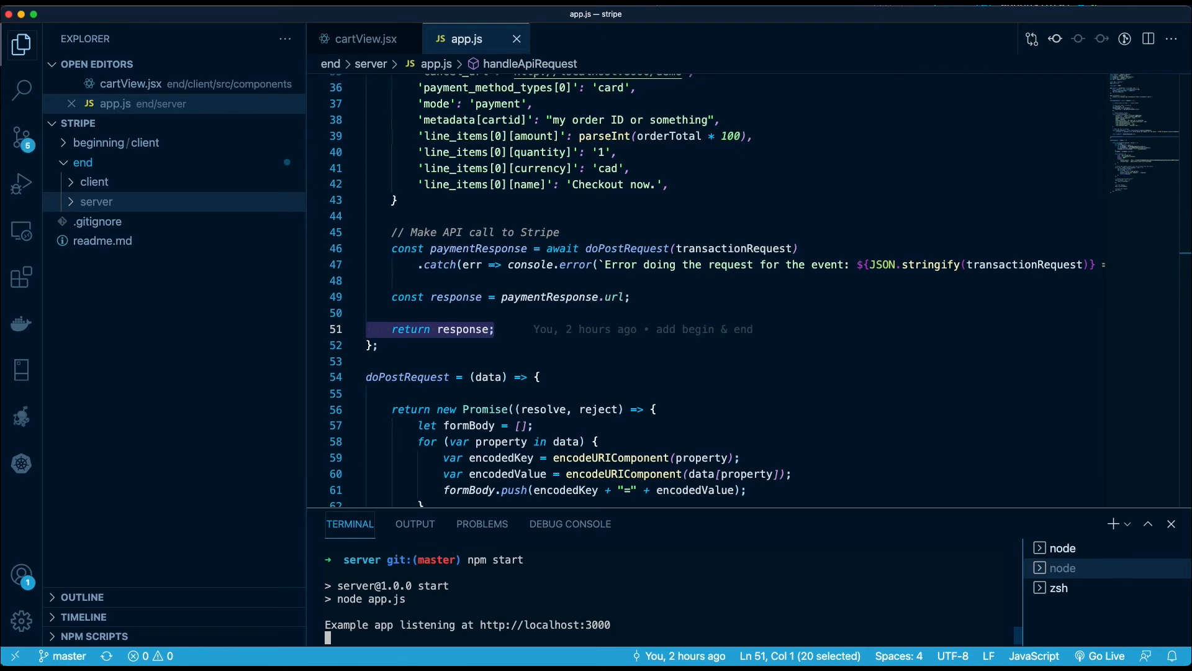
left_click(361, 39)
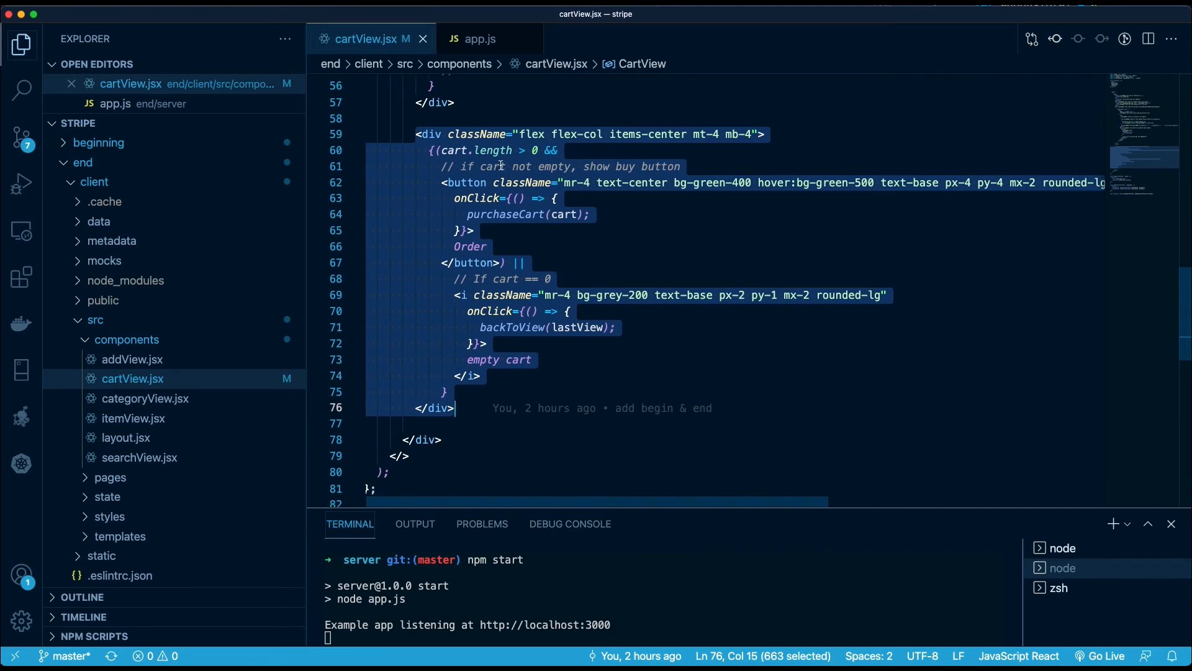
mouse_move(502, 291)
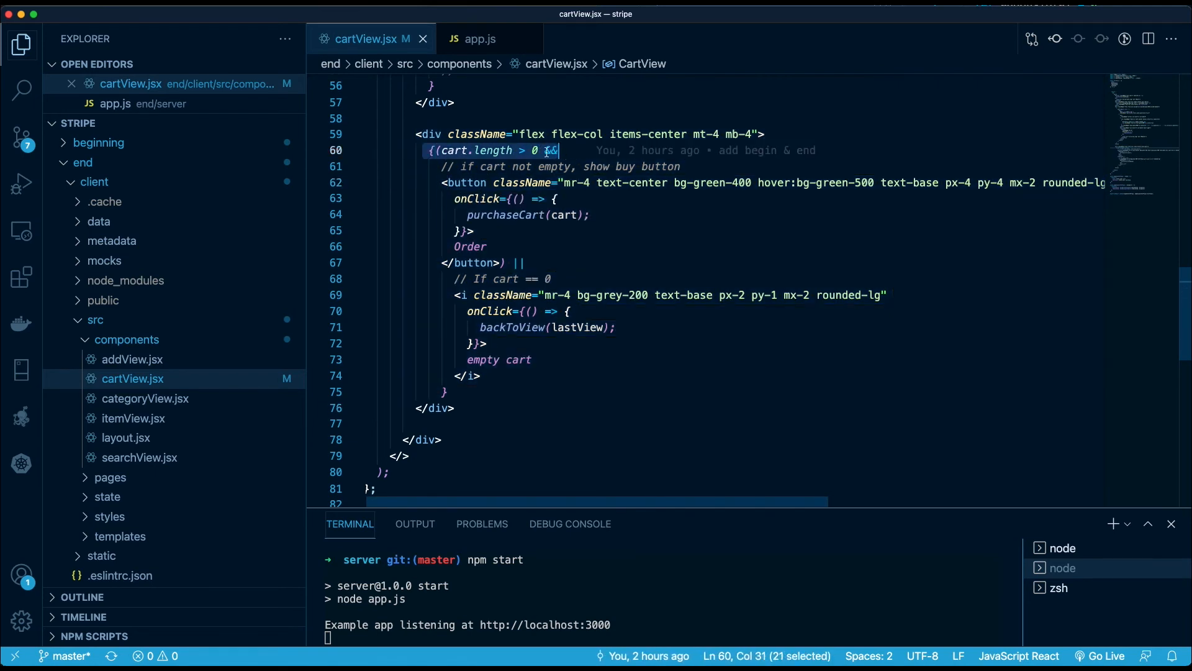
Step: Add an empty 'const purchaseCart = (cart) => { };' function in cartView.jsx for the Order button
left_click(505, 262)
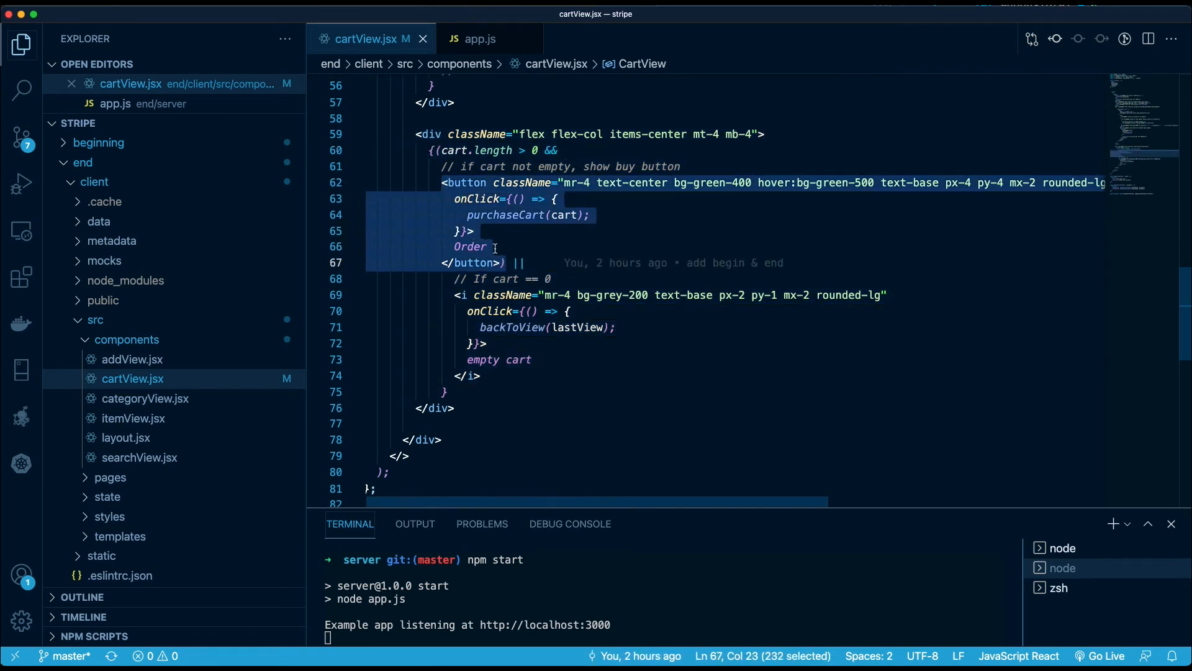
double_click(506, 215)
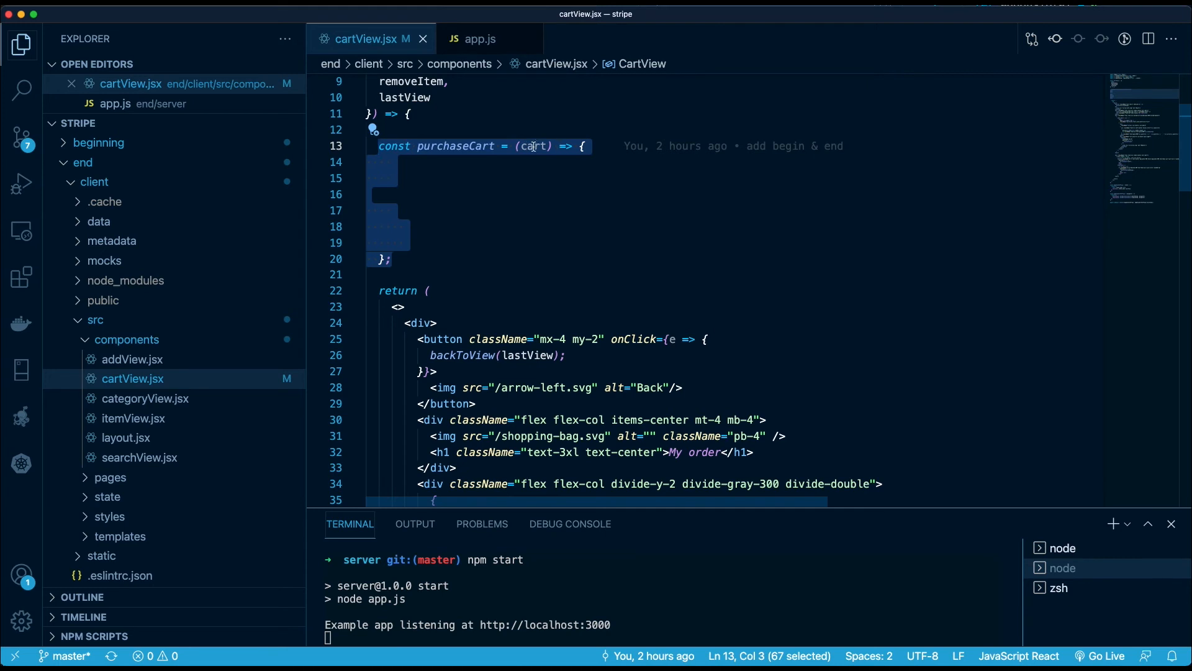
mouse_move(528, 160)
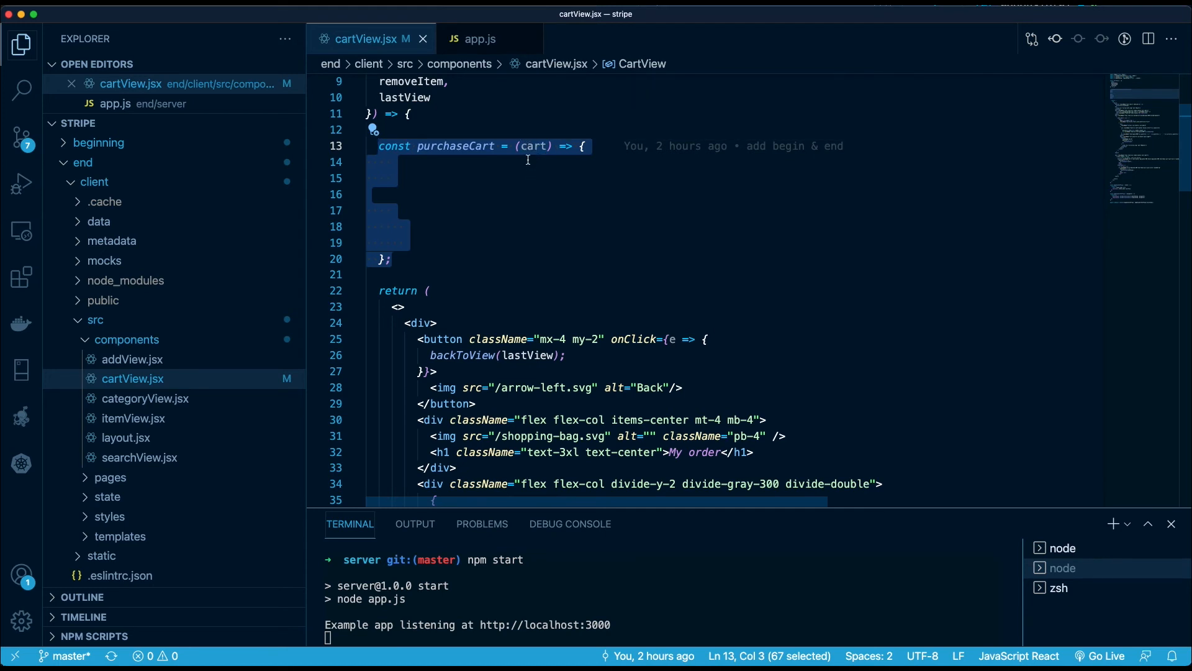
Step: Write the requestOptions object and chain '.then(data => {' after the fetch's response.text() call
type("const requestOptions = {")
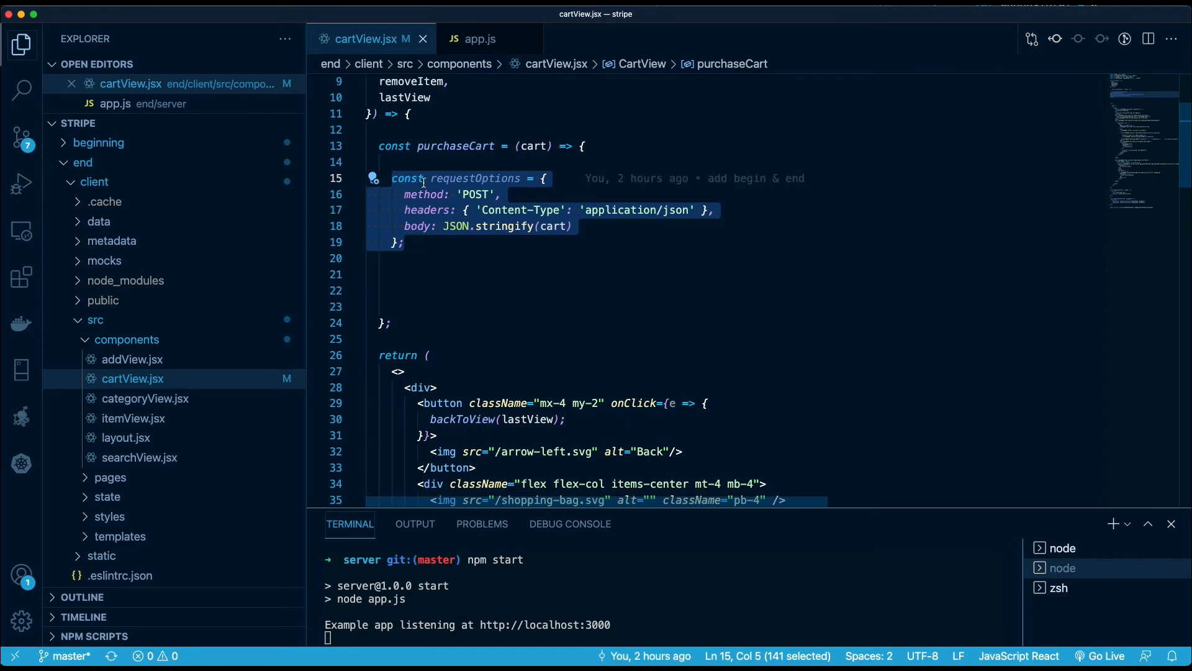
mouse_move(459, 215)
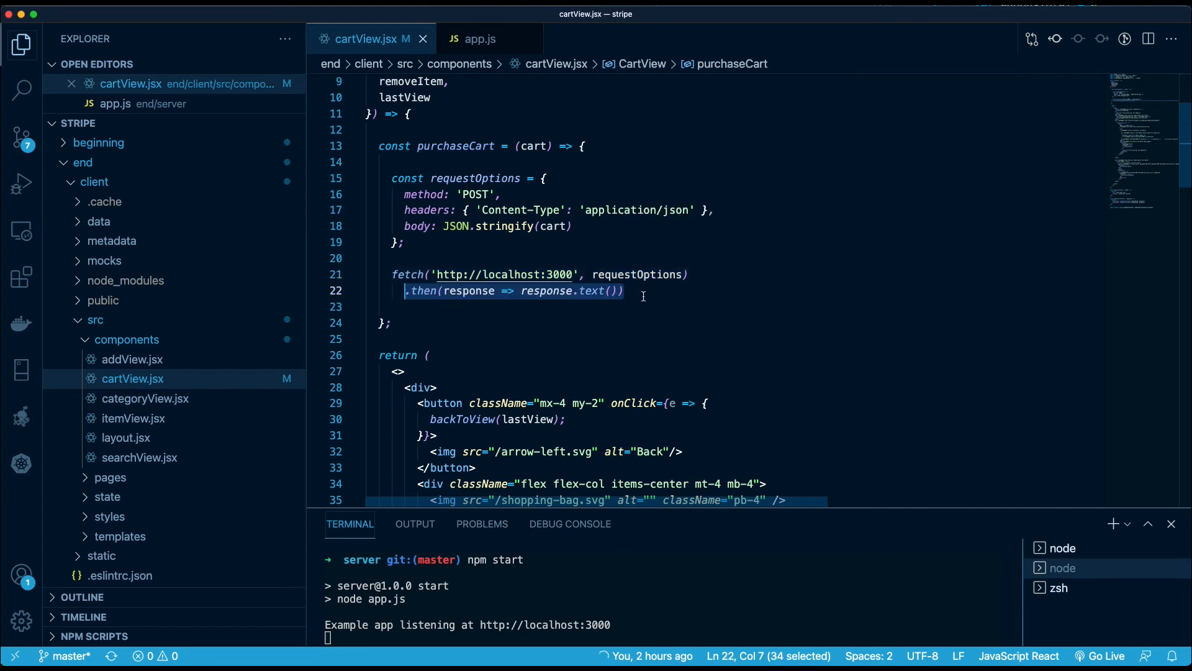
mouse_move(422, 290)
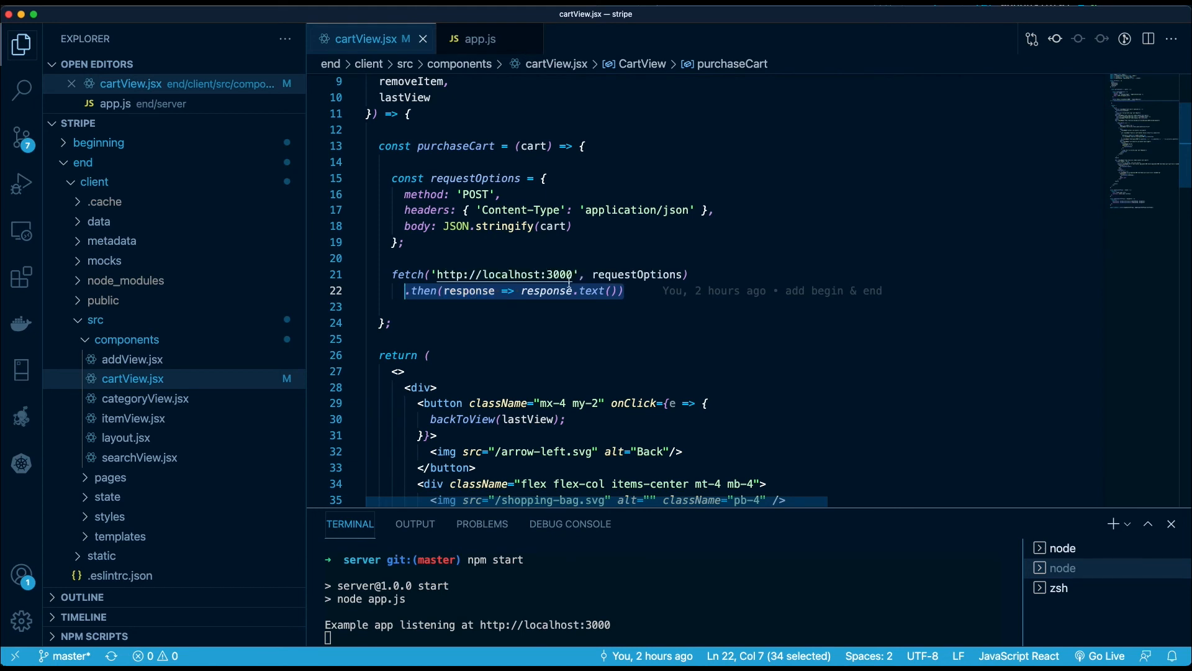
mouse_move(594, 290)
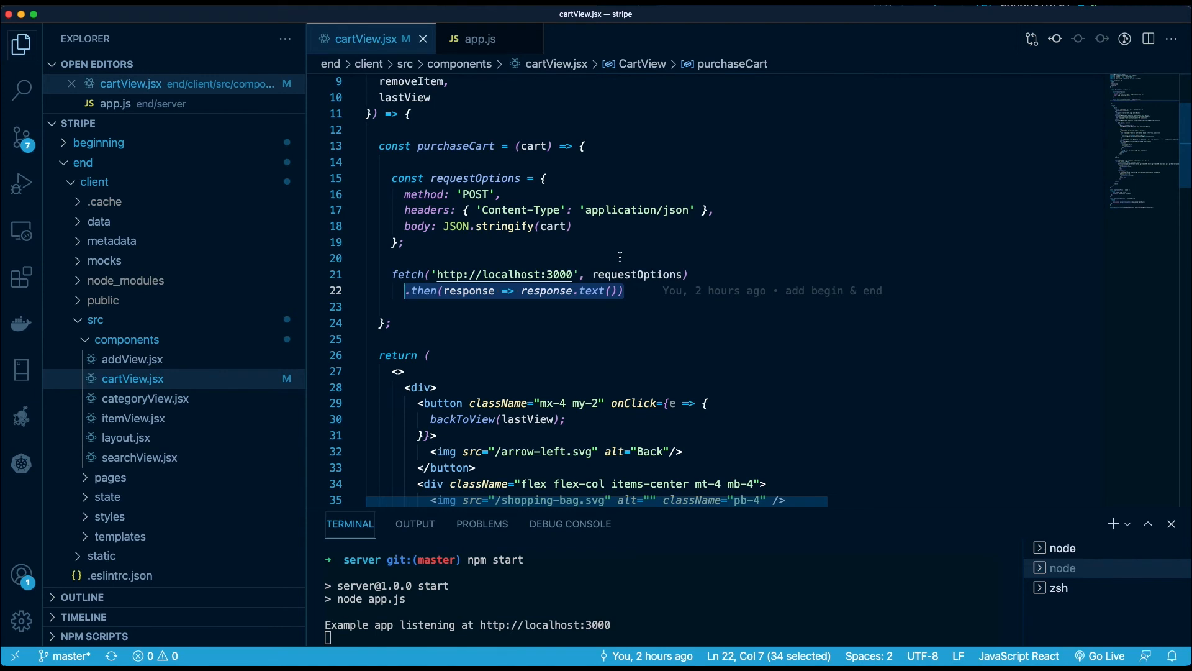
type(".then(data => {")
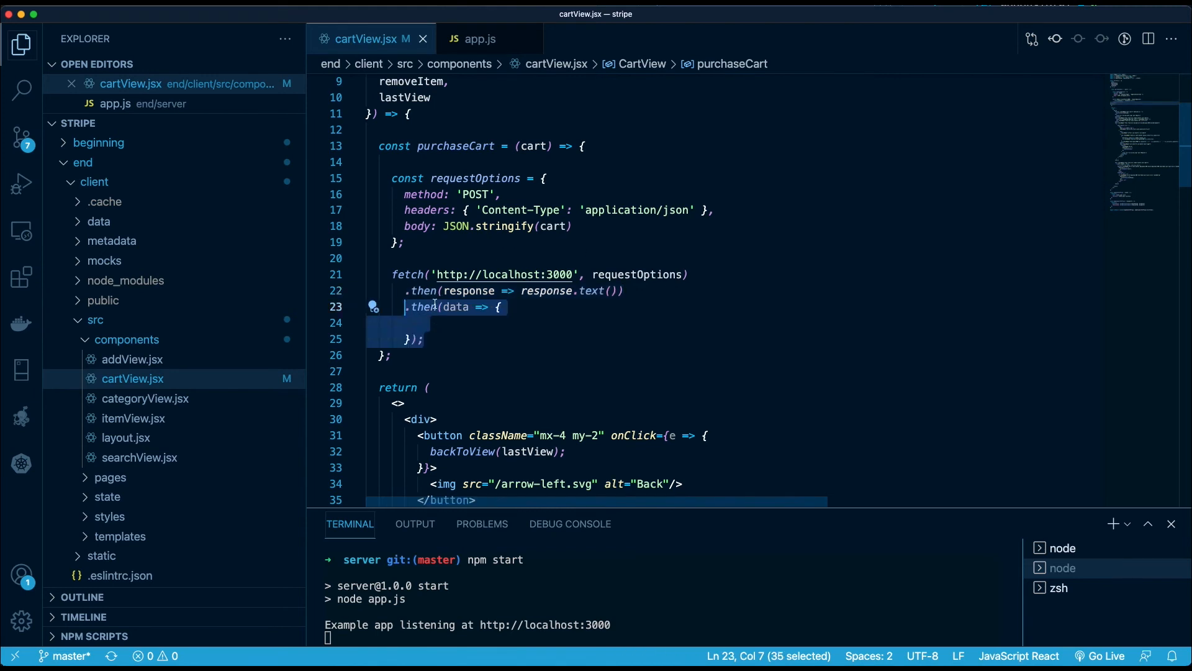
mouse_move(453, 307)
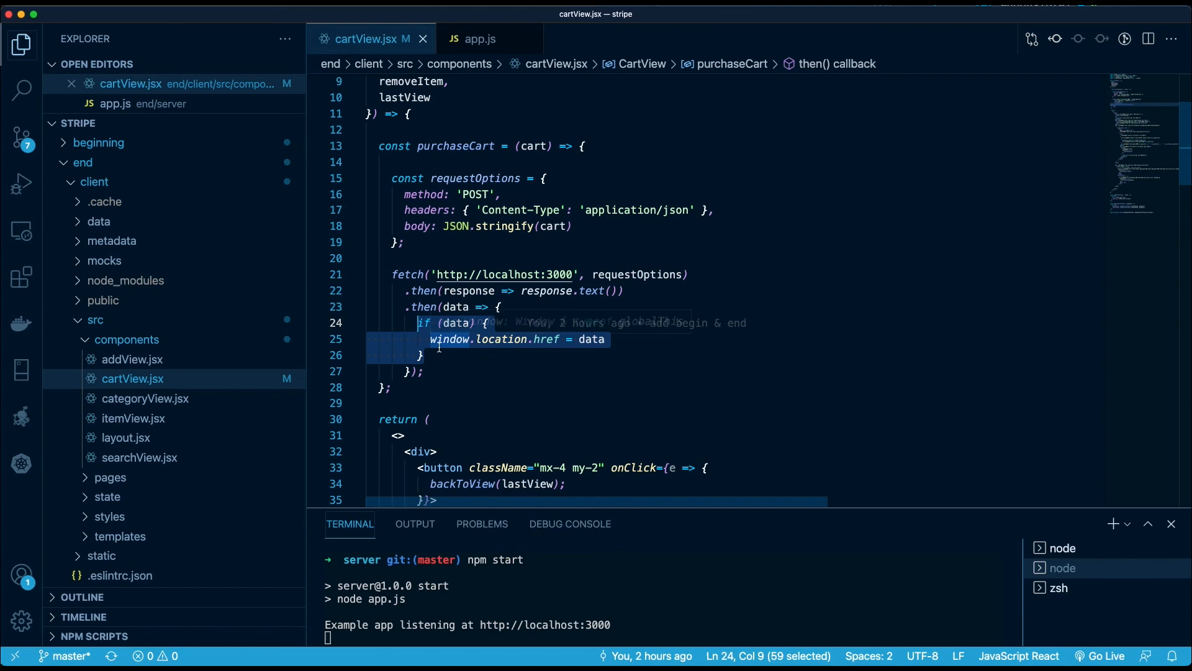
mouse_move(457, 355)
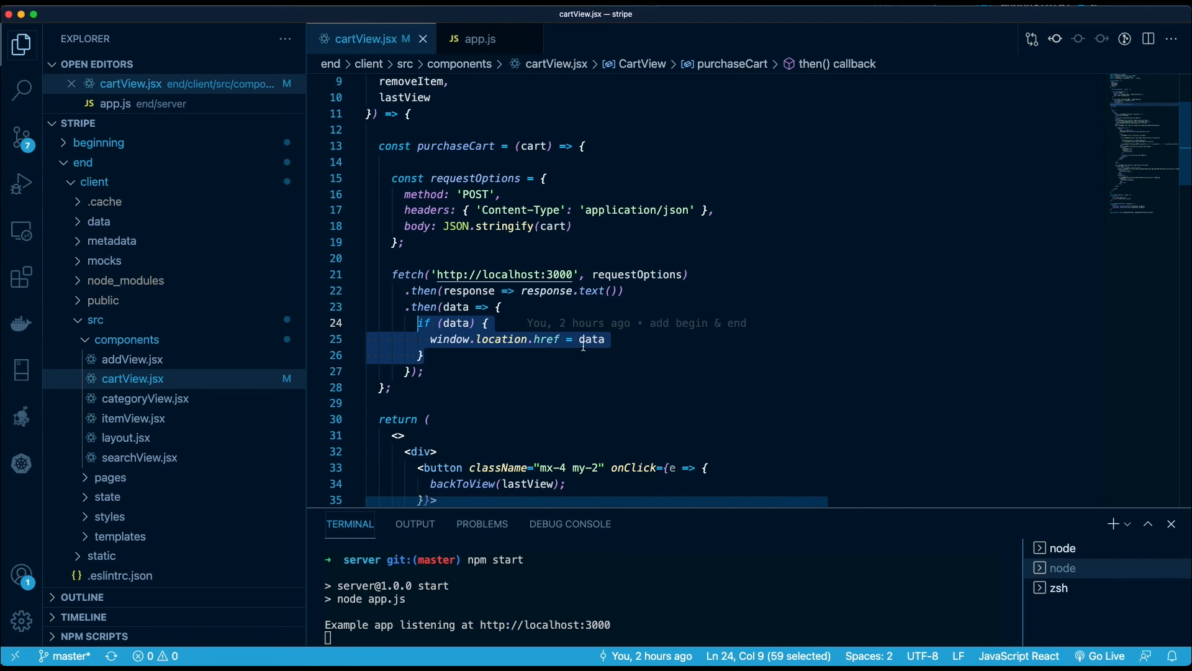
mouse_move(569, 361)
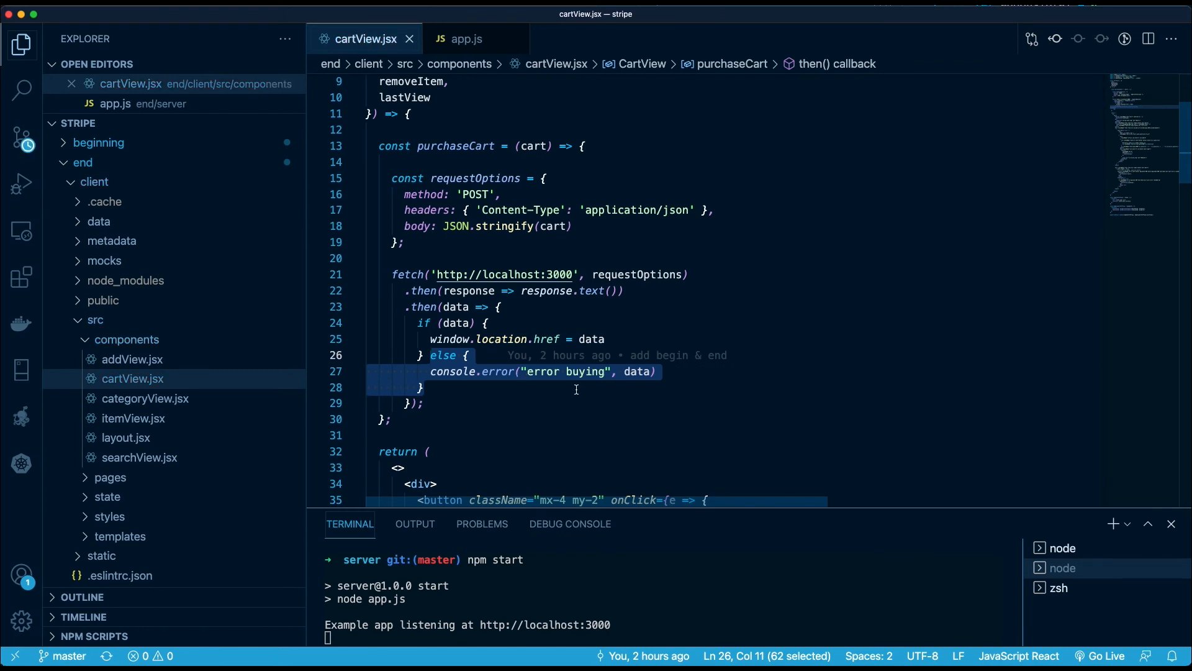
Step: Check the node terminal to confirm the client bundle rebuilt successfully
left_click(1062, 548)
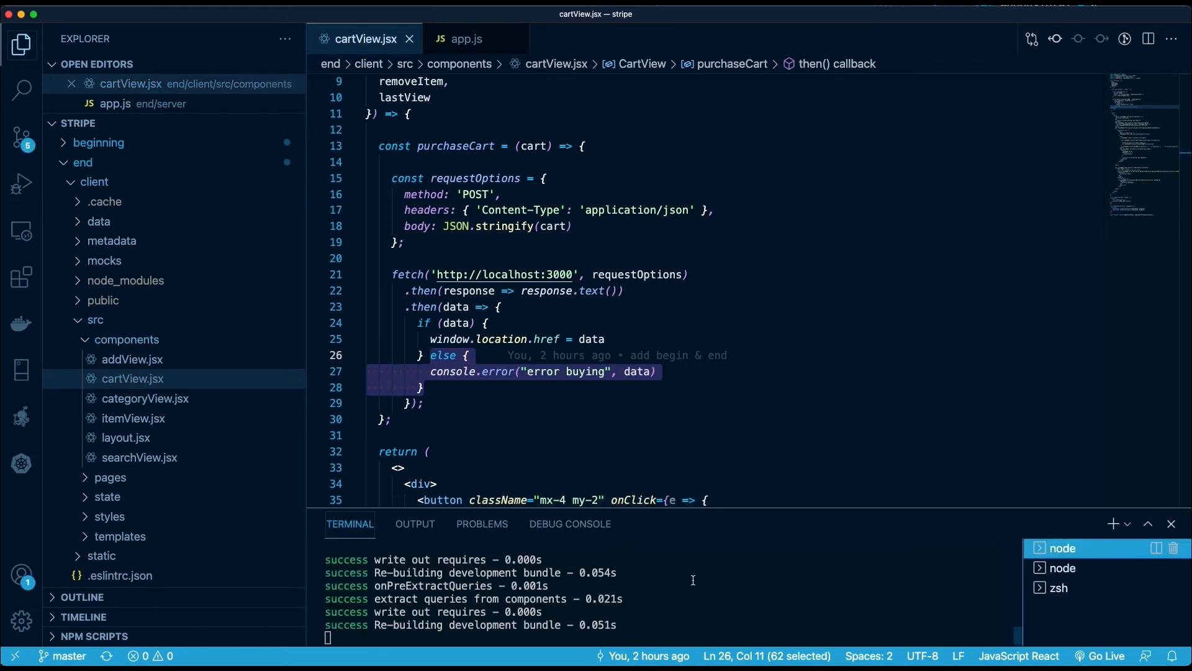
mouse_move(1083, 551)
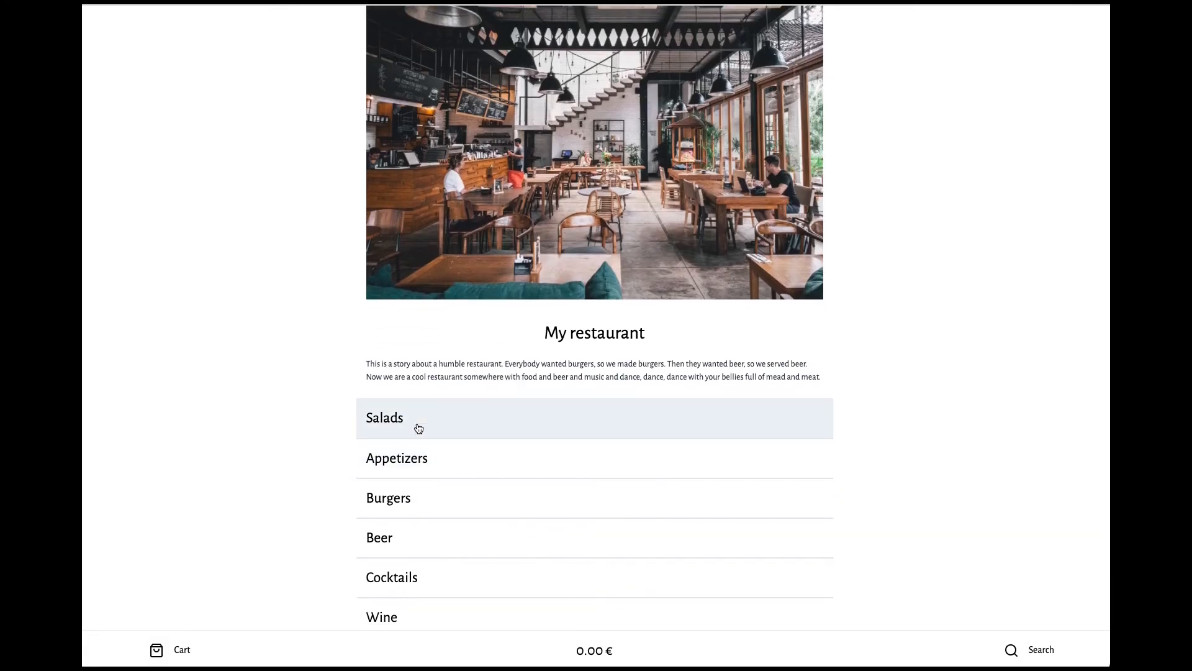
Step: Add three Caesar's salads (22.50 €) from the Salads category to the order
scroll("down", 3)
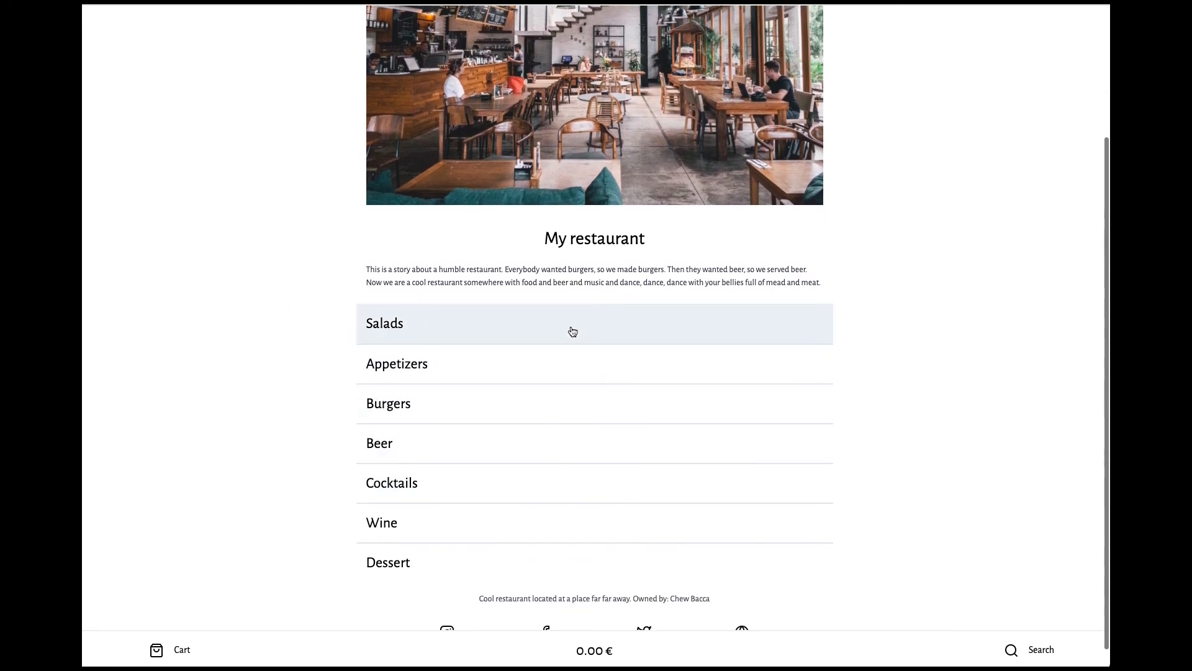
left_click(383, 323)
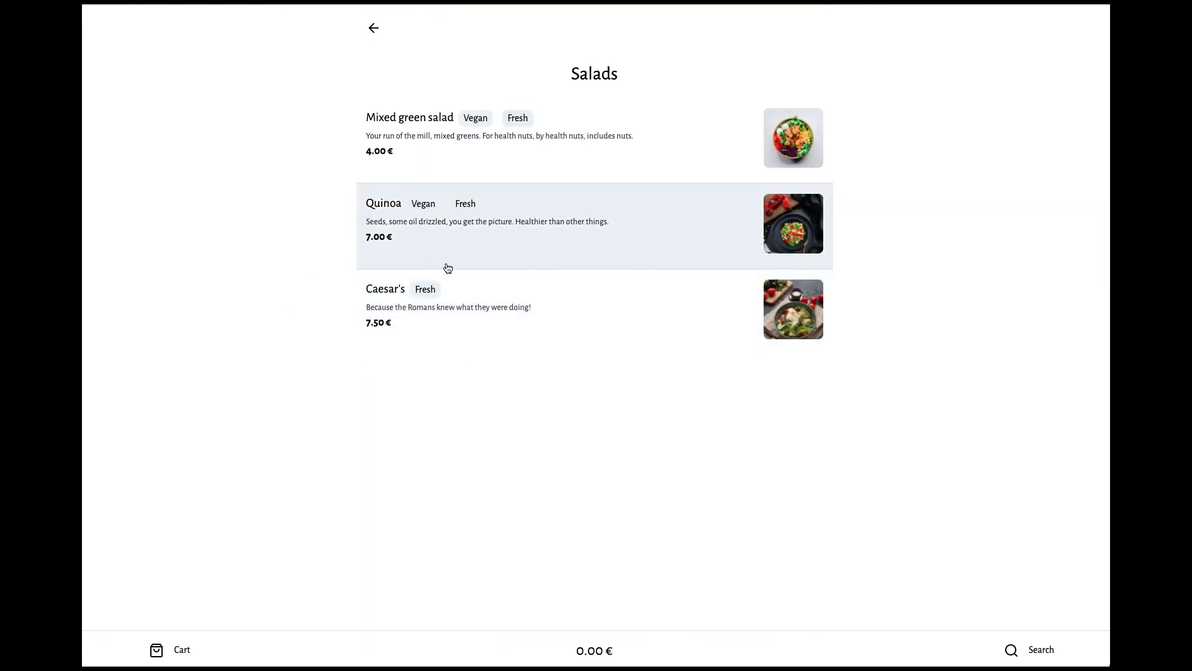
left_click(449, 309)
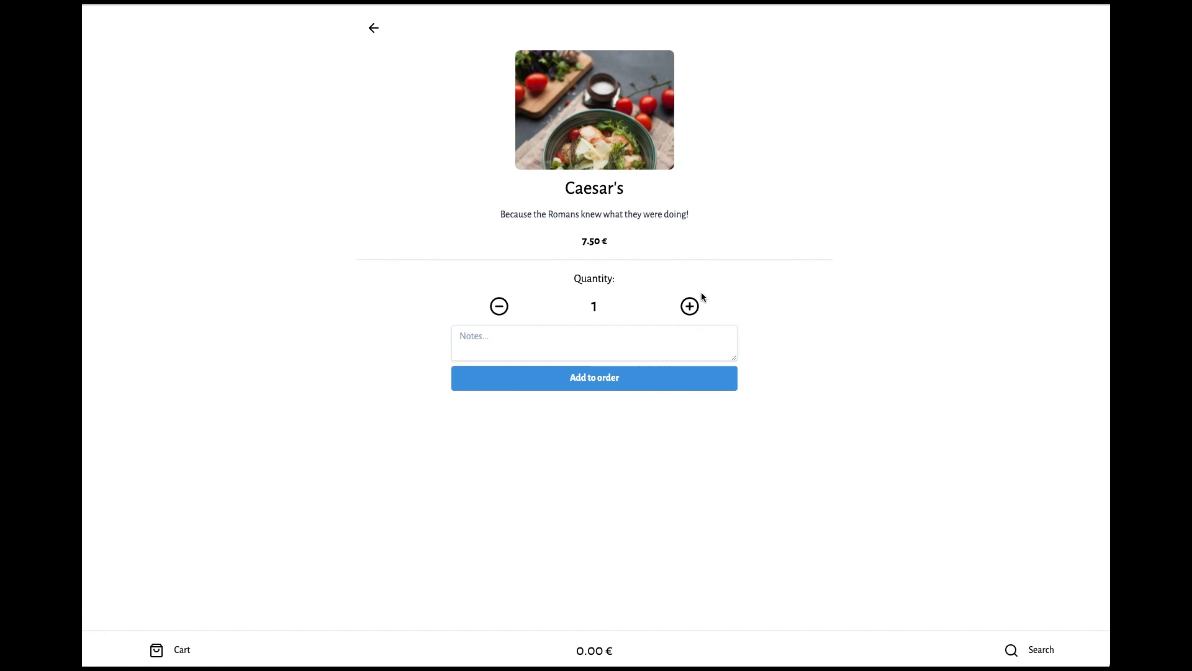
left_click(373, 29)
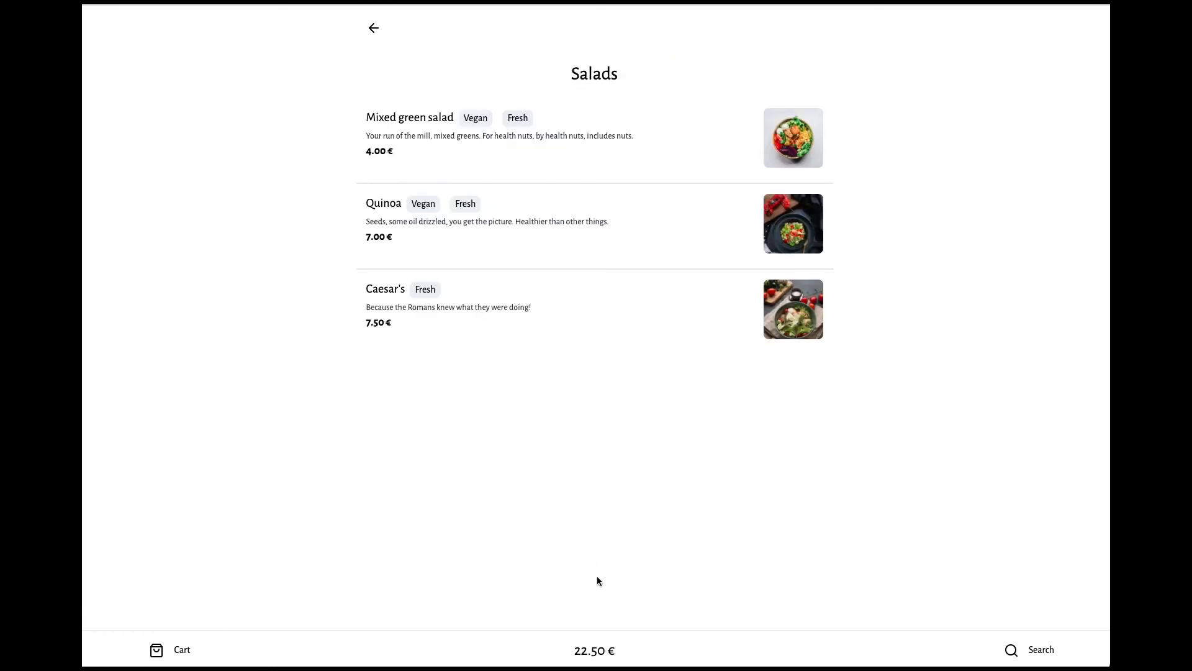
Step: Review the cart and submit the order, landing on the Stripe checkout page
left_click(170, 649)
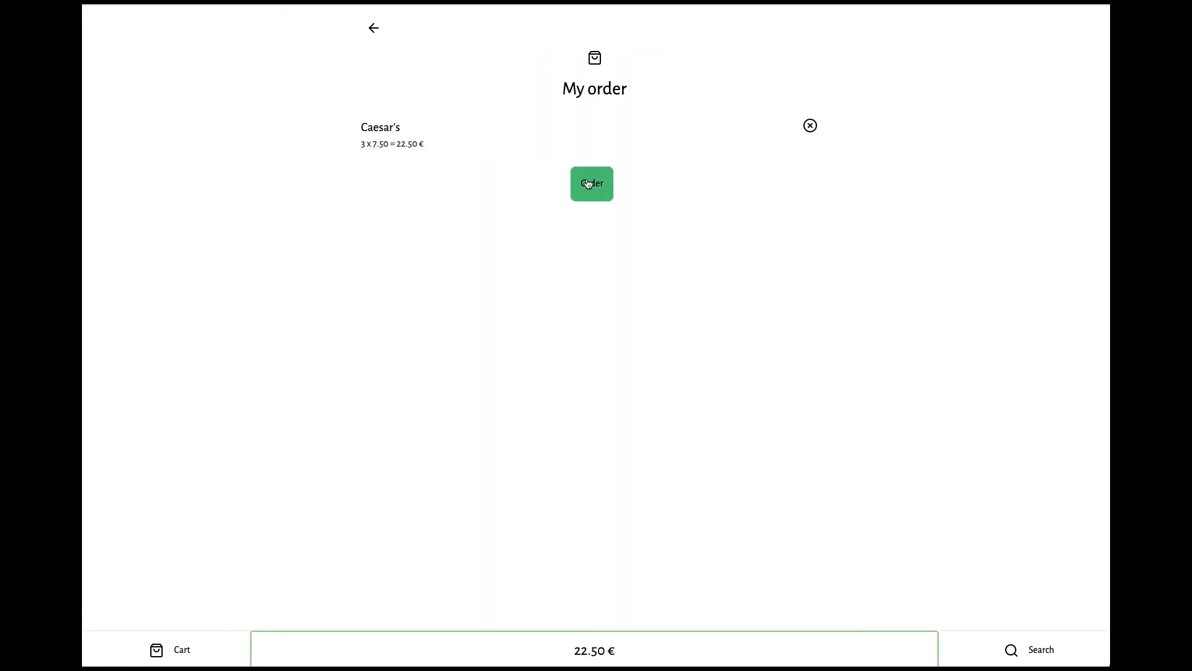
mouse_move(596, 187)
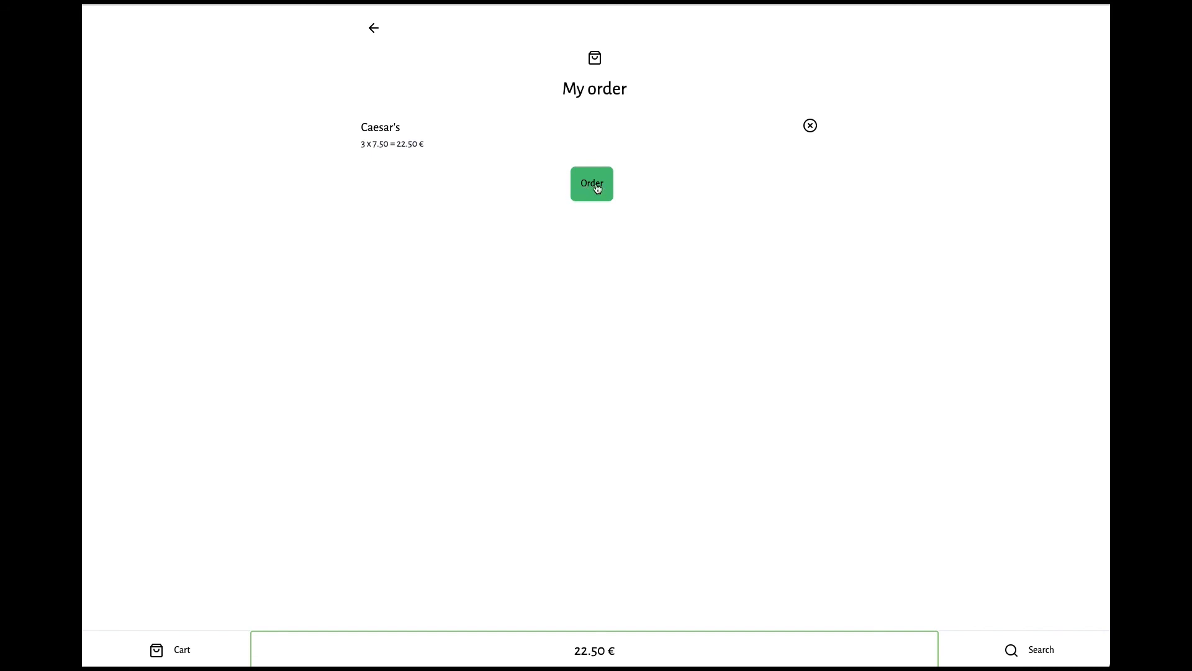
left_click(591, 183)
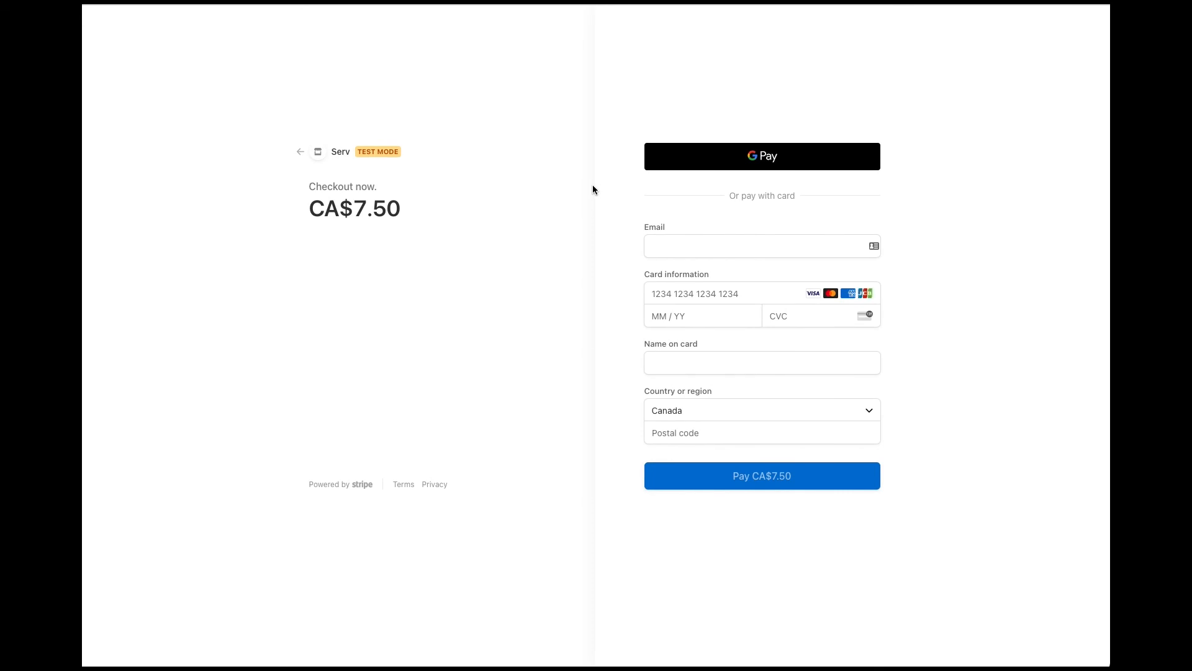
mouse_move(555, 205)
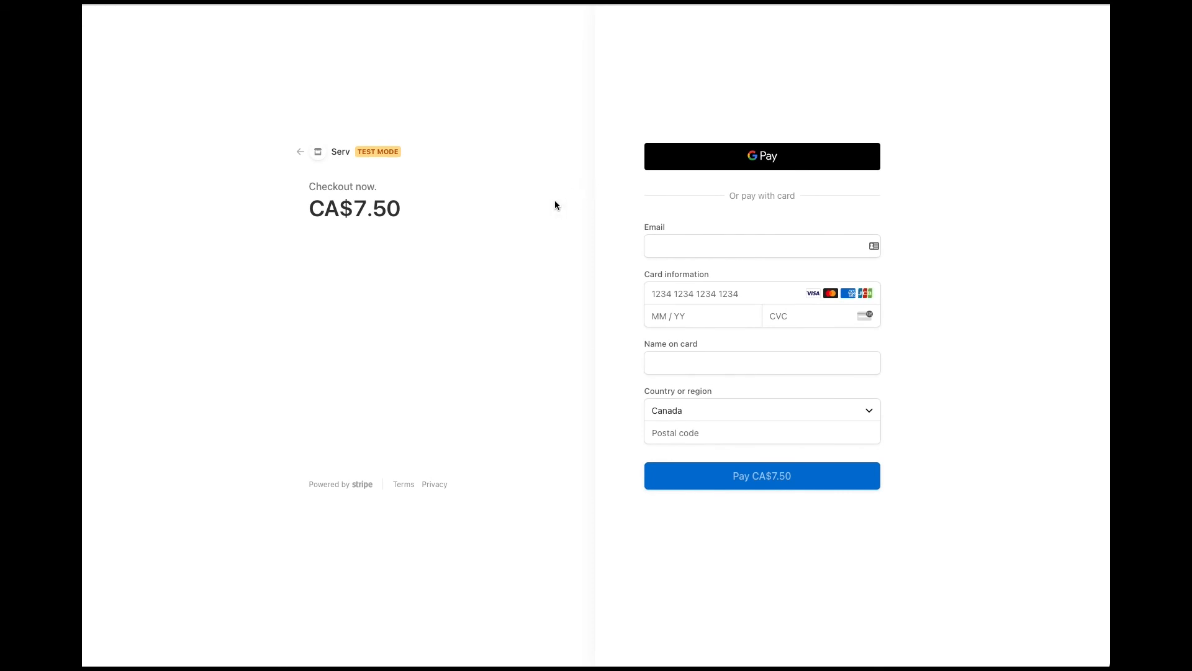
Step: Start the CA$7.50 Stripe checkout with Google Pay, bringing up its payment sheet
double_click(378, 209)
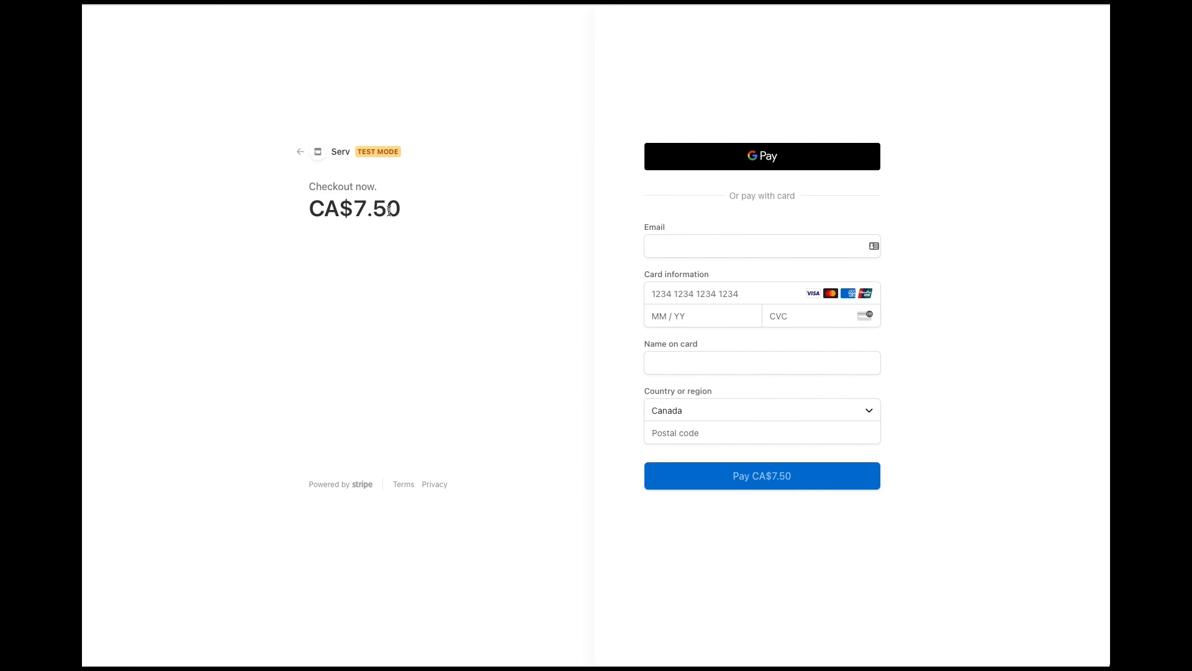
mouse_move(594, 411)
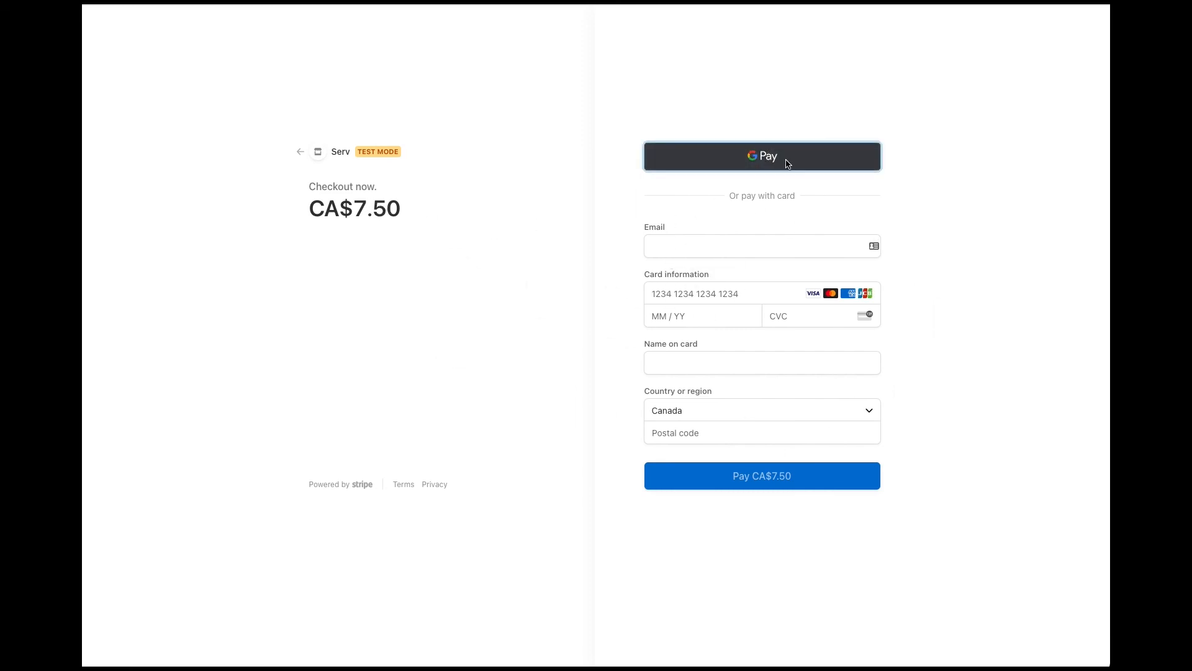
left_click(761, 156)
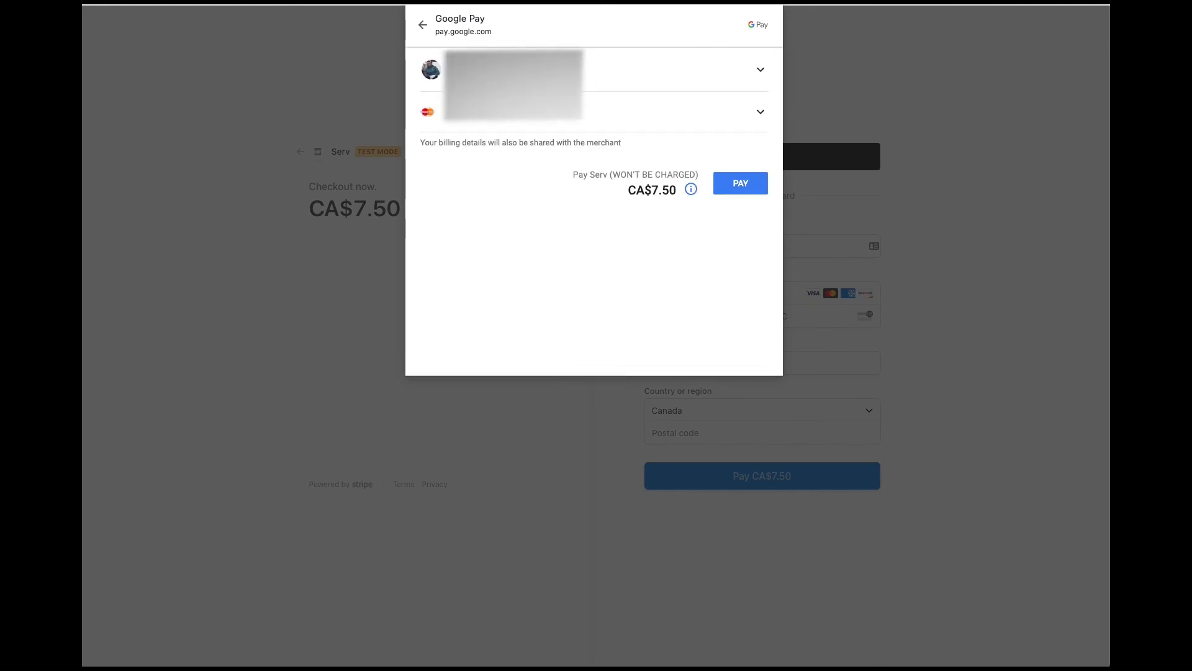
Step: Confirm the CA$7.50 Google Pay payment and return to the site with a 0.00 € cart
left_click(738, 183)
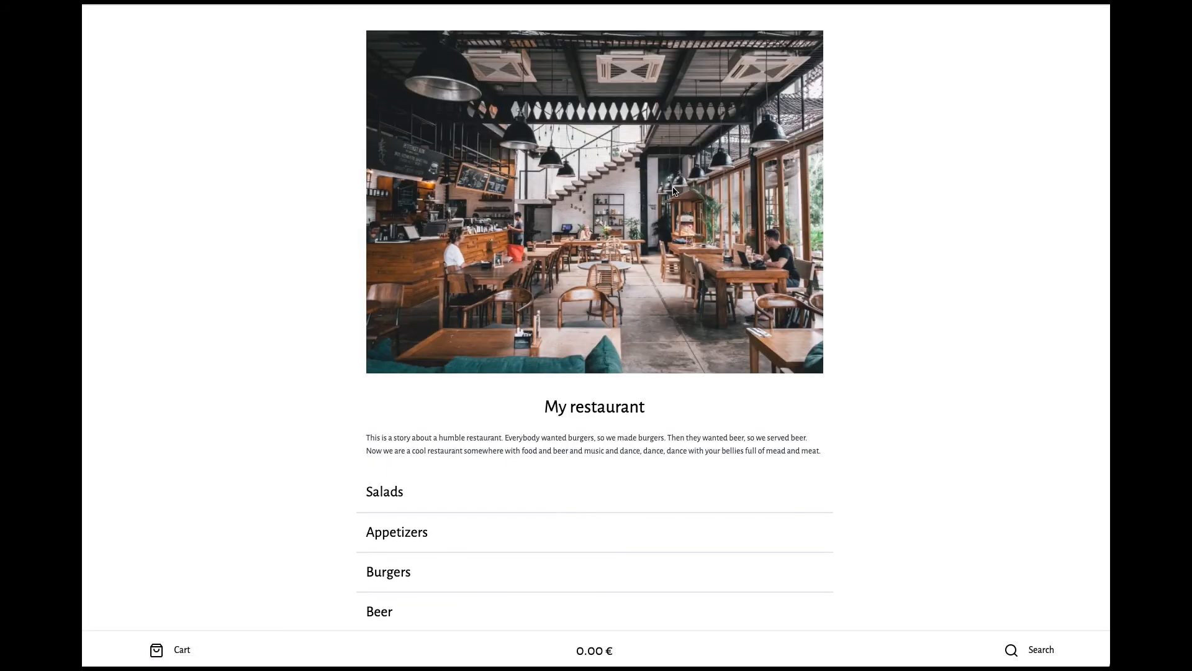
mouse_move(422, 131)
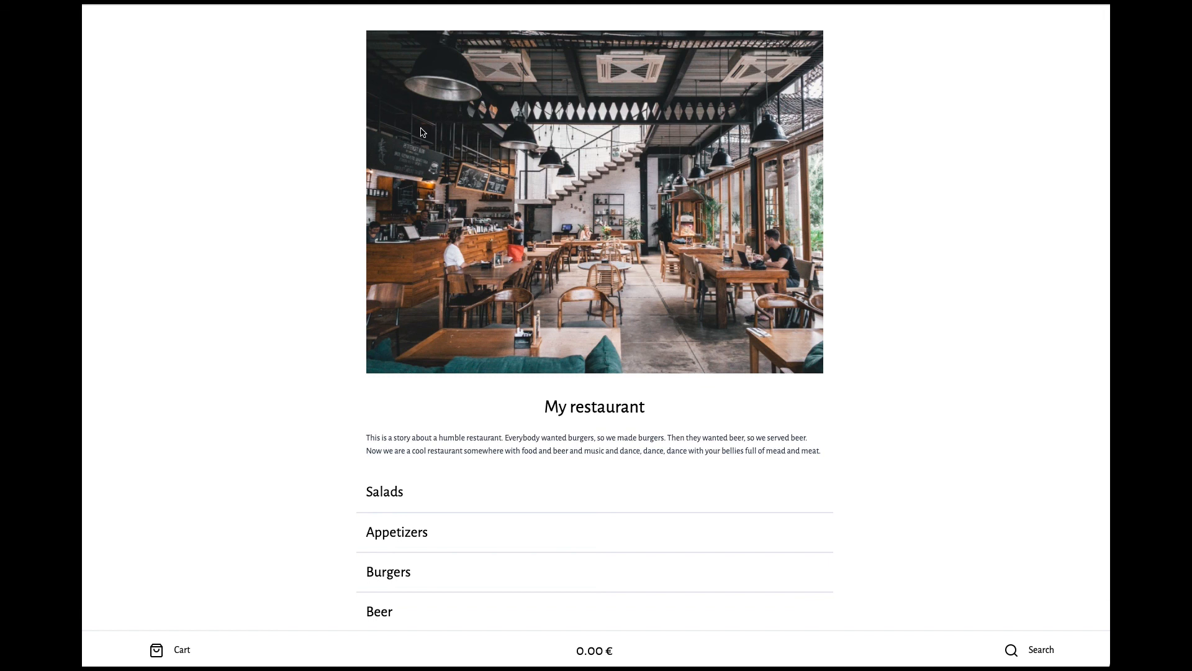